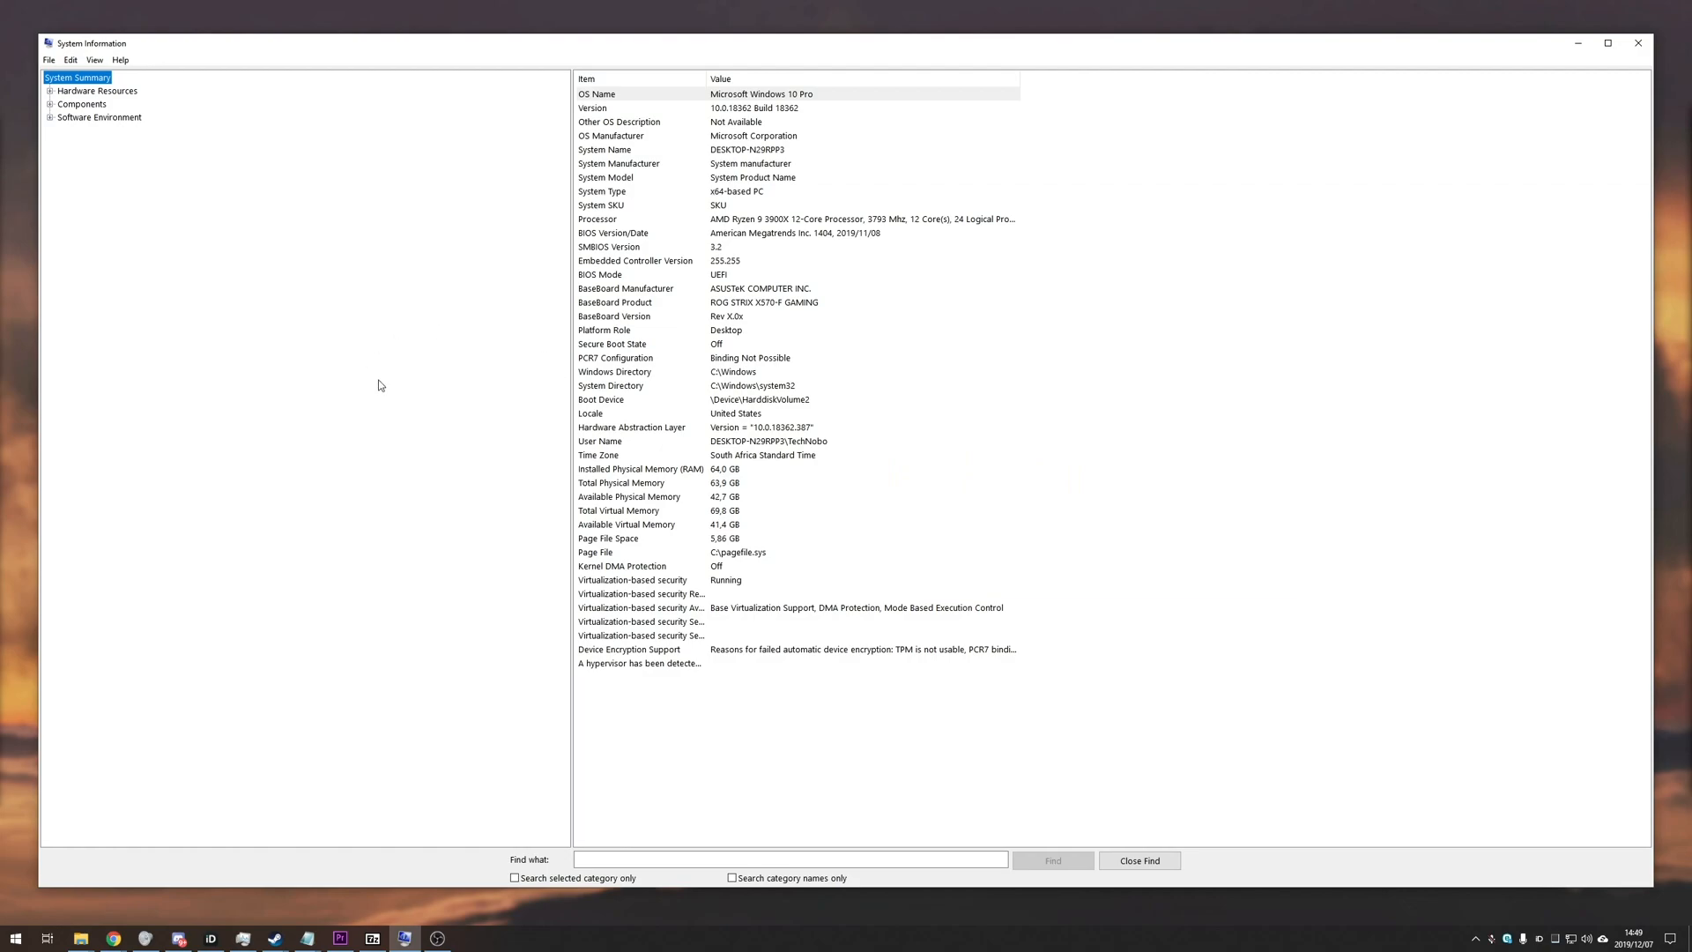
# - Browse hardware and component categories: display, CD-ROM, storage, multimedia and infrared details
pyautogui.click(50, 90)
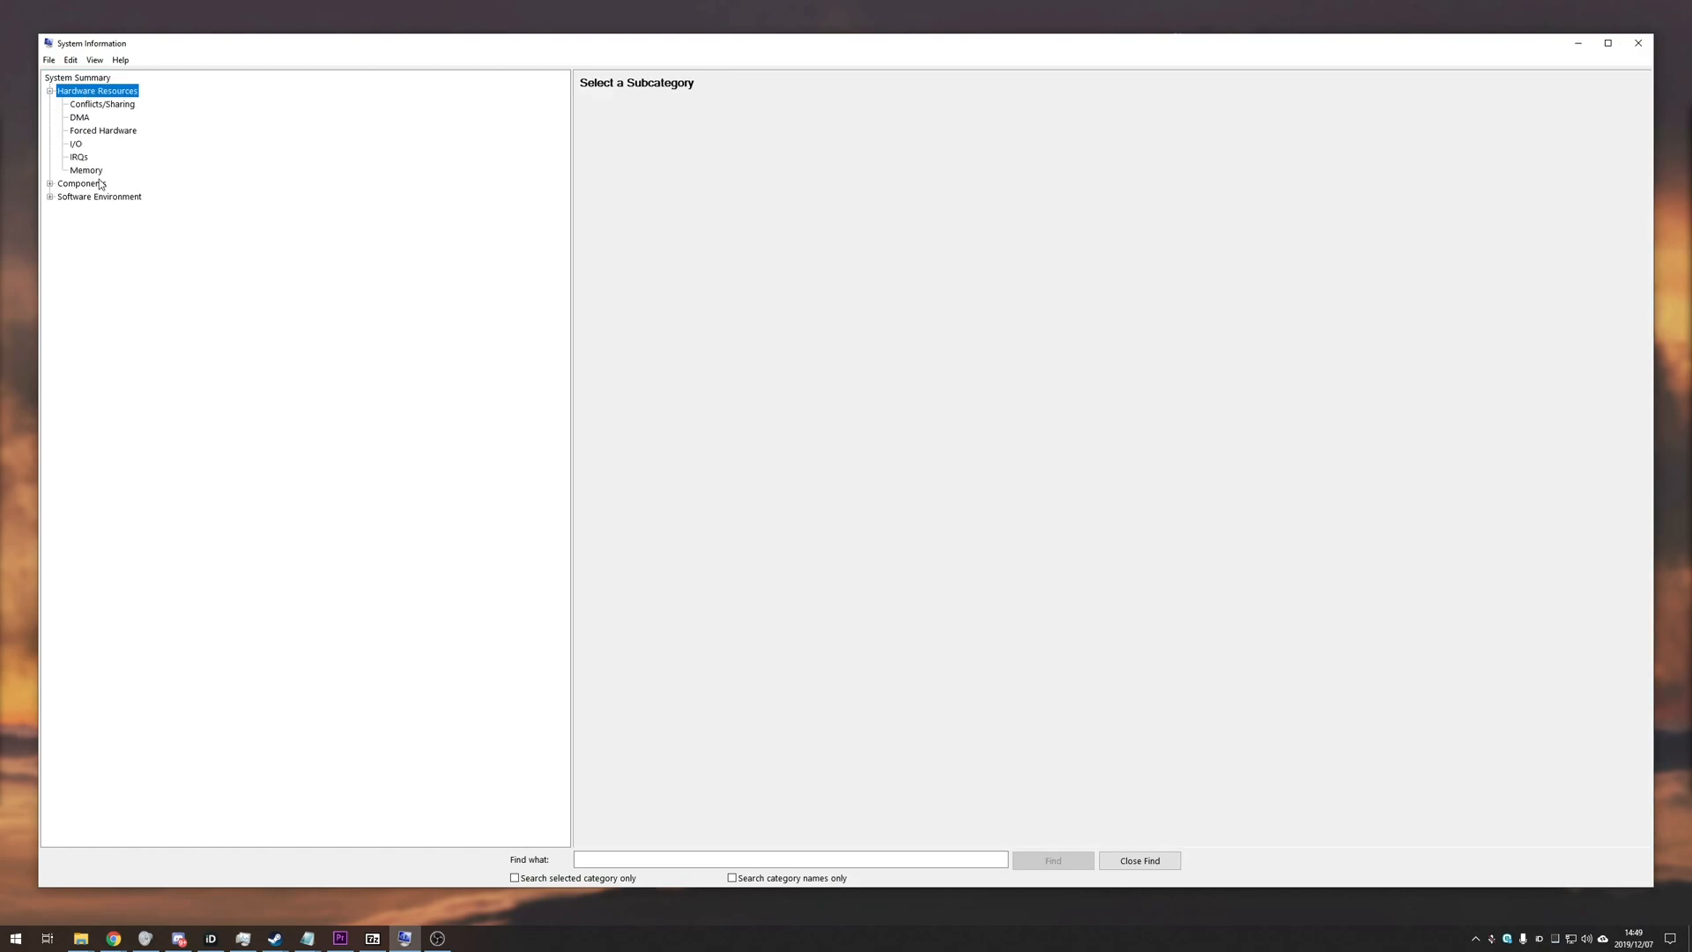
pyautogui.click(51, 181)
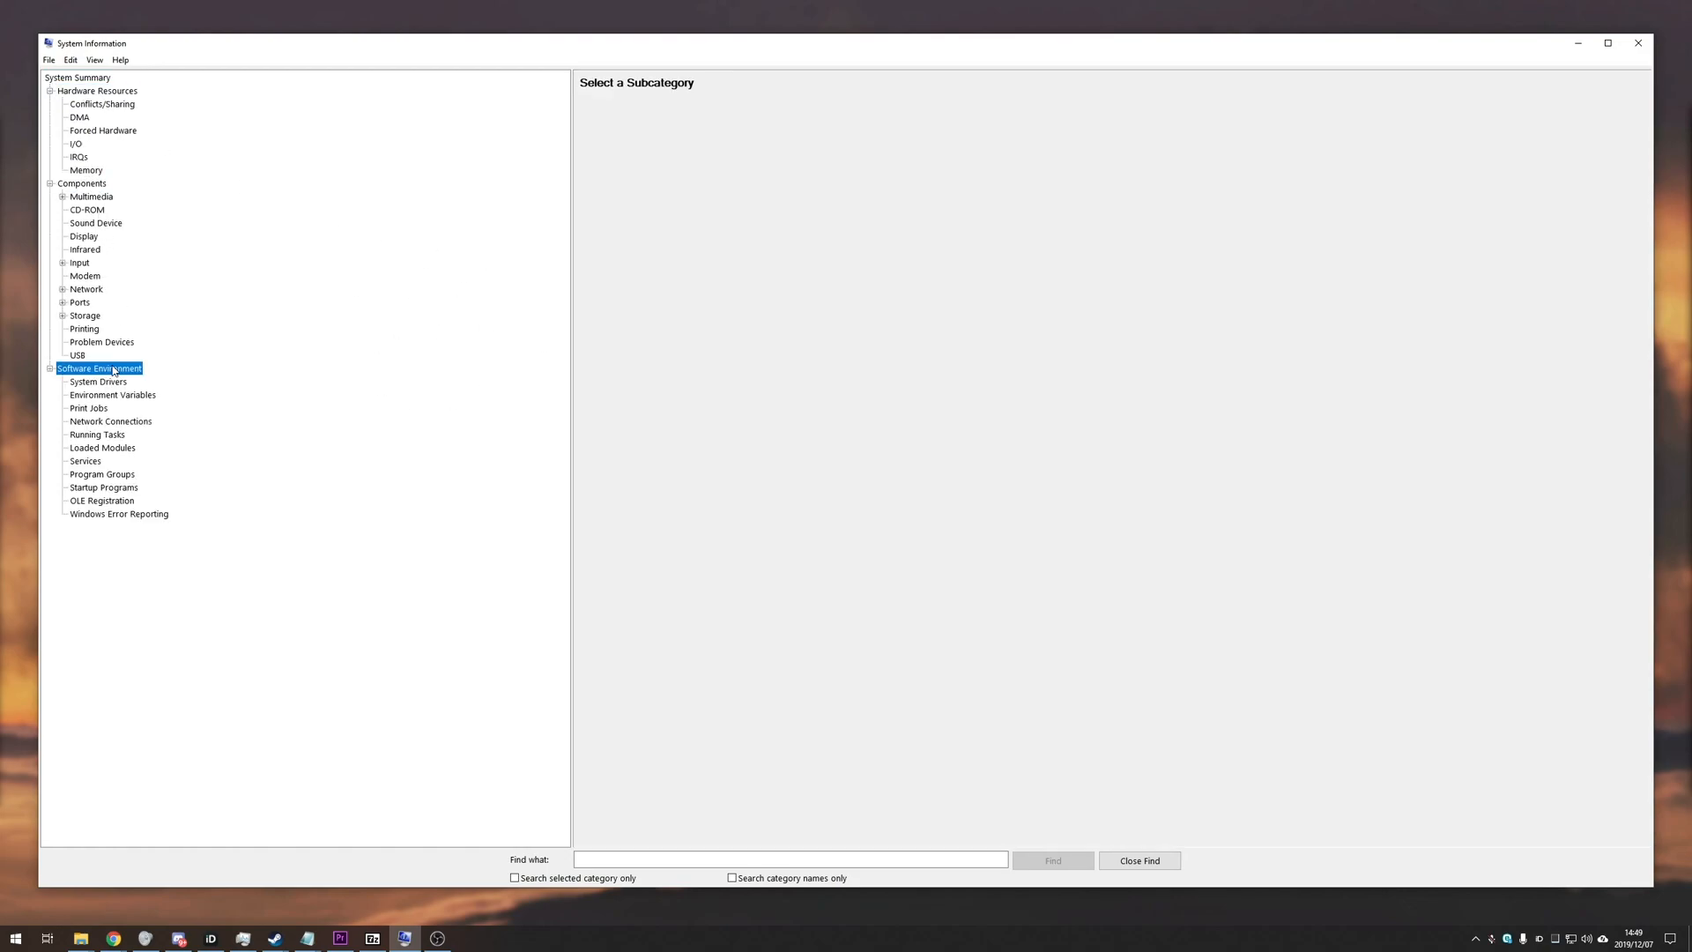
pyautogui.click(83, 234)
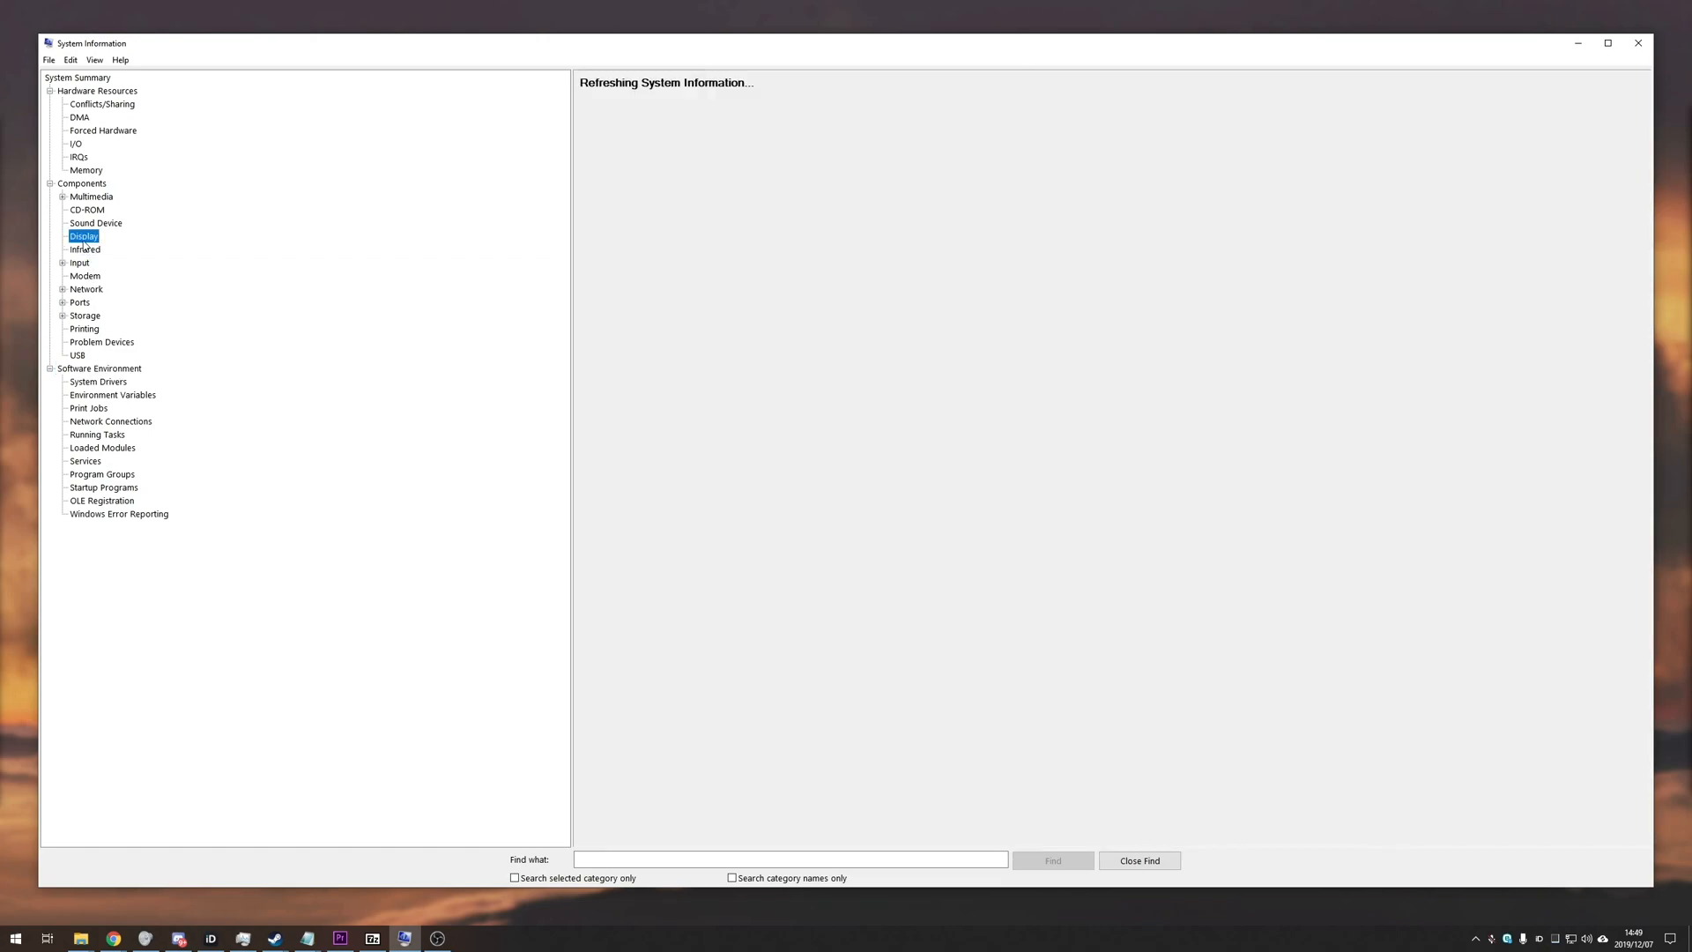
pyautogui.click(89, 209)
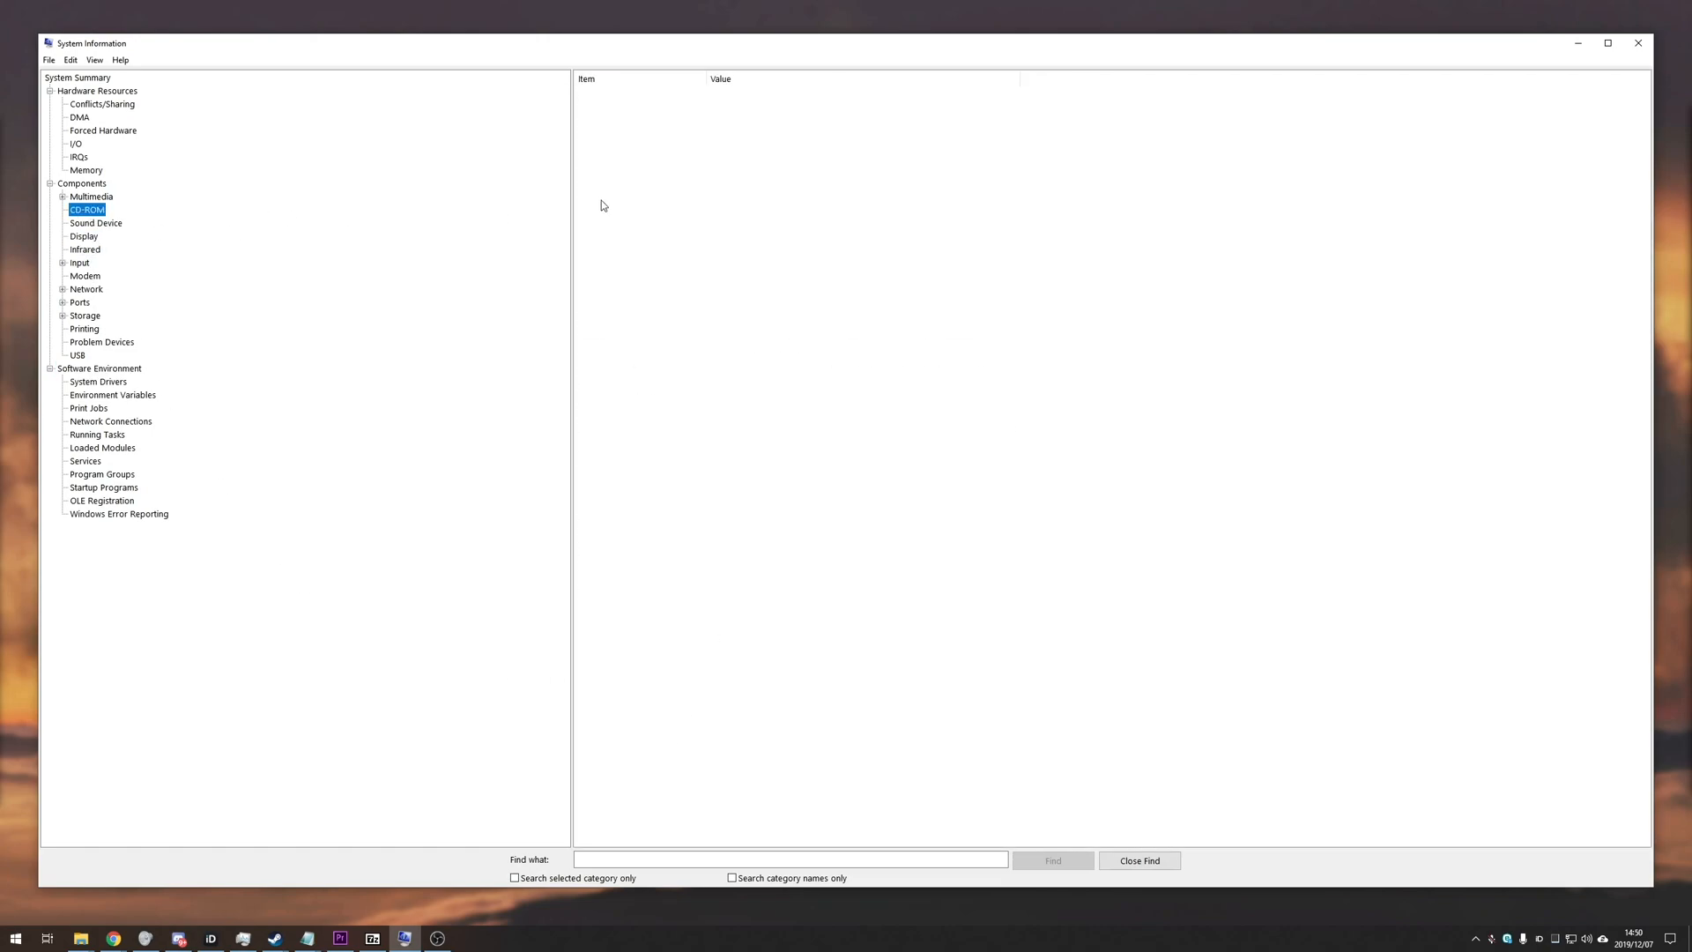
pyautogui.click(85, 315)
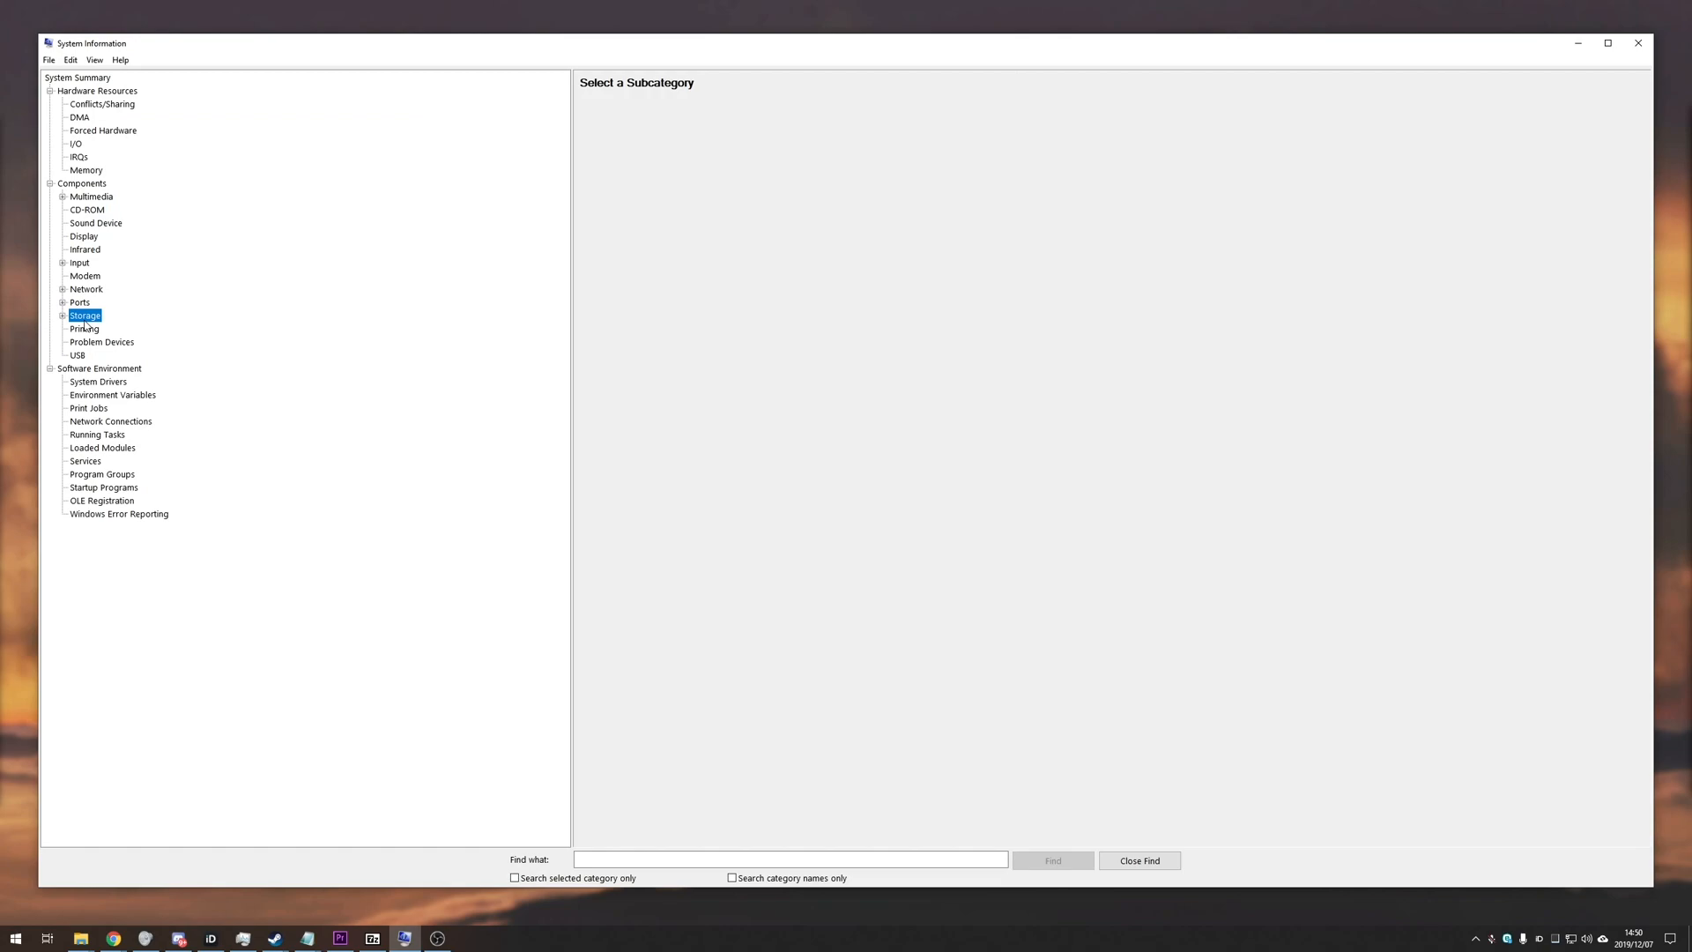
pyautogui.click(63, 196)
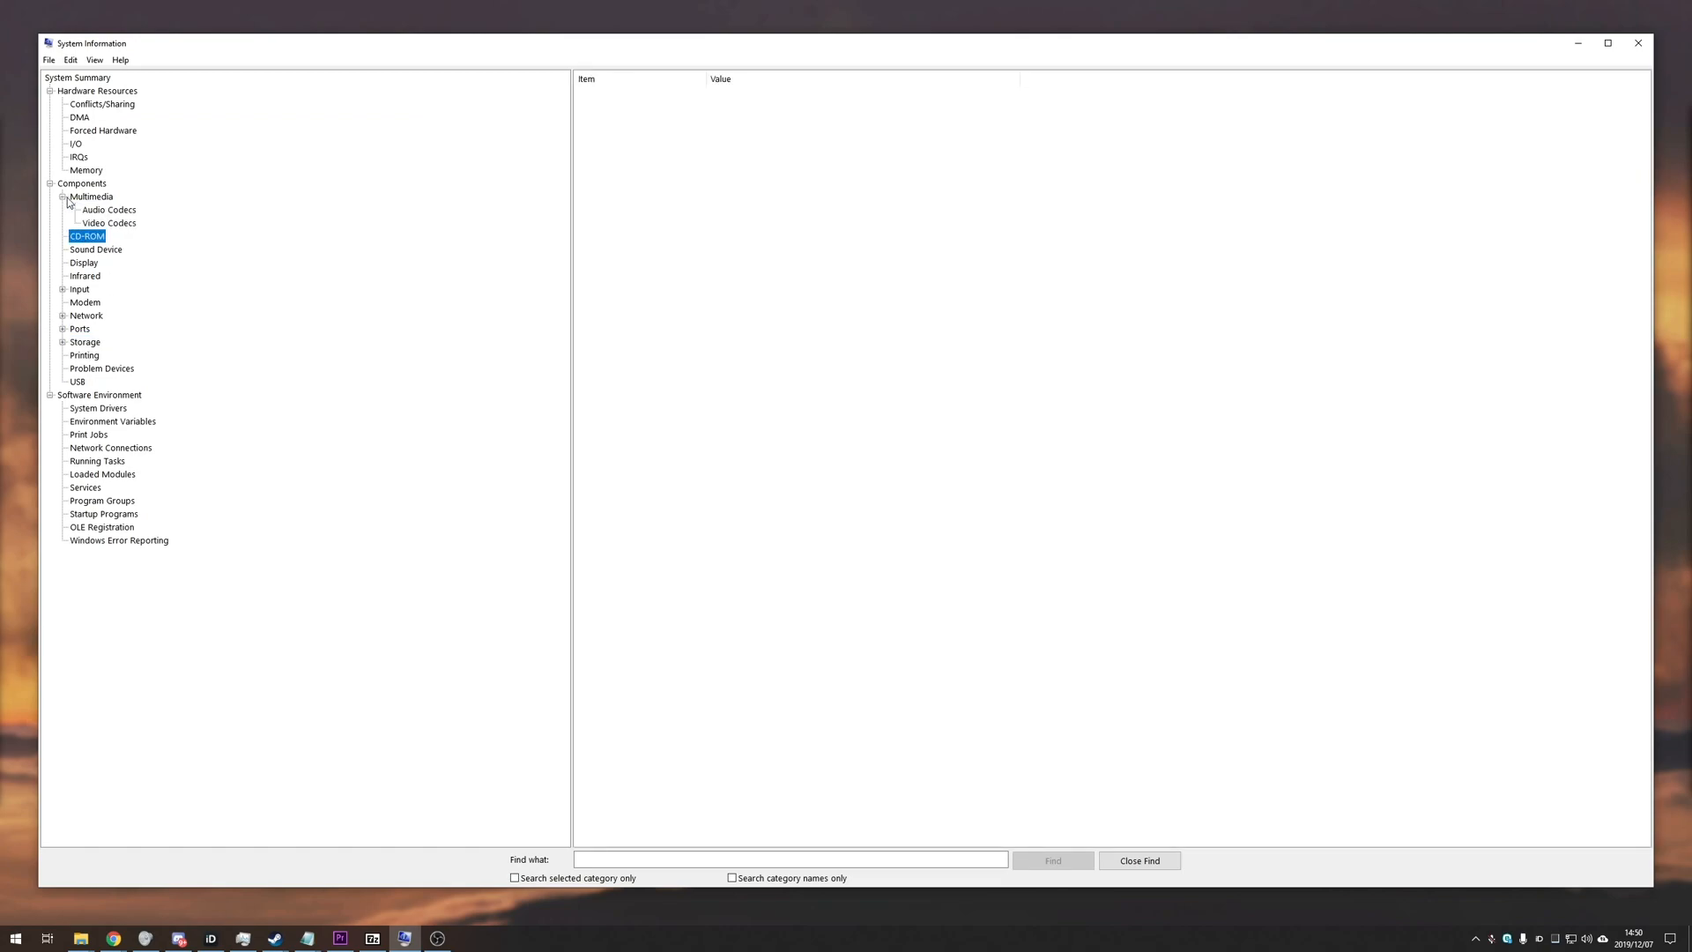
pyautogui.click(84, 274)
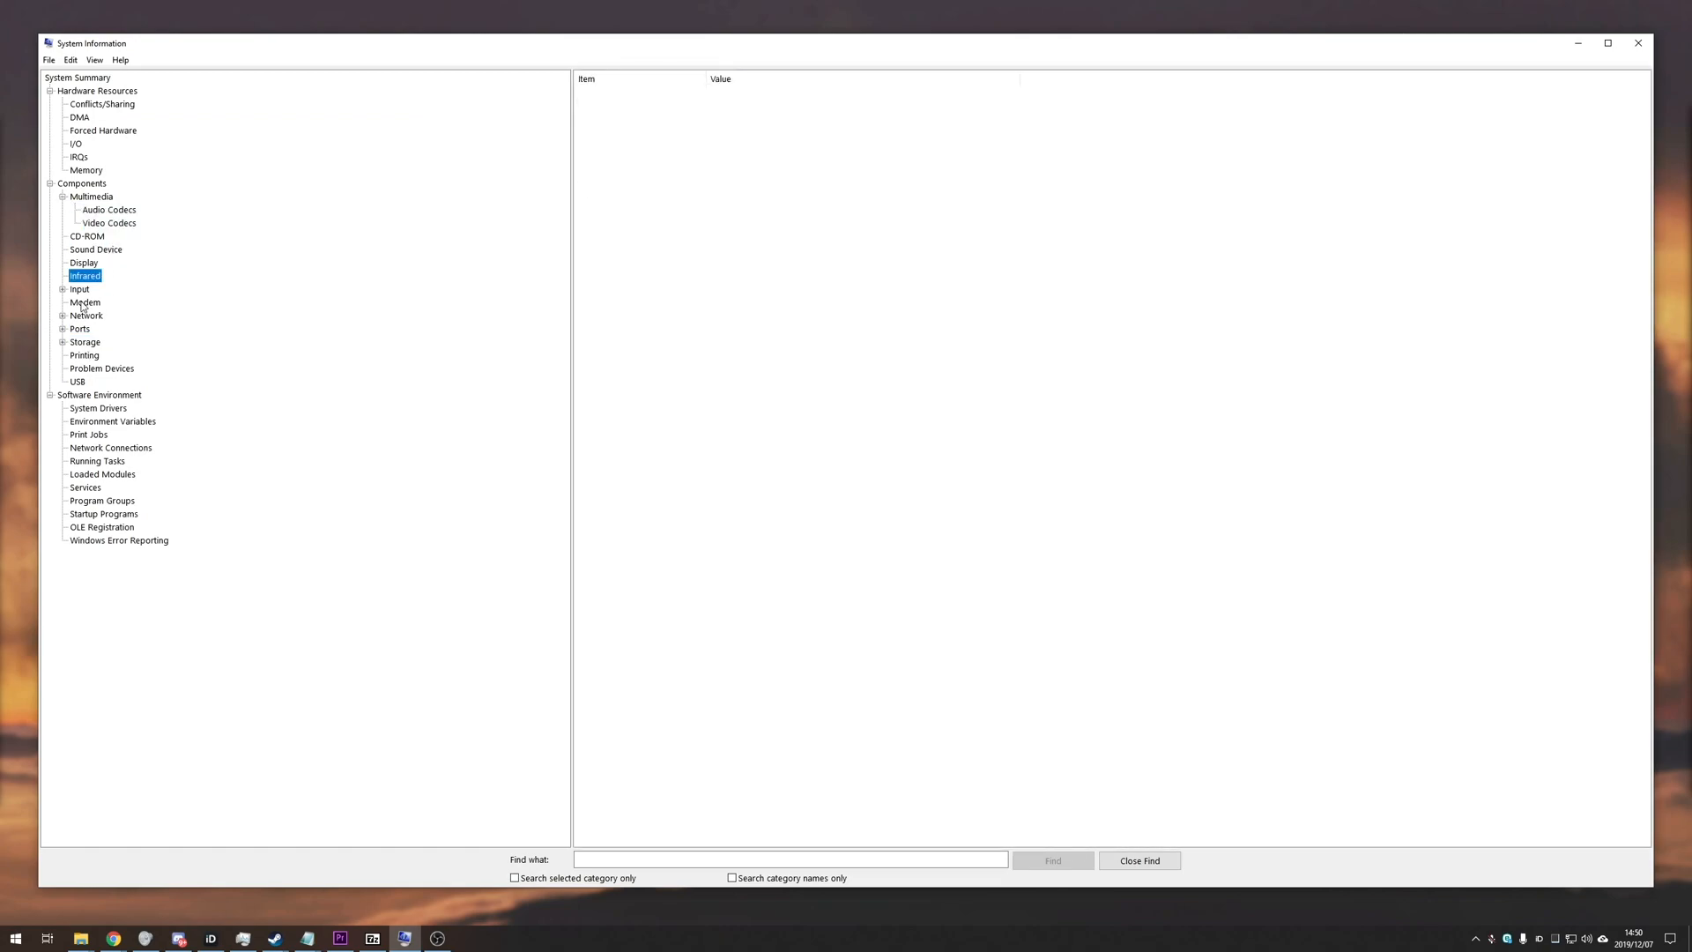
# - Review printers, problem devices, environment variables and graphics card, then close System Information
pyautogui.click(82, 354)
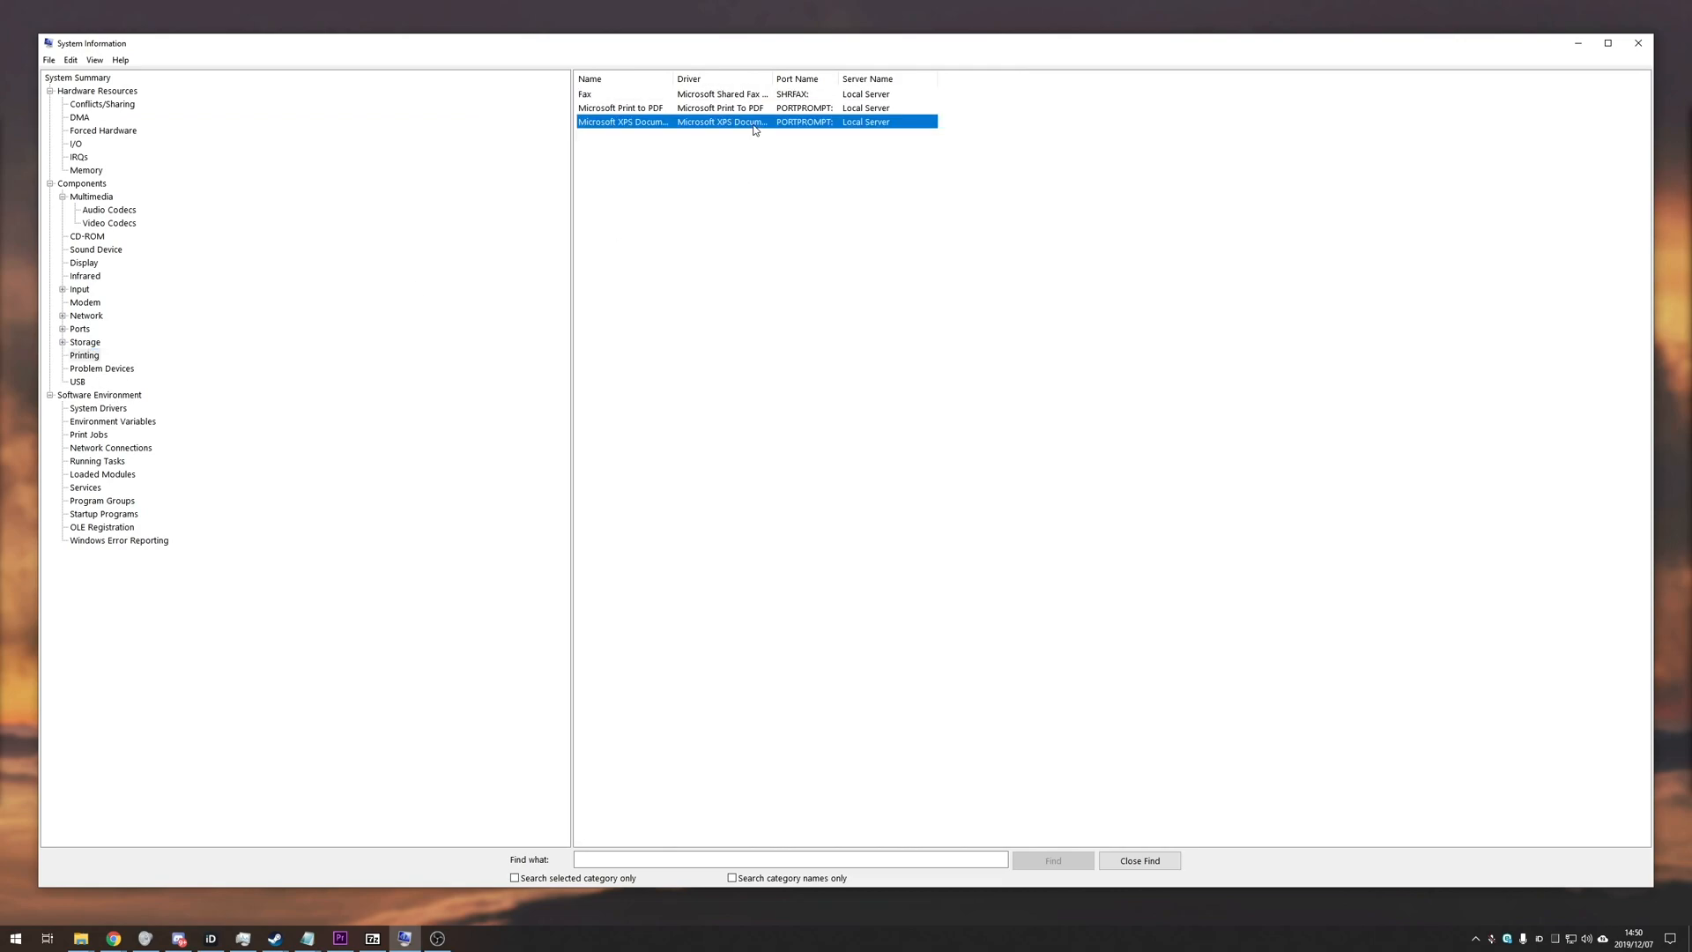
pyautogui.click(102, 368)
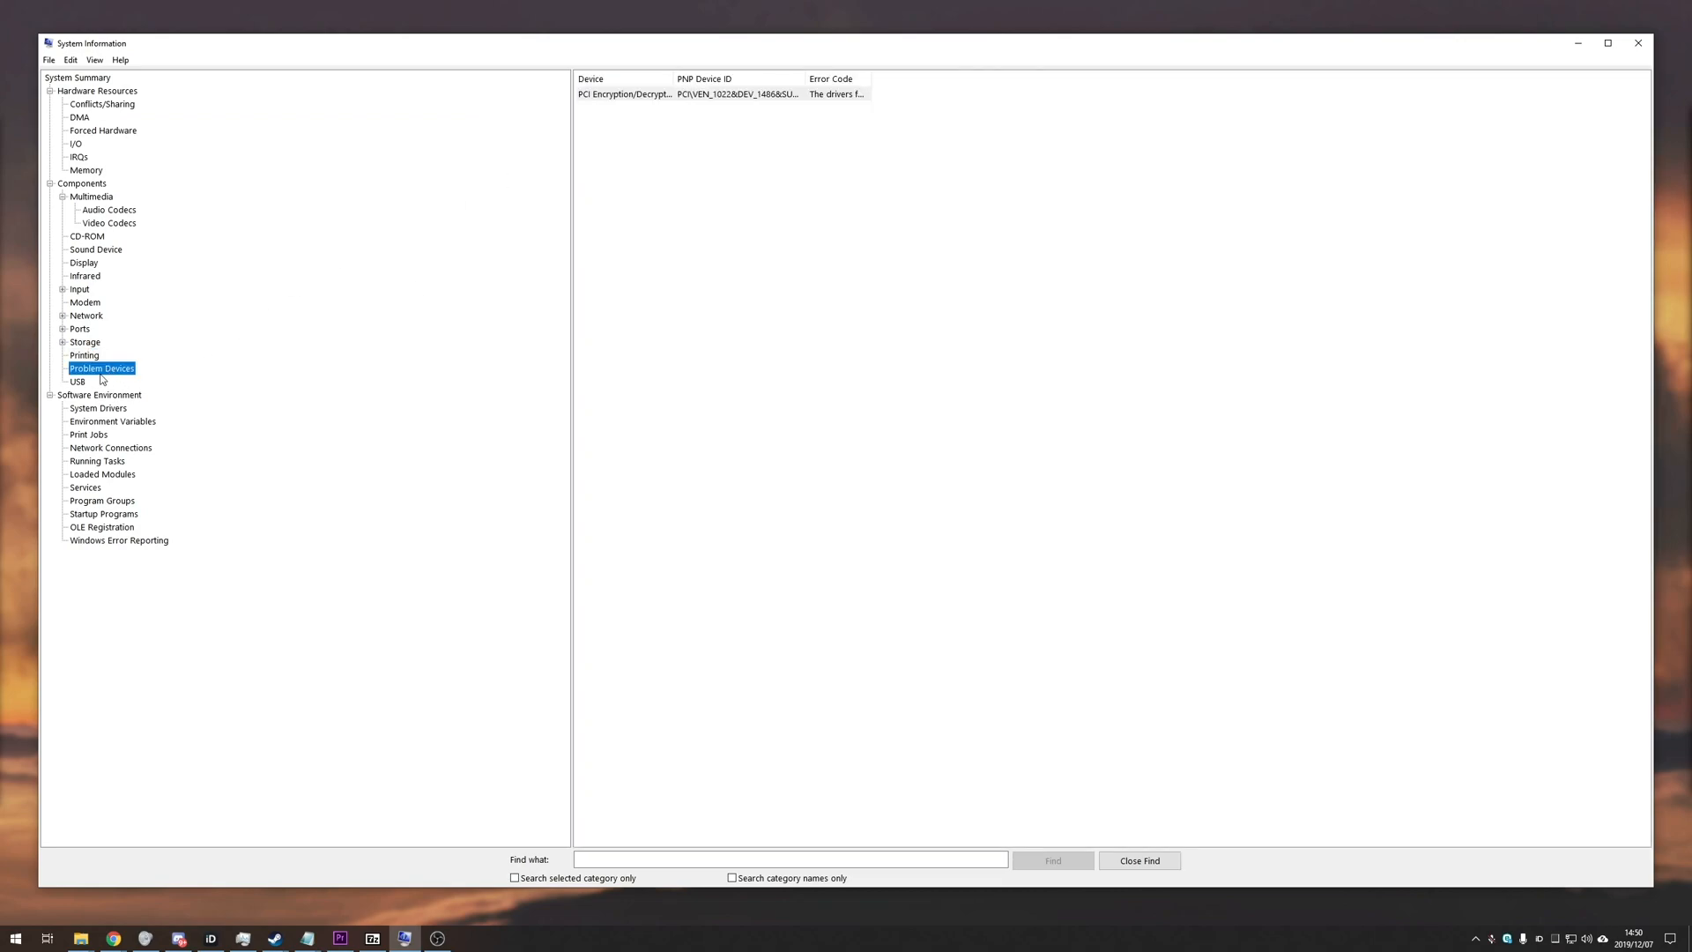
pyautogui.click(113, 422)
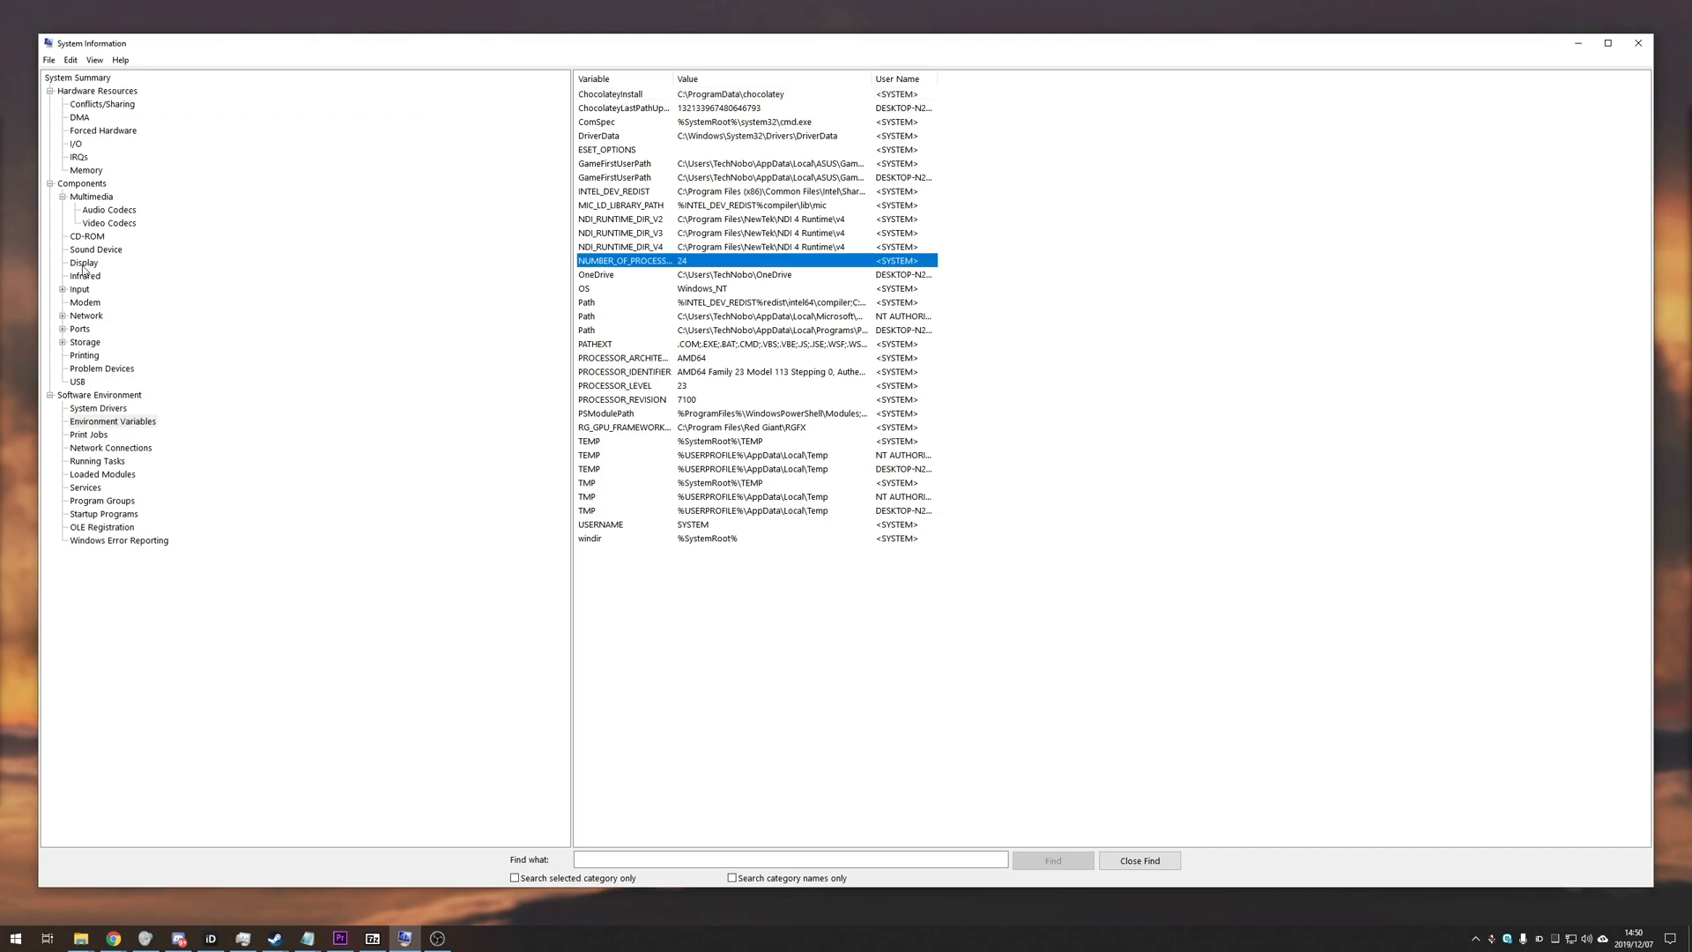
pyautogui.click(83, 262)
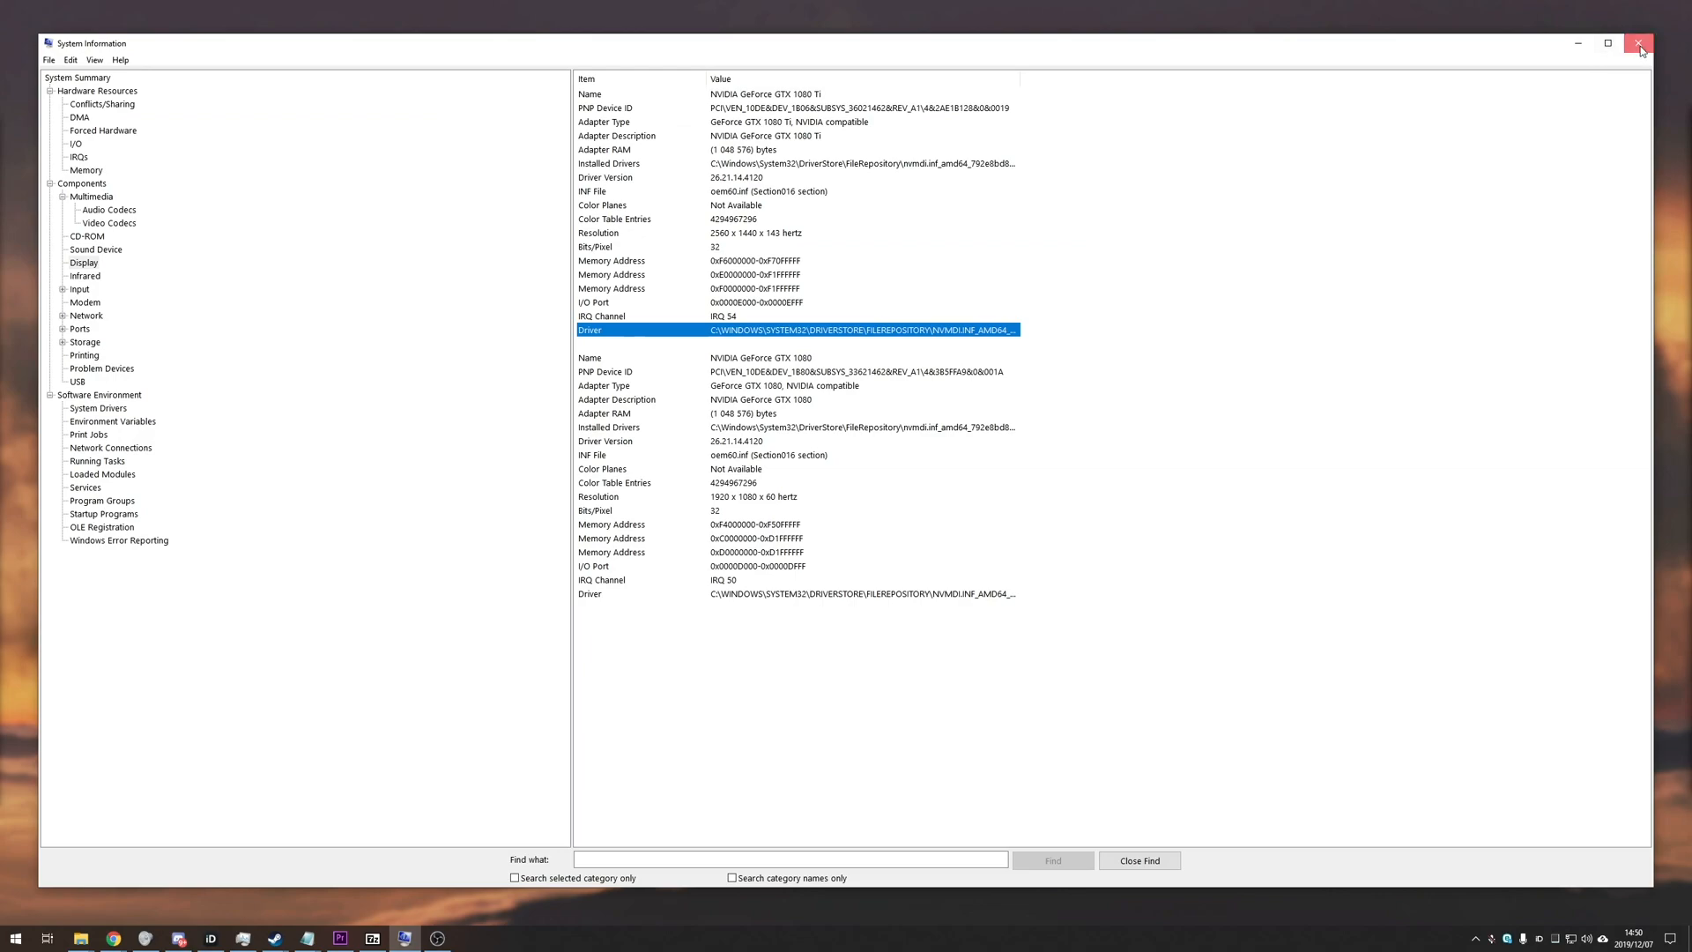
pyautogui.click(1637, 42)
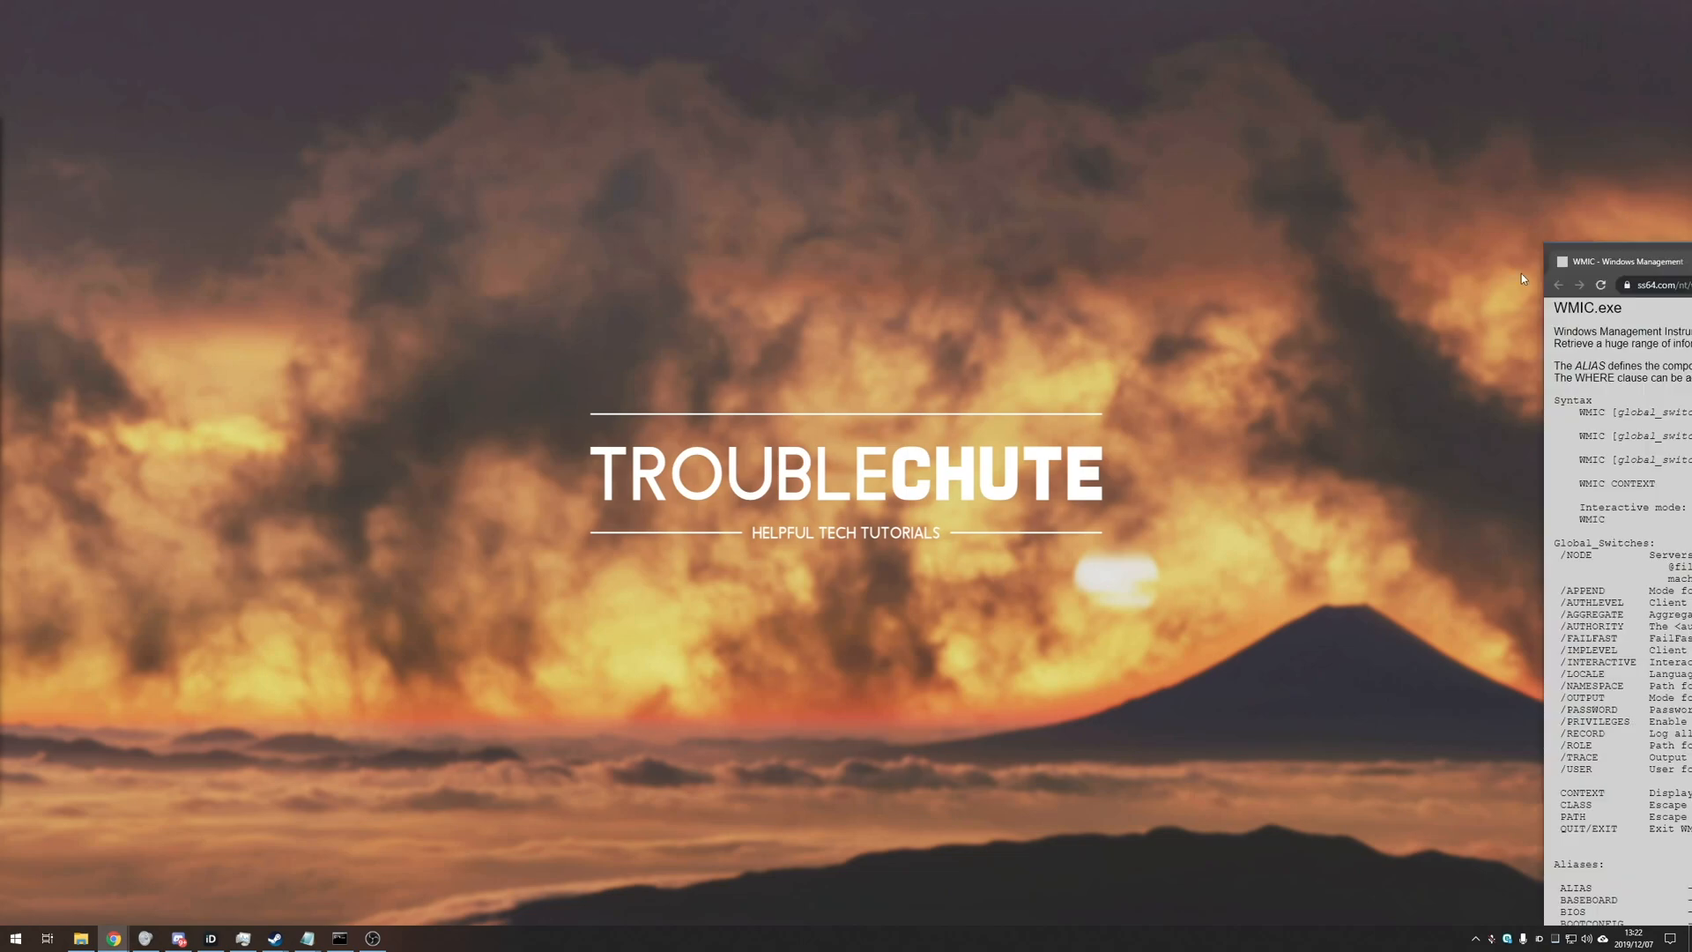
# - Snap the SS64 WMIC reference page to the right half of the screen
pyautogui.click(1643, 9)
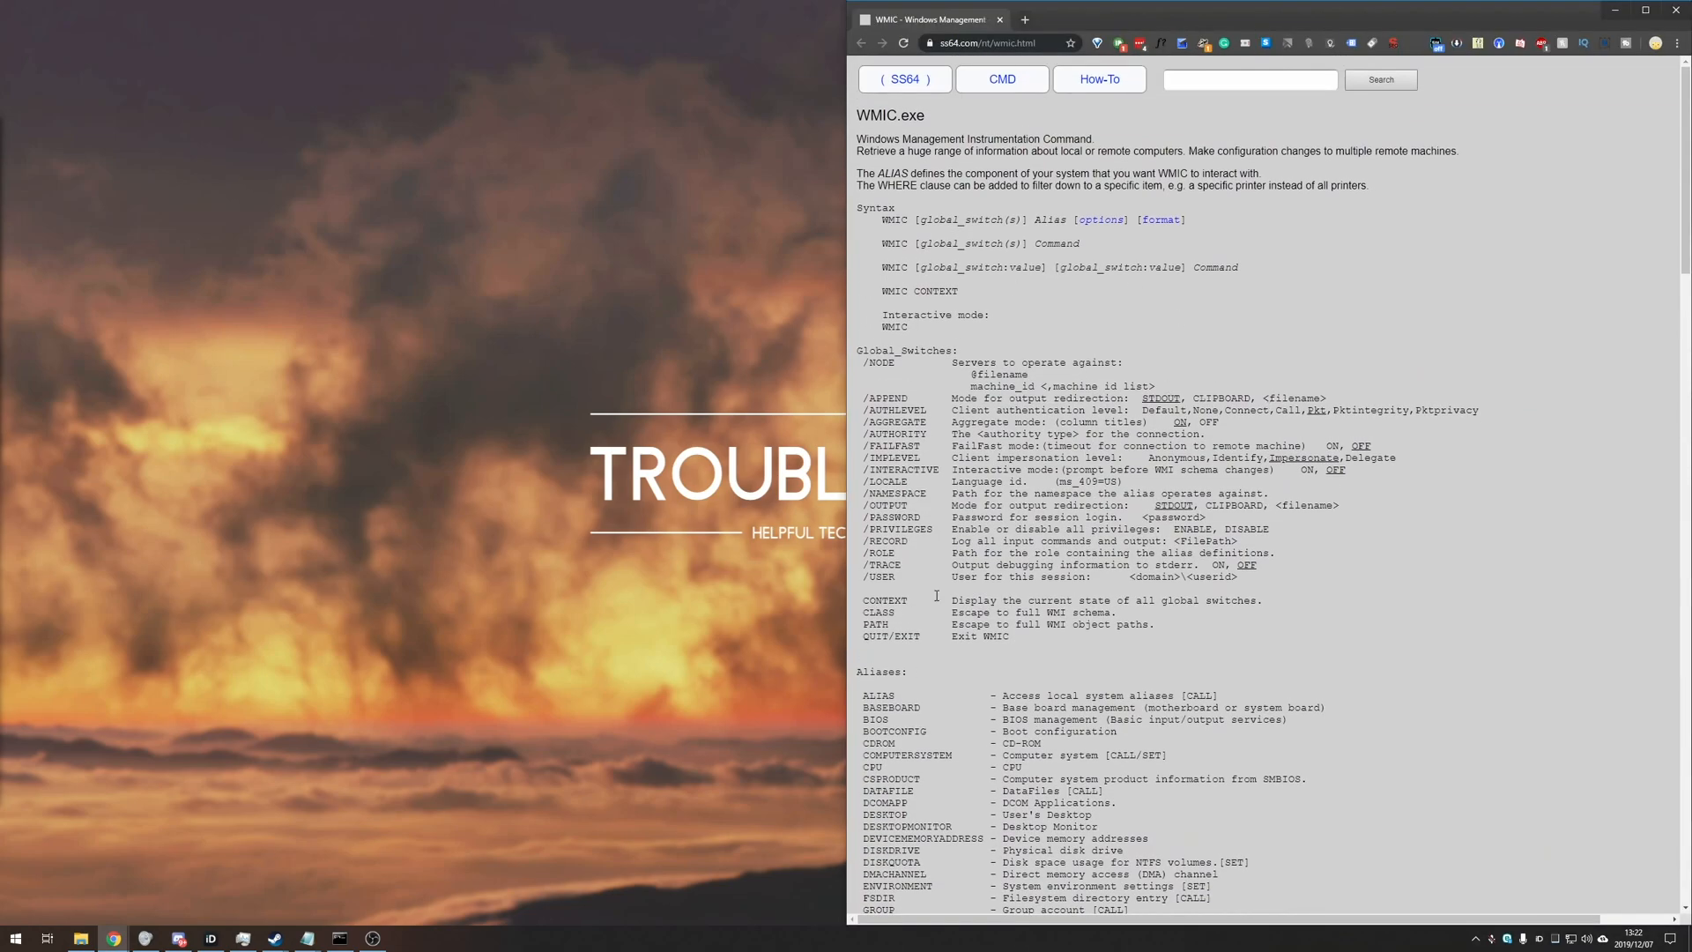
pyautogui.moveTo(853, 555)
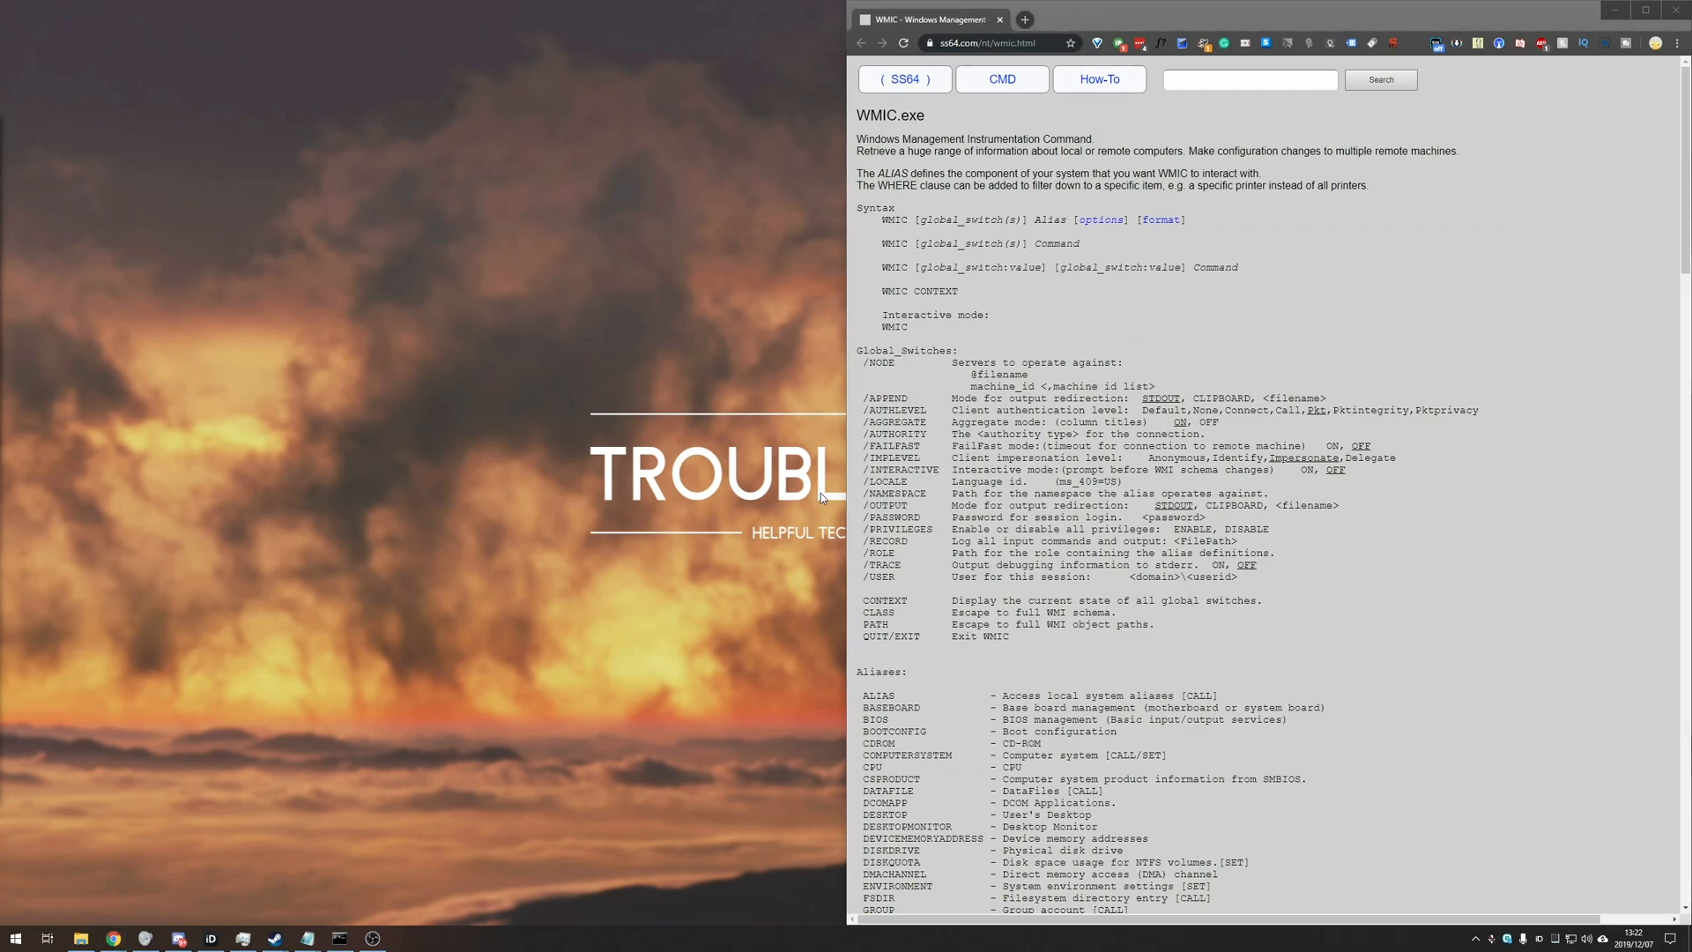
# - Run 'wmic cpu get' in a new Command Prompt to list every CPU property
pyautogui.press('Win+r')
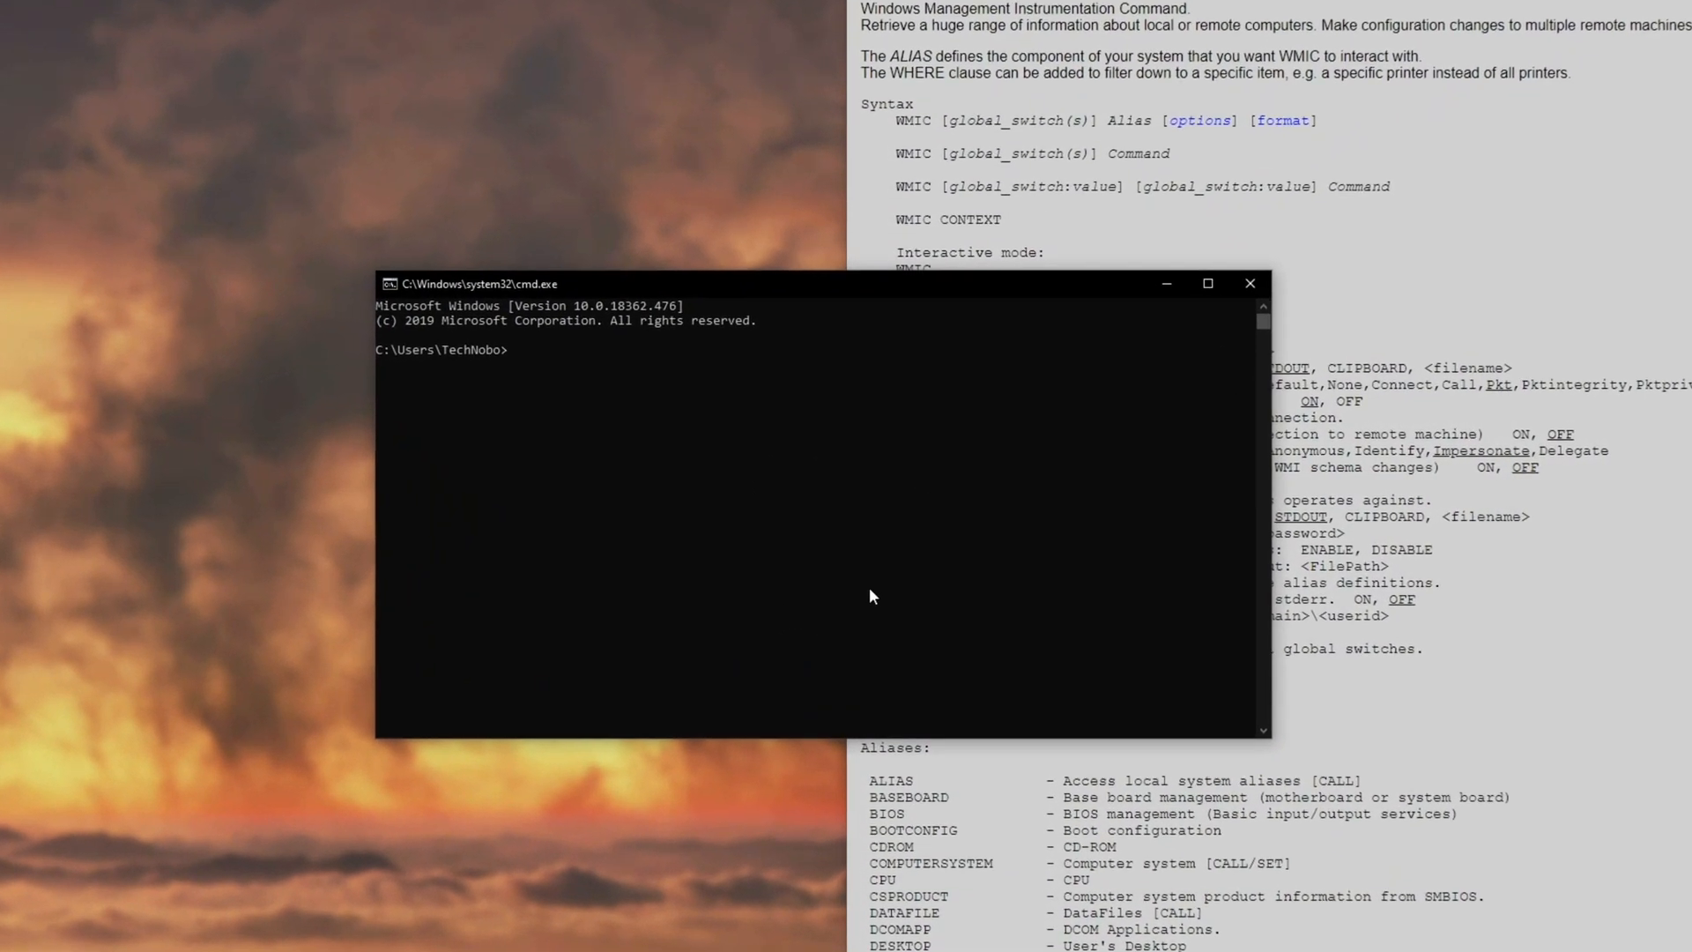
pyautogui.write('wm')
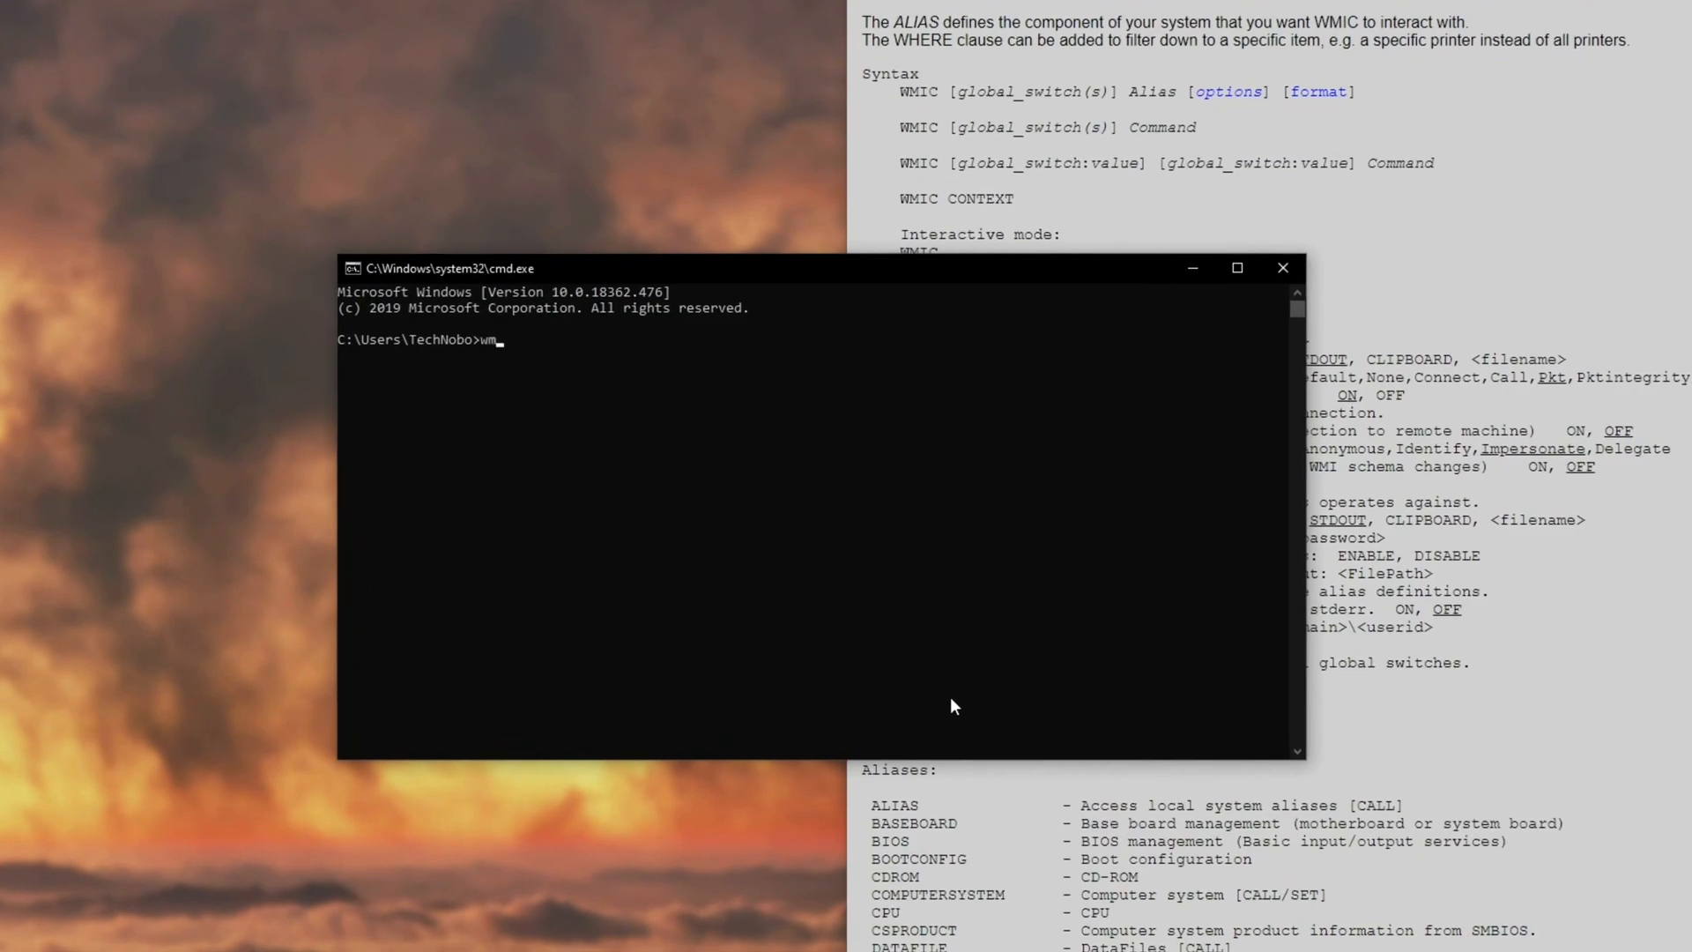
pyautogui.write('ic')
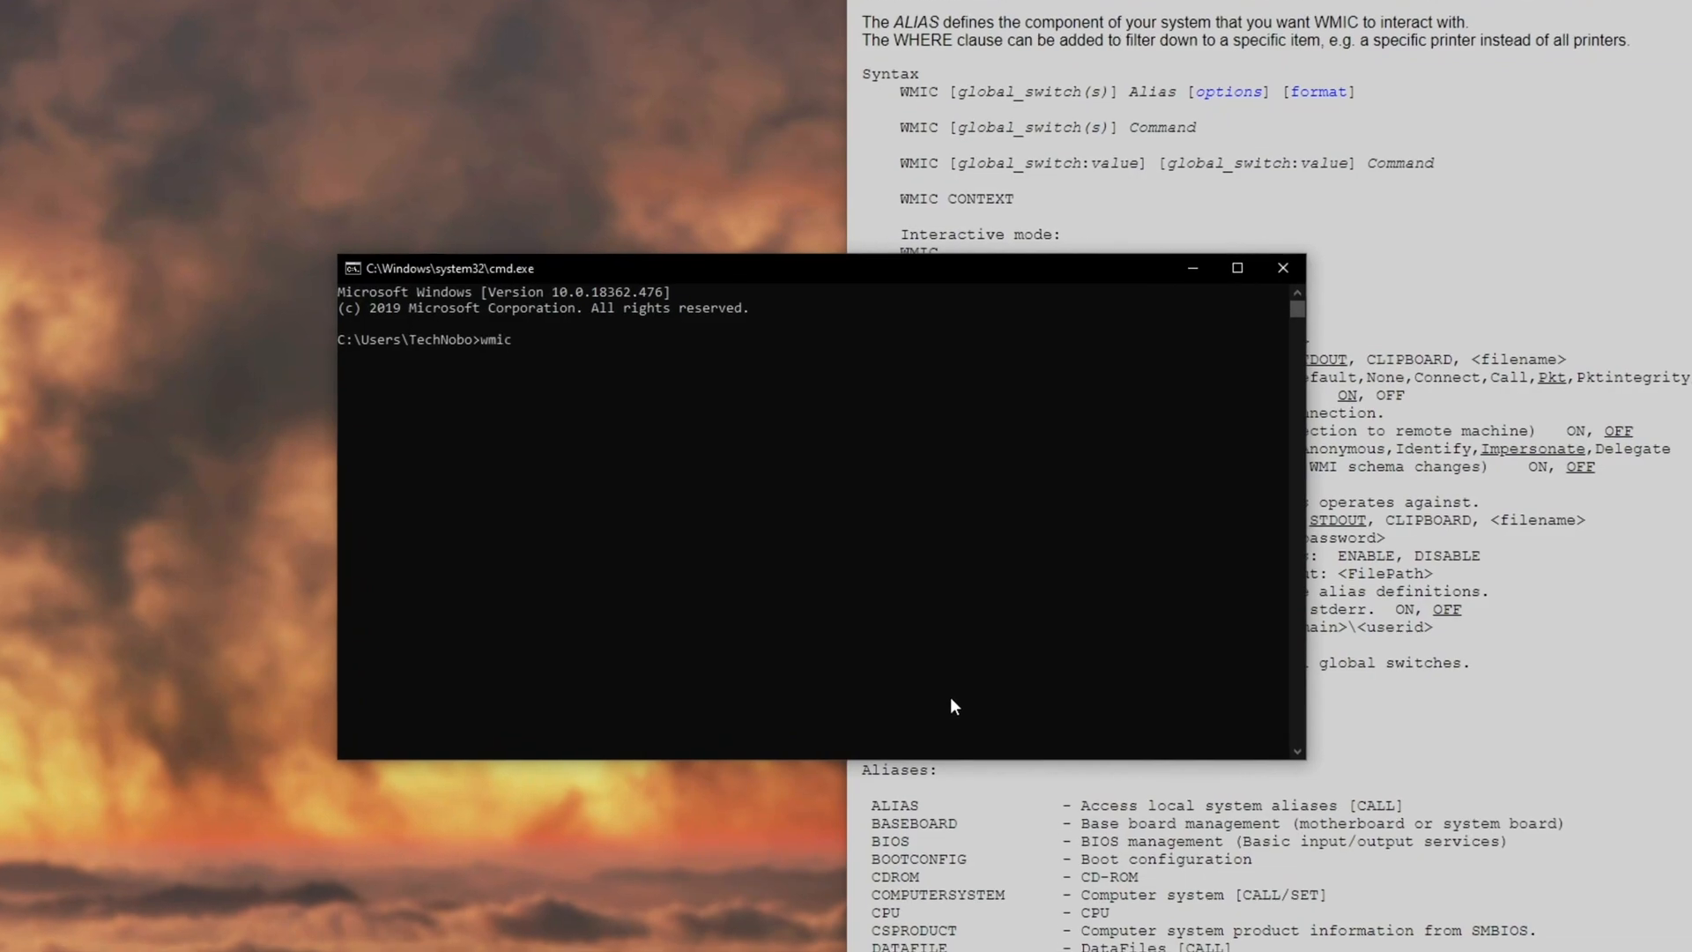
pyautogui.write('cpu')
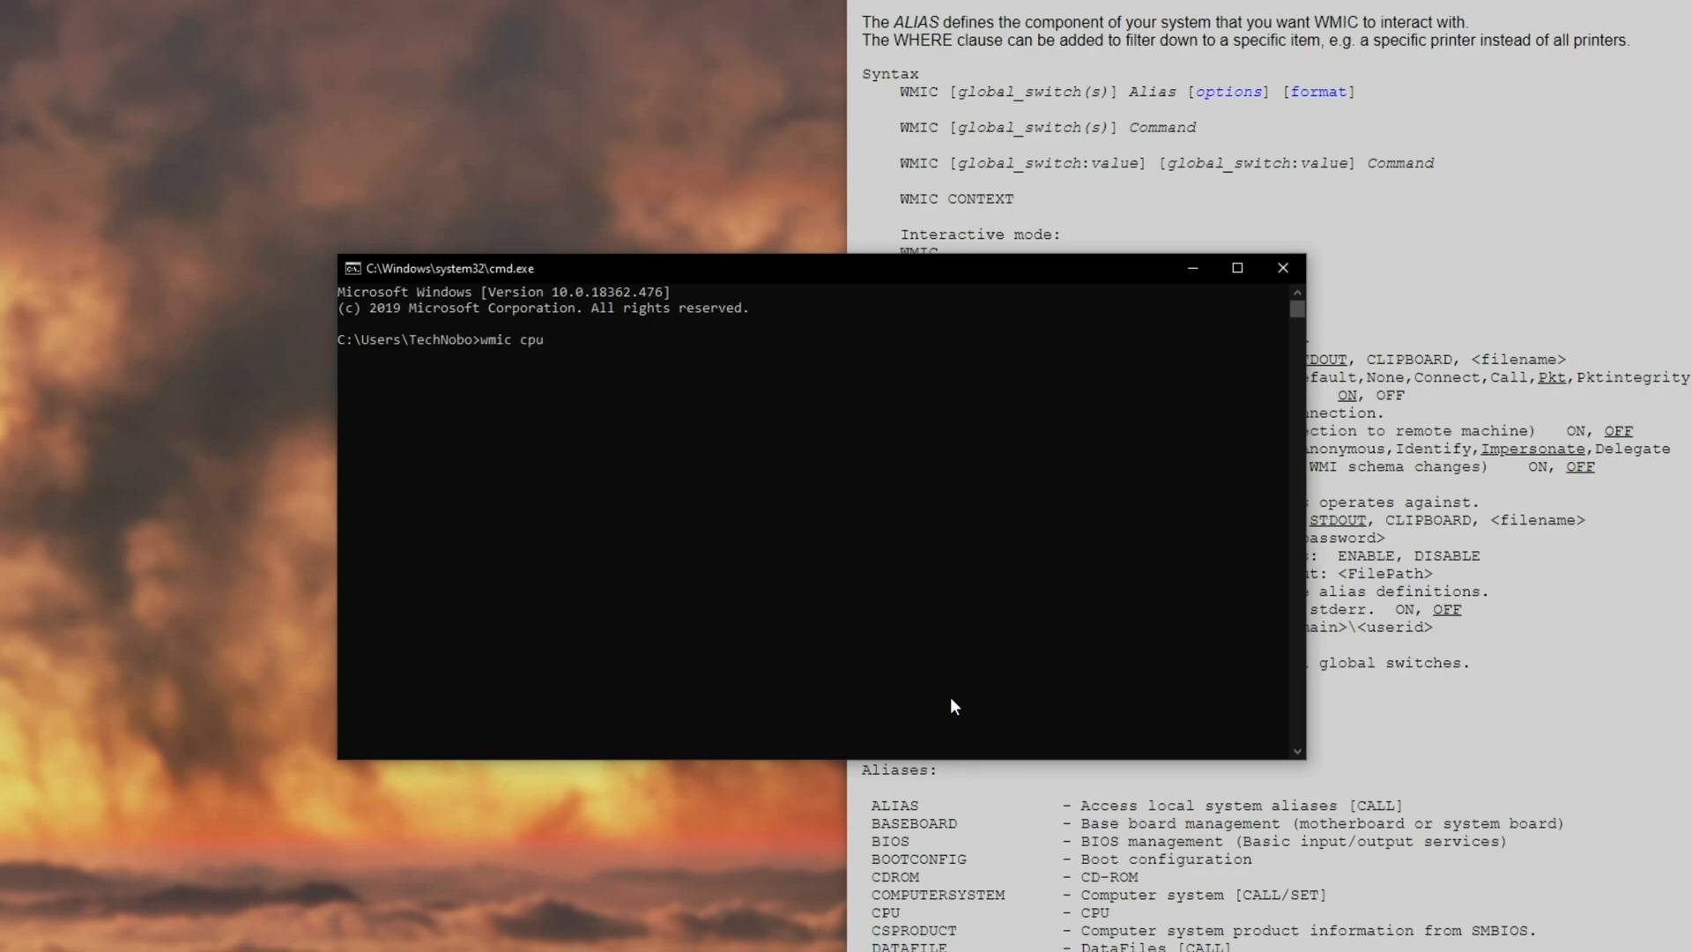
pyautogui.write('get')
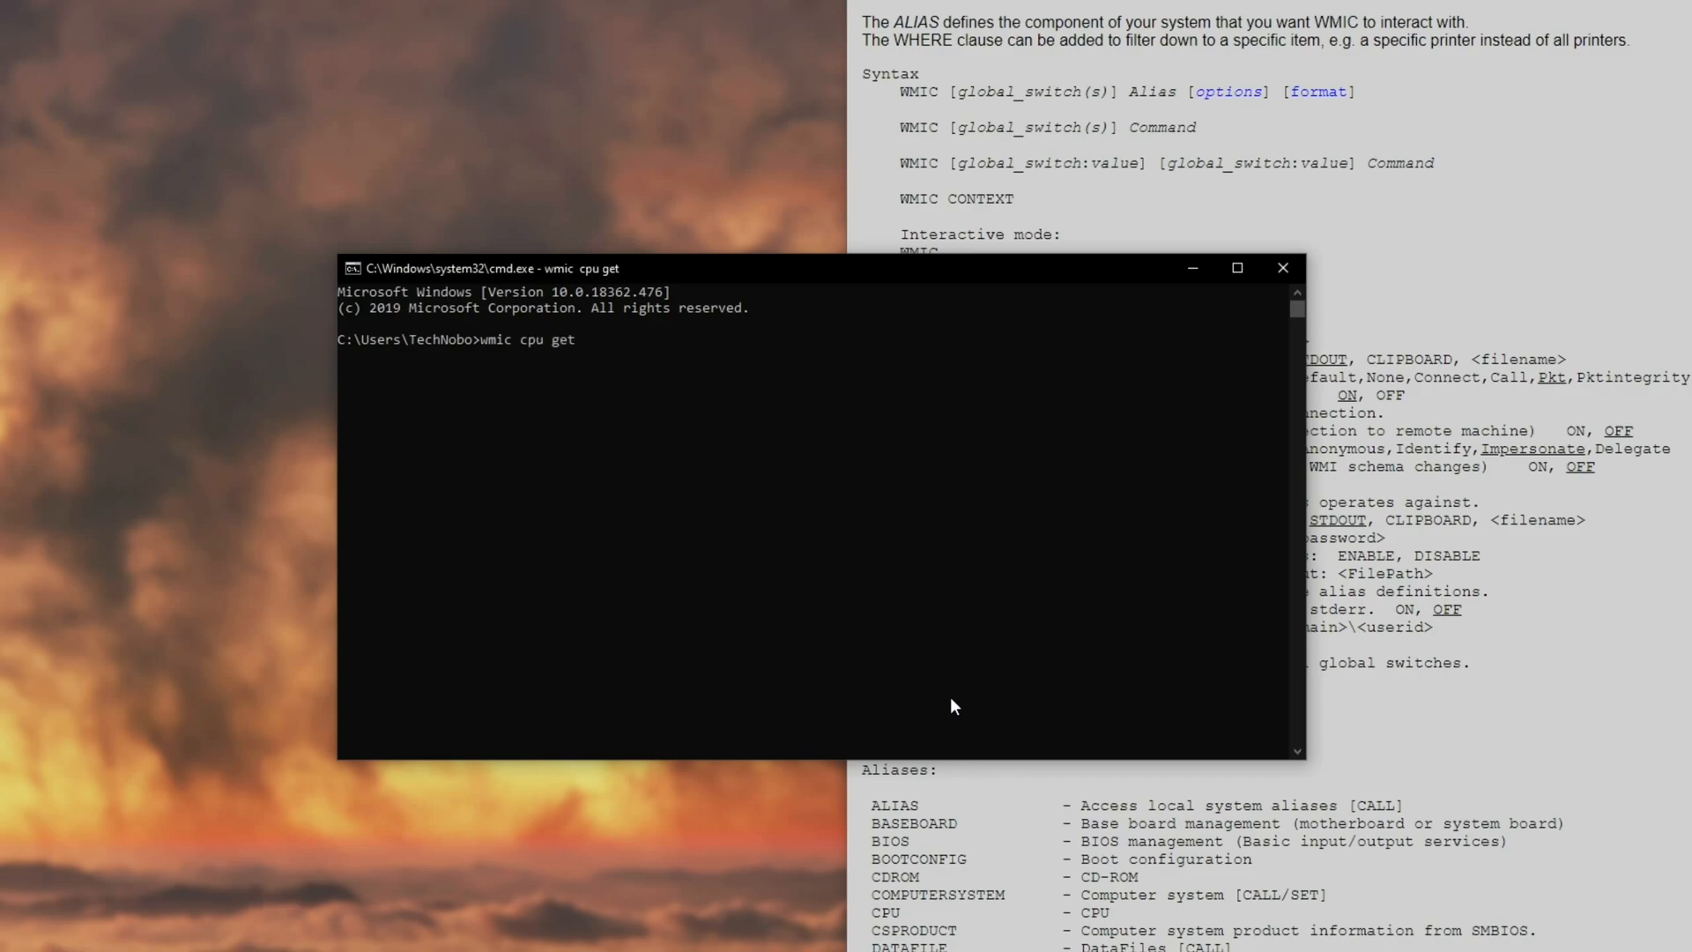
pyautogui.press('Return')
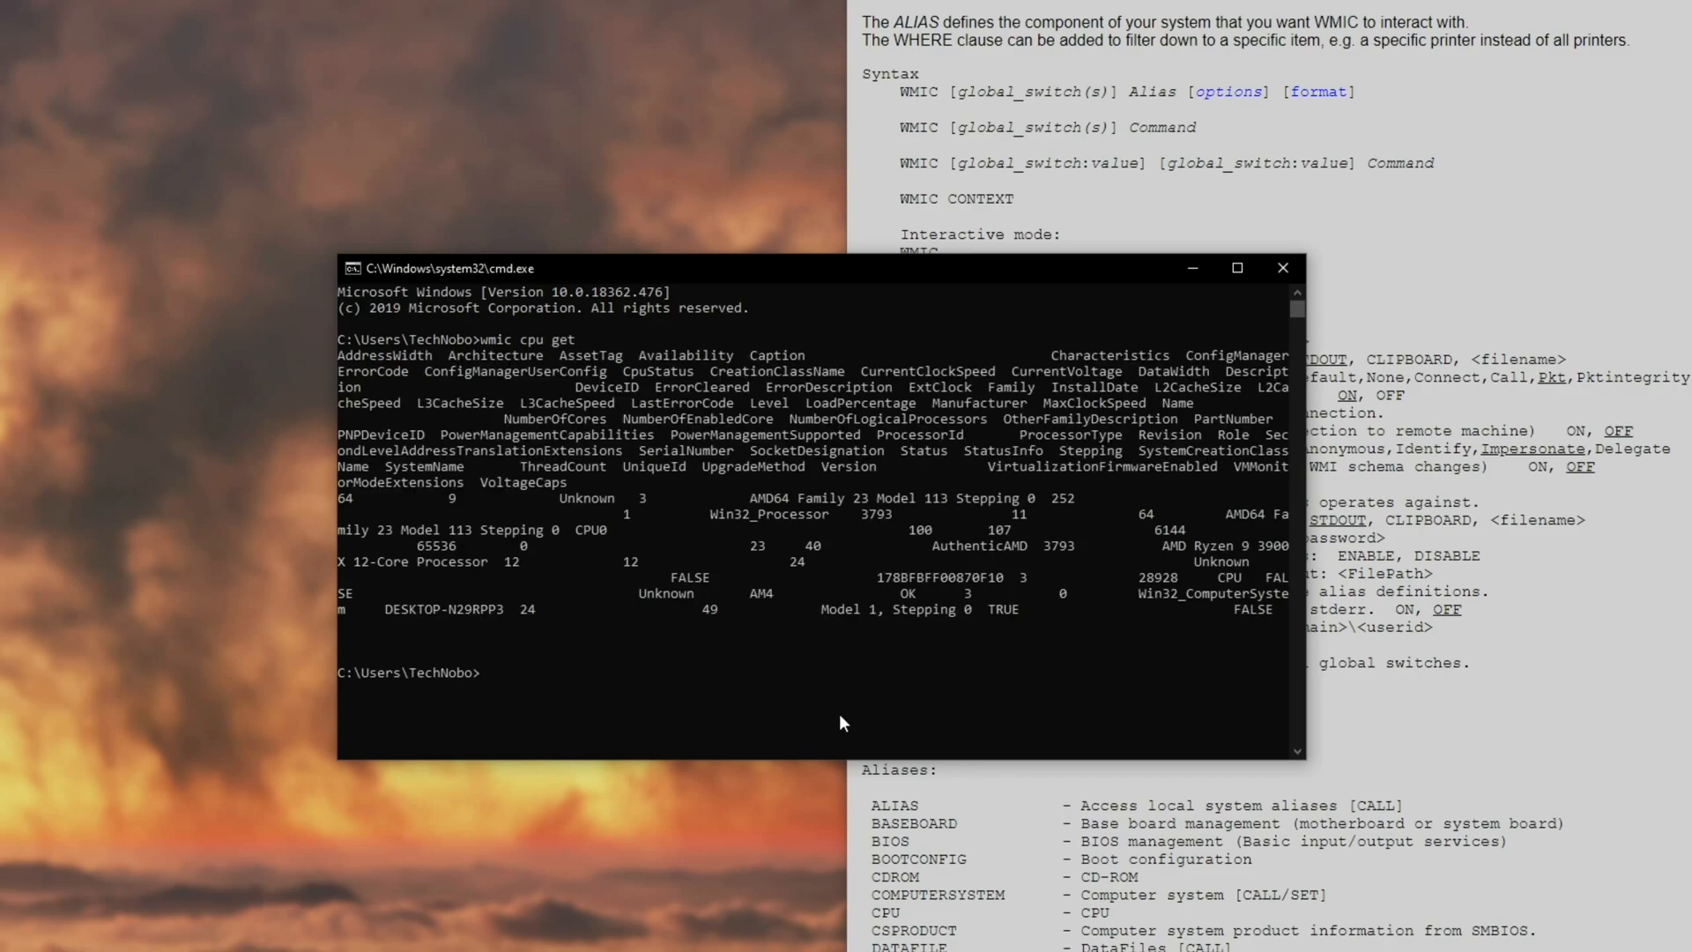
pyautogui.moveTo(1272, 453)
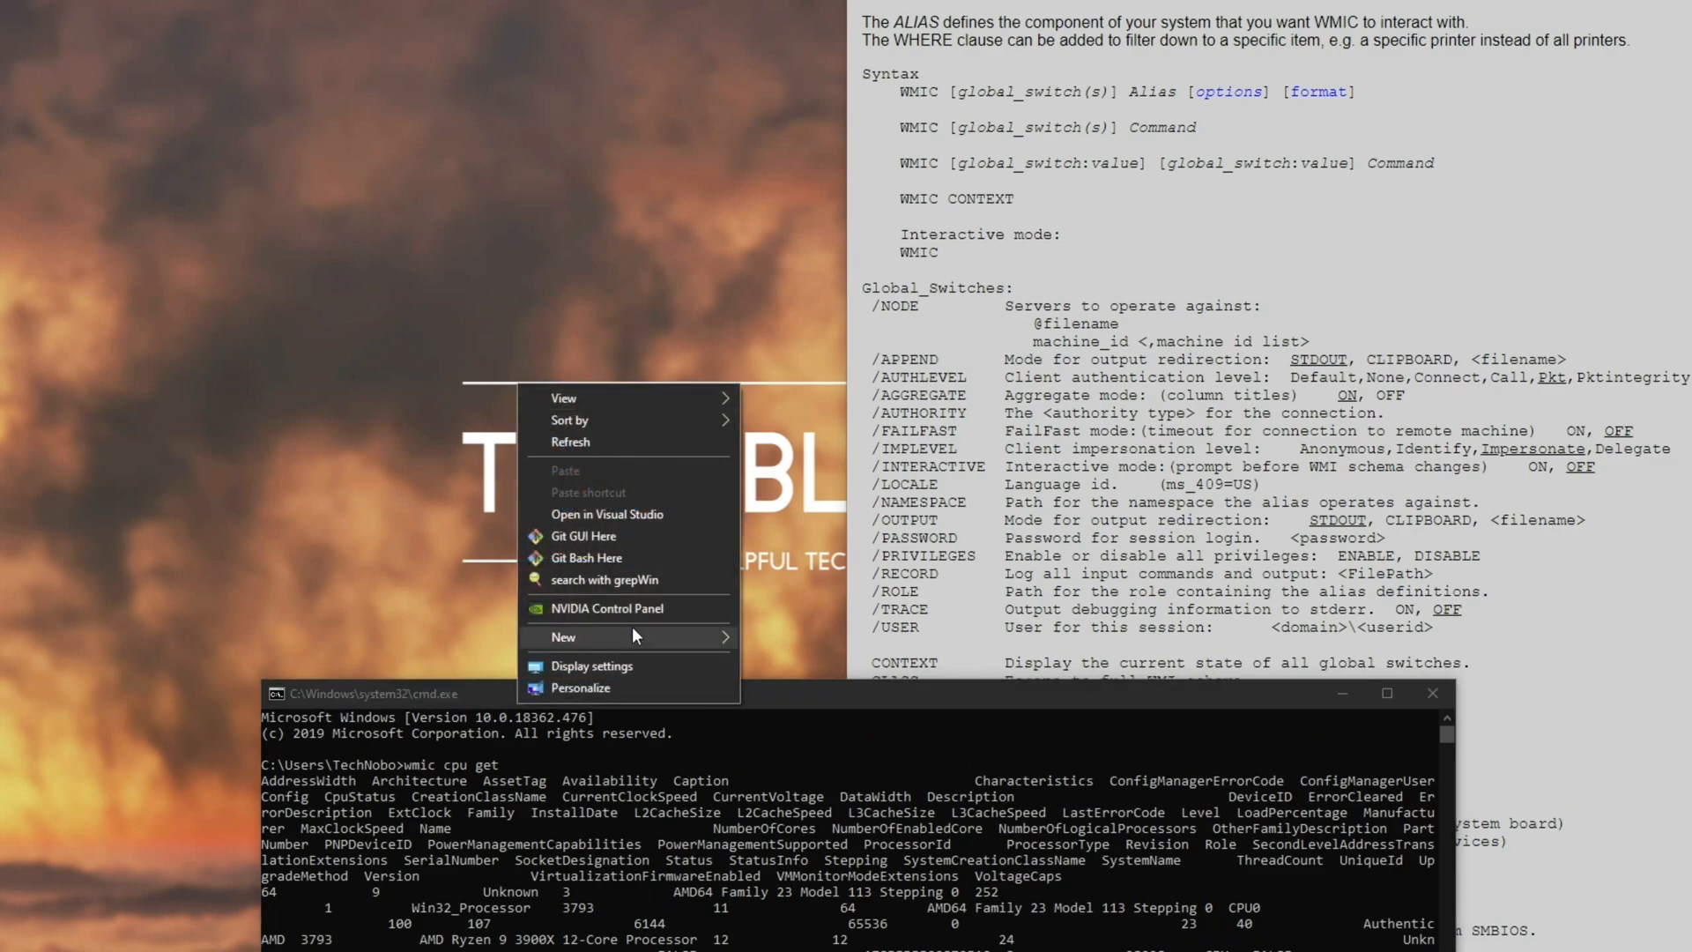
# - Create a desktop folder and run 'wmic cpu get > out.txt' there to save the CPU details
pyautogui.click(562, 636)
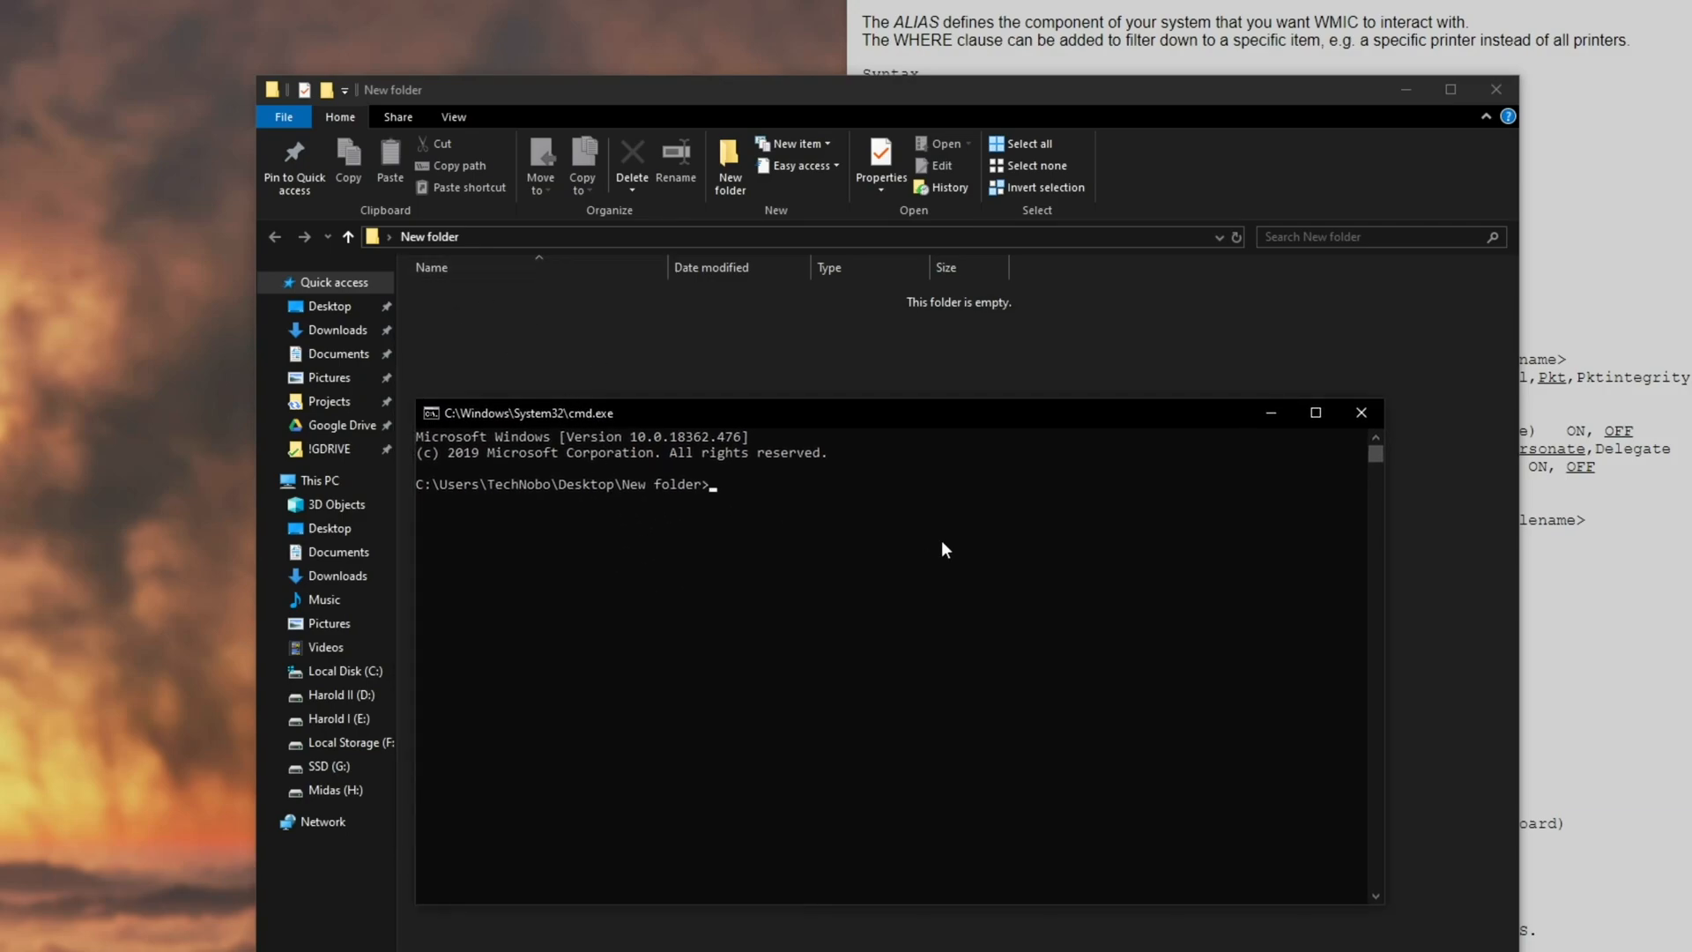
pyautogui.write('wmic cpu get')
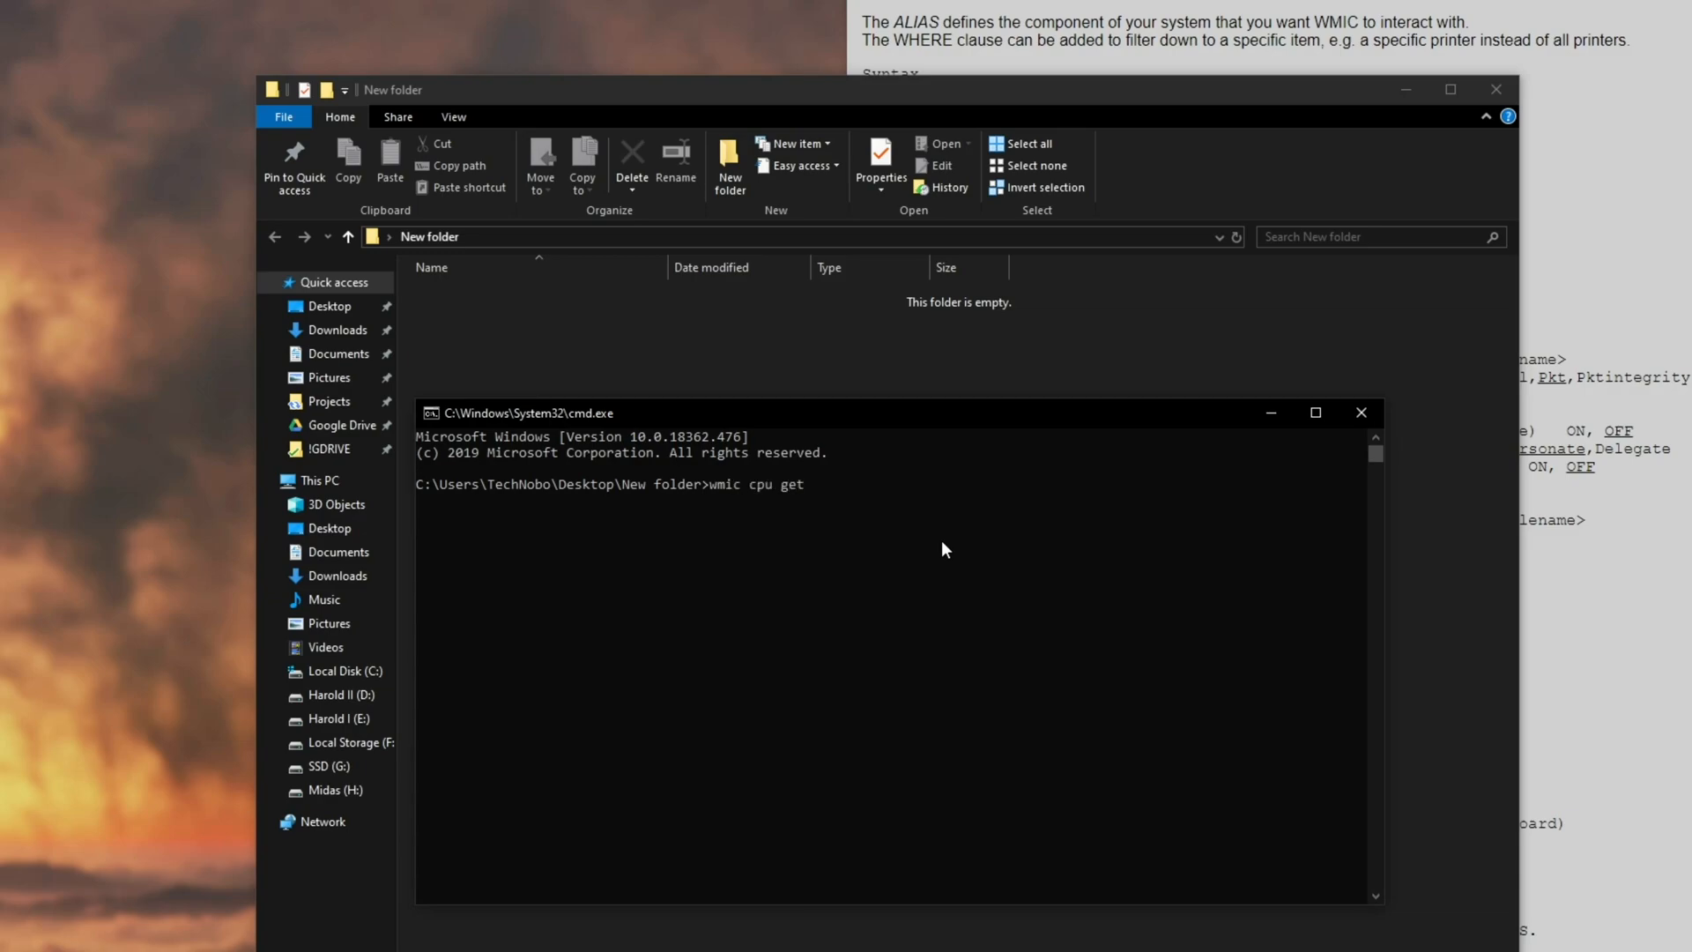
pyautogui.write('>')
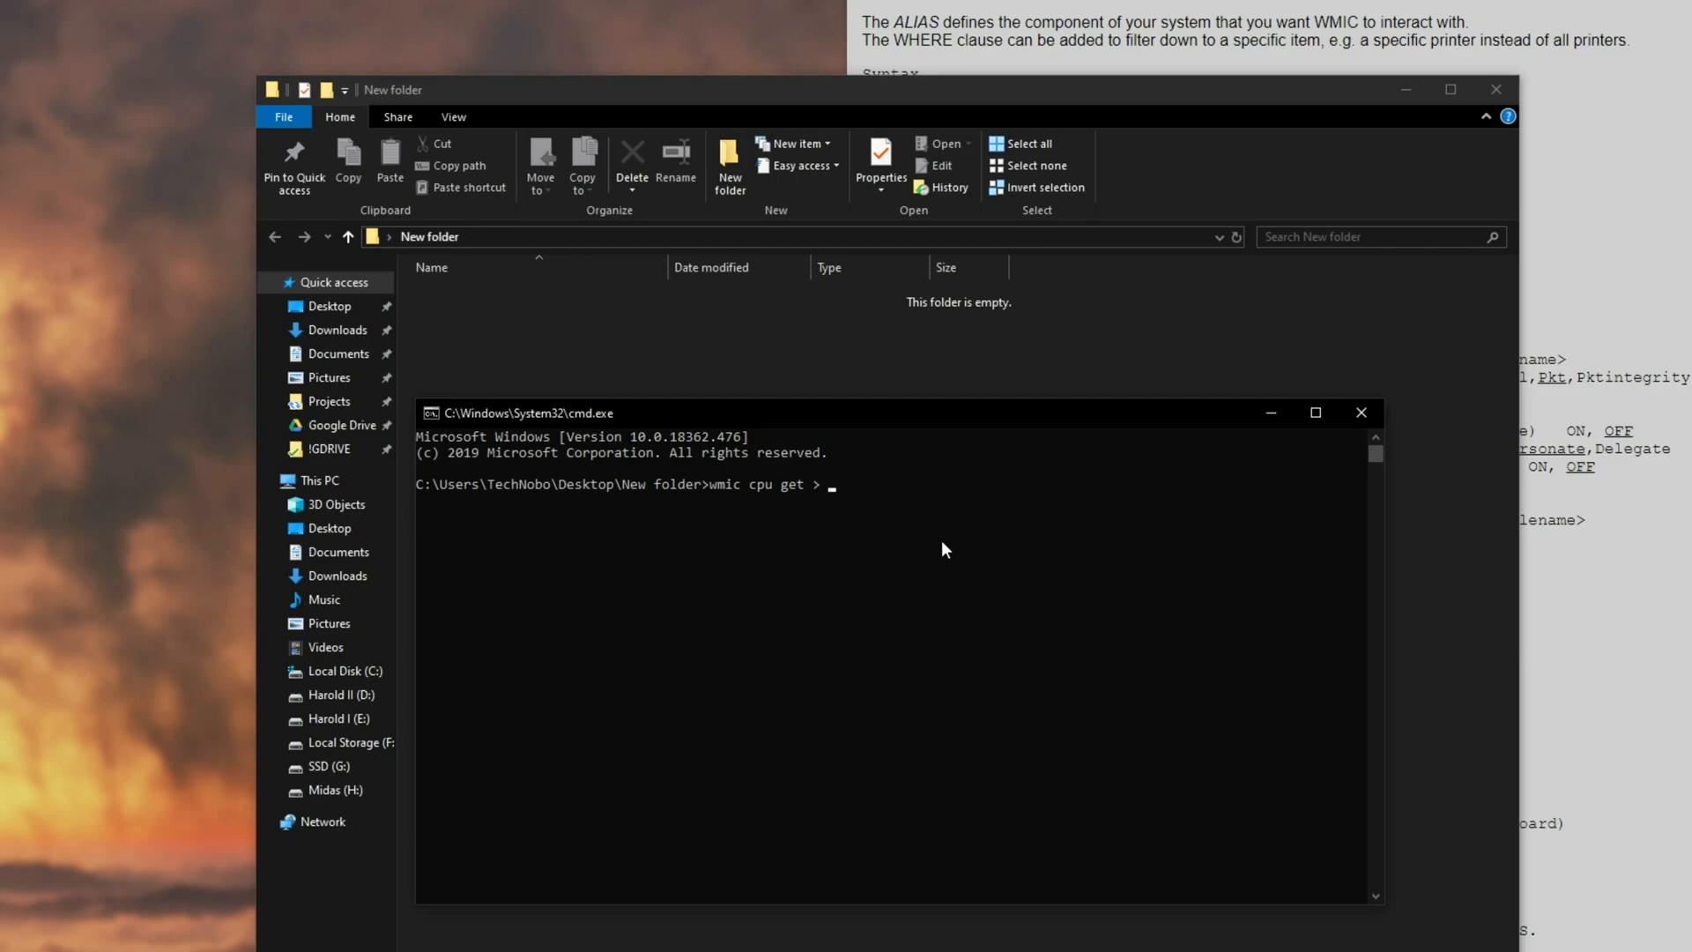
pyautogui.write('out.txt')
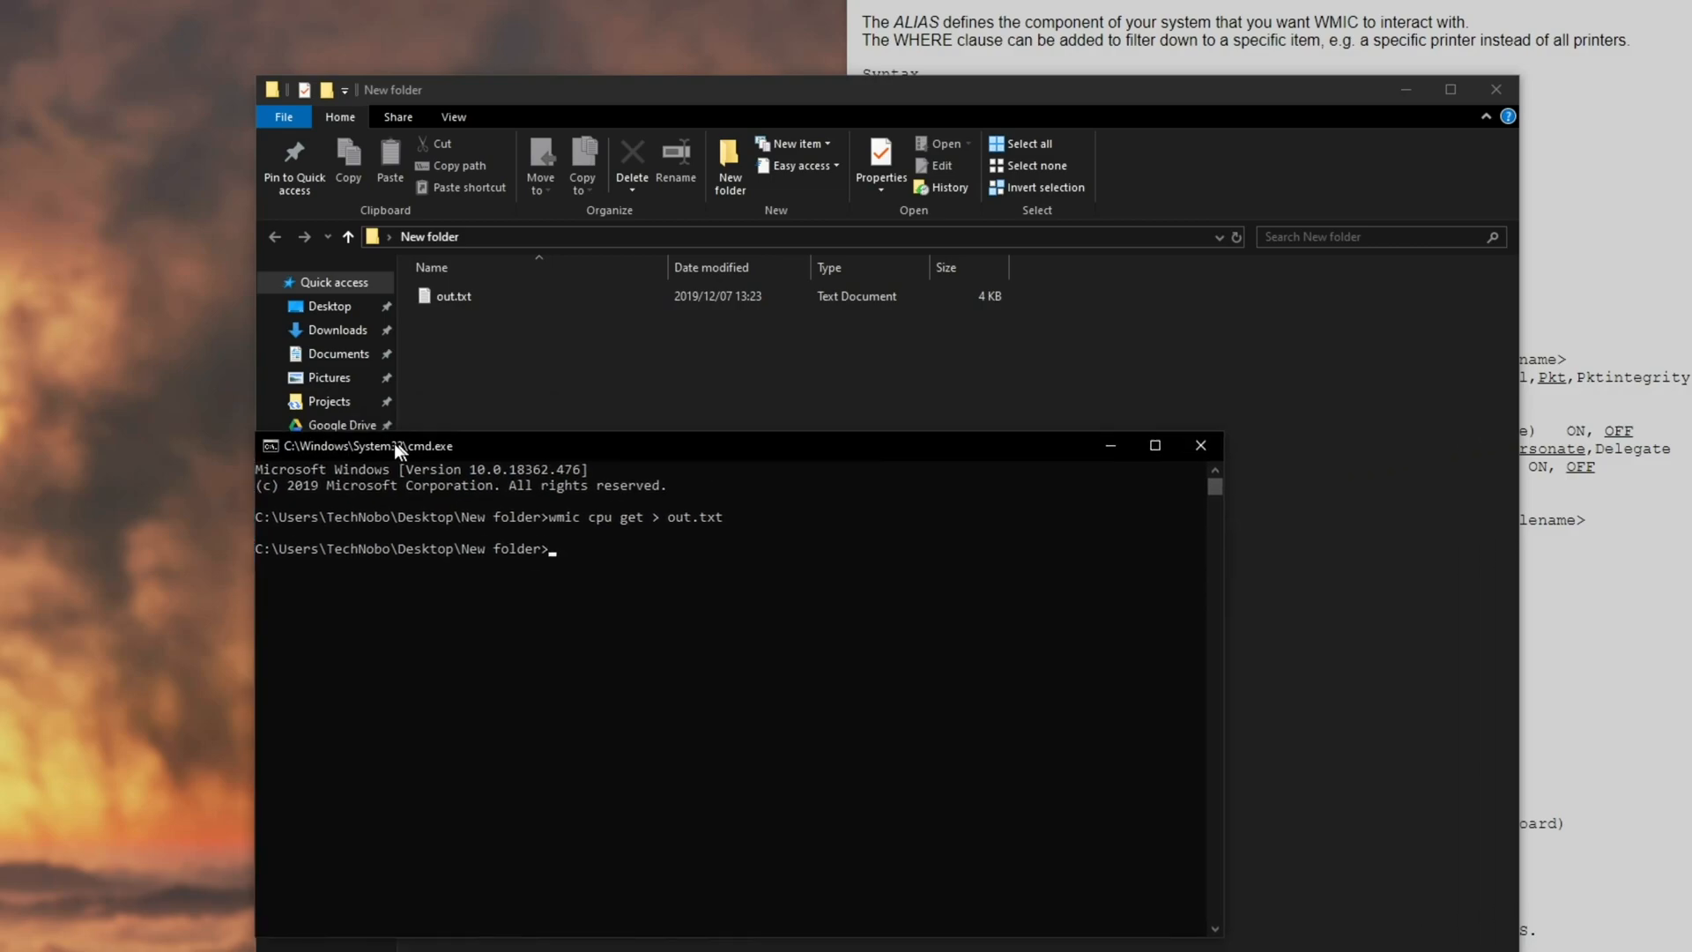
# - Open out.txt in Notepad to read the saved CPU table
pyautogui.doubleClick(453, 296)
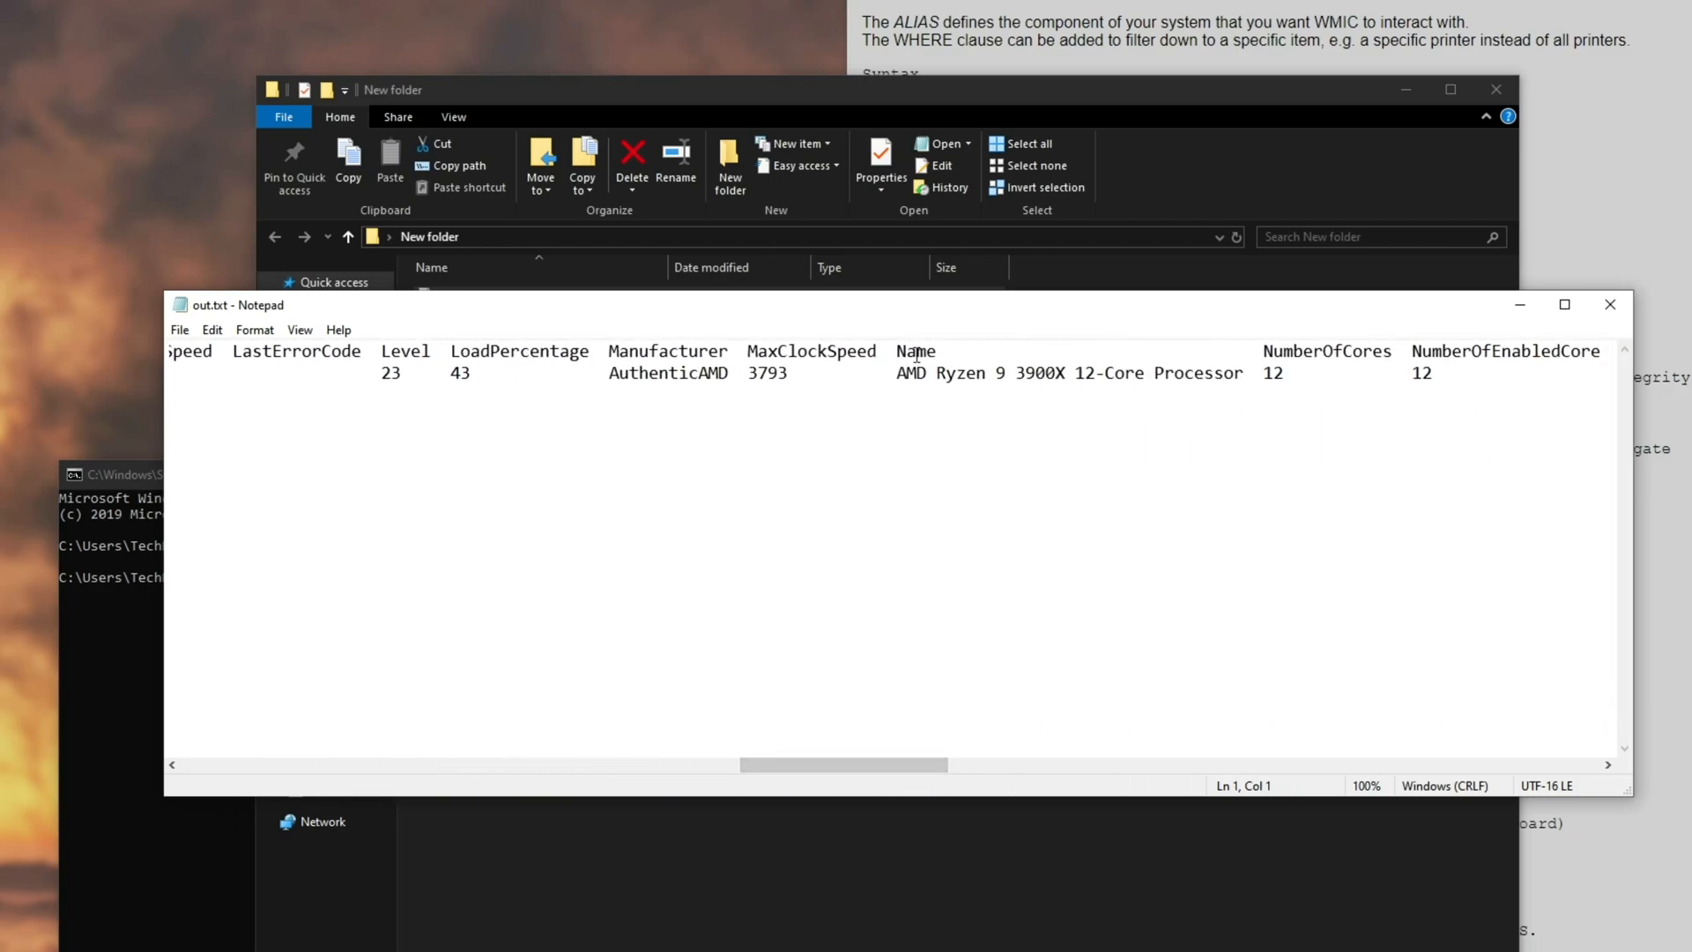
pyautogui.moveTo(931, 756)
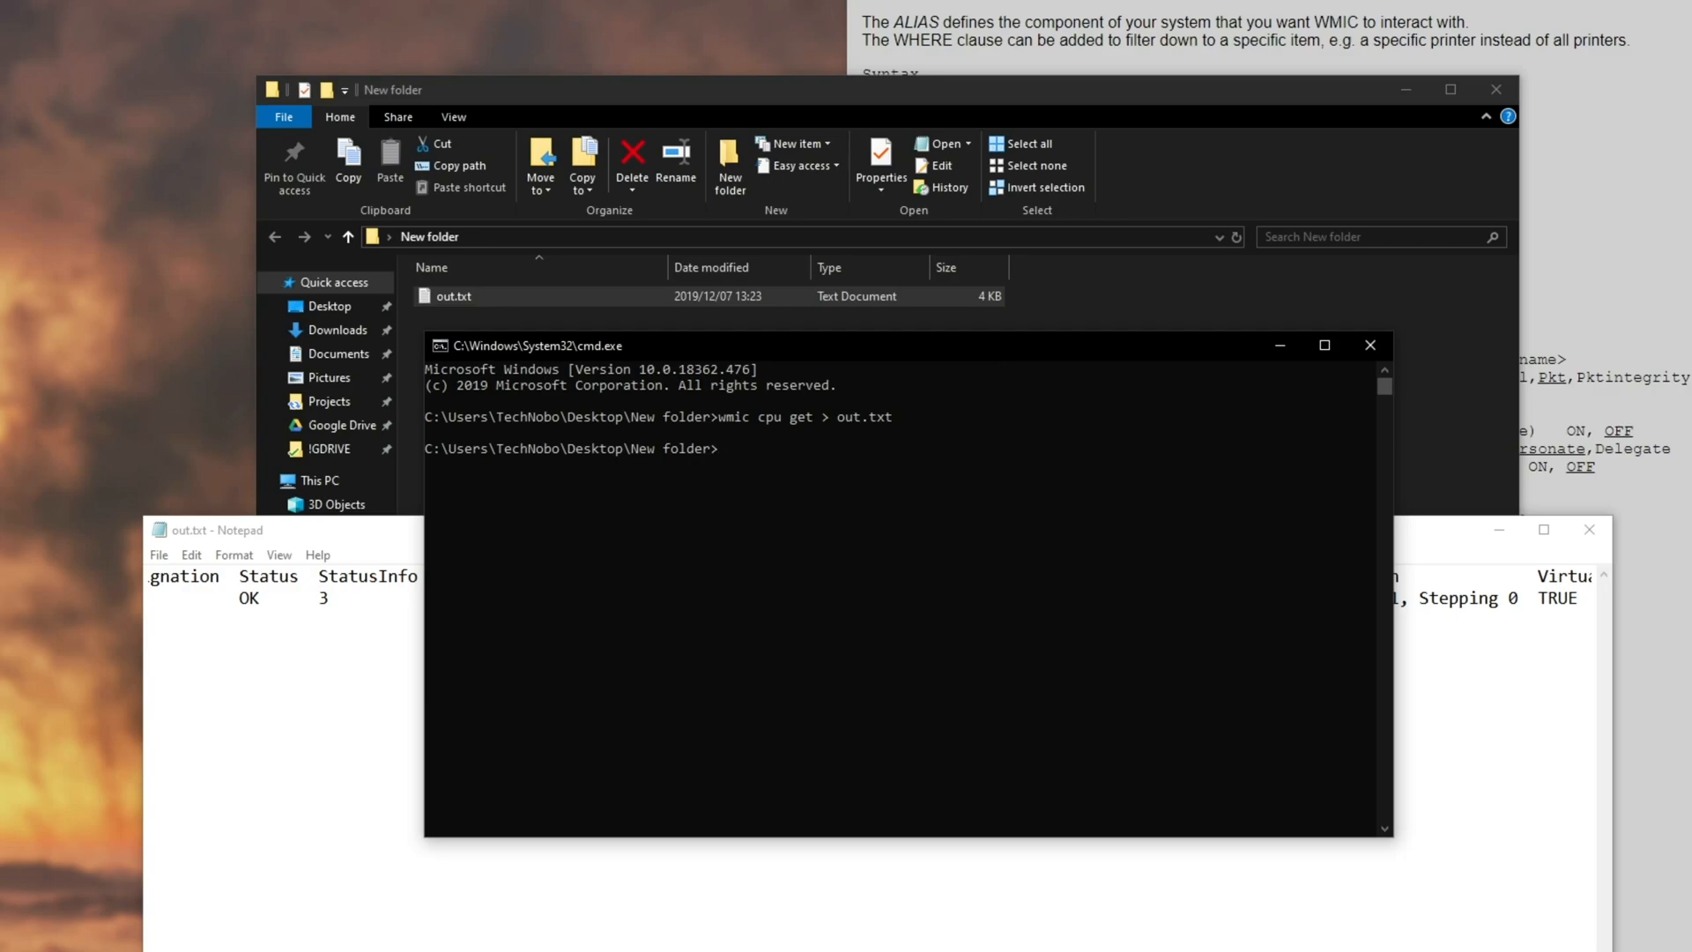
# - Scroll the SS64 WMIC page down to the LIST BRIEF examples
pyautogui.scroll(-3)
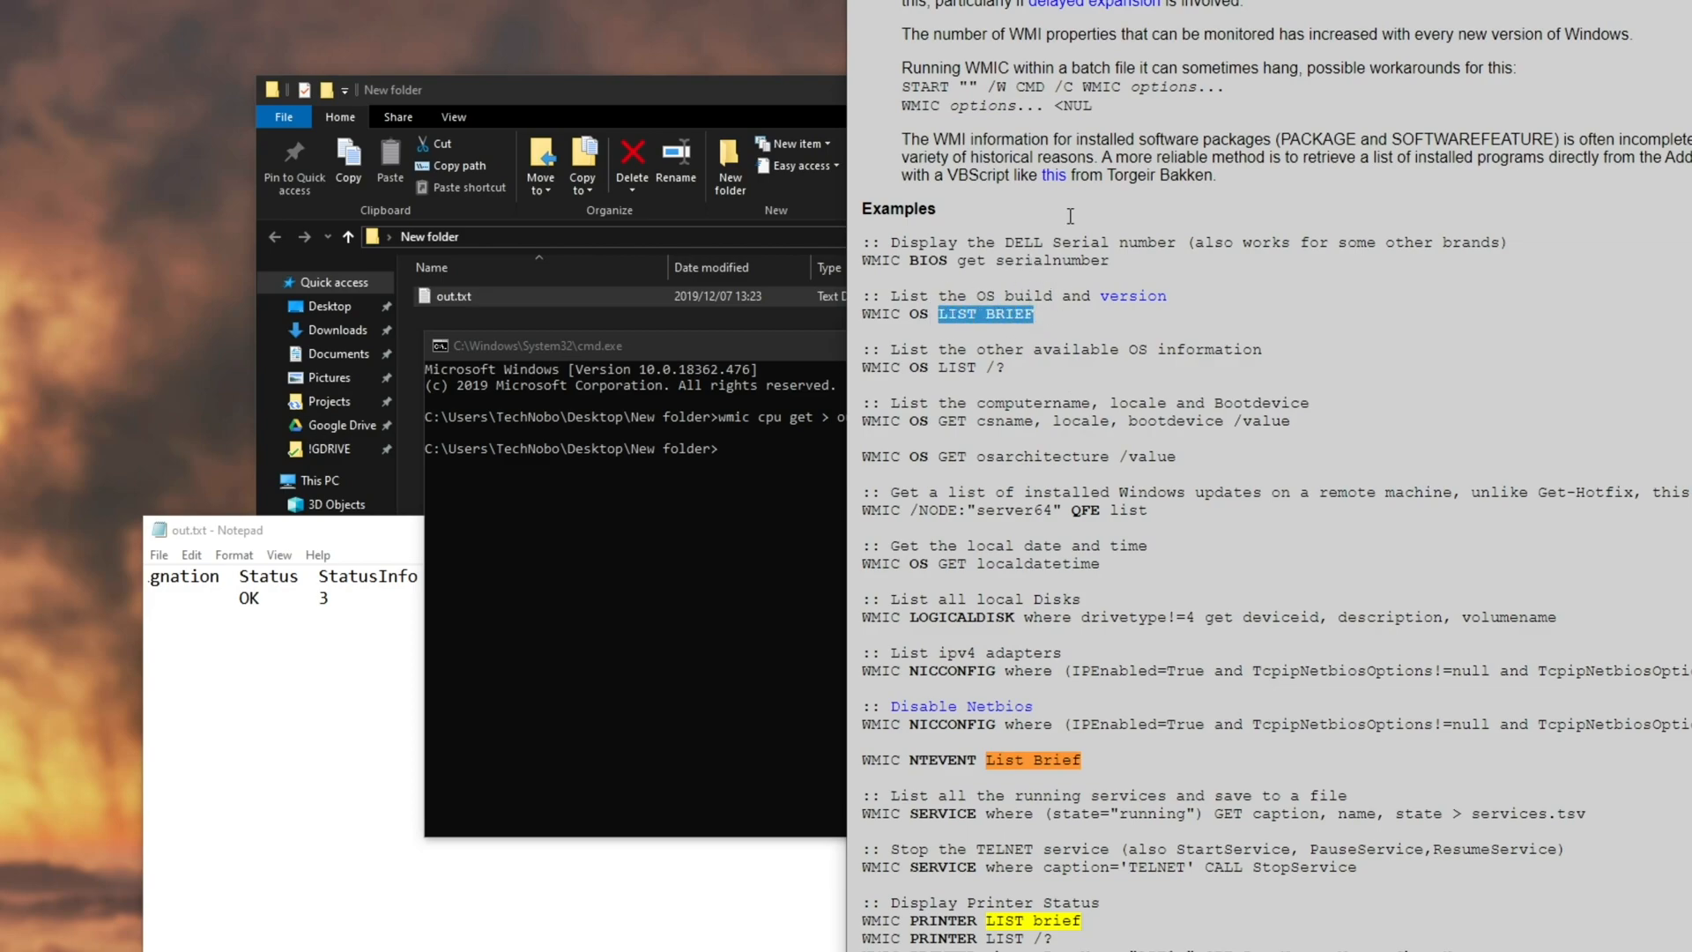
pyautogui.moveTo(939, 669)
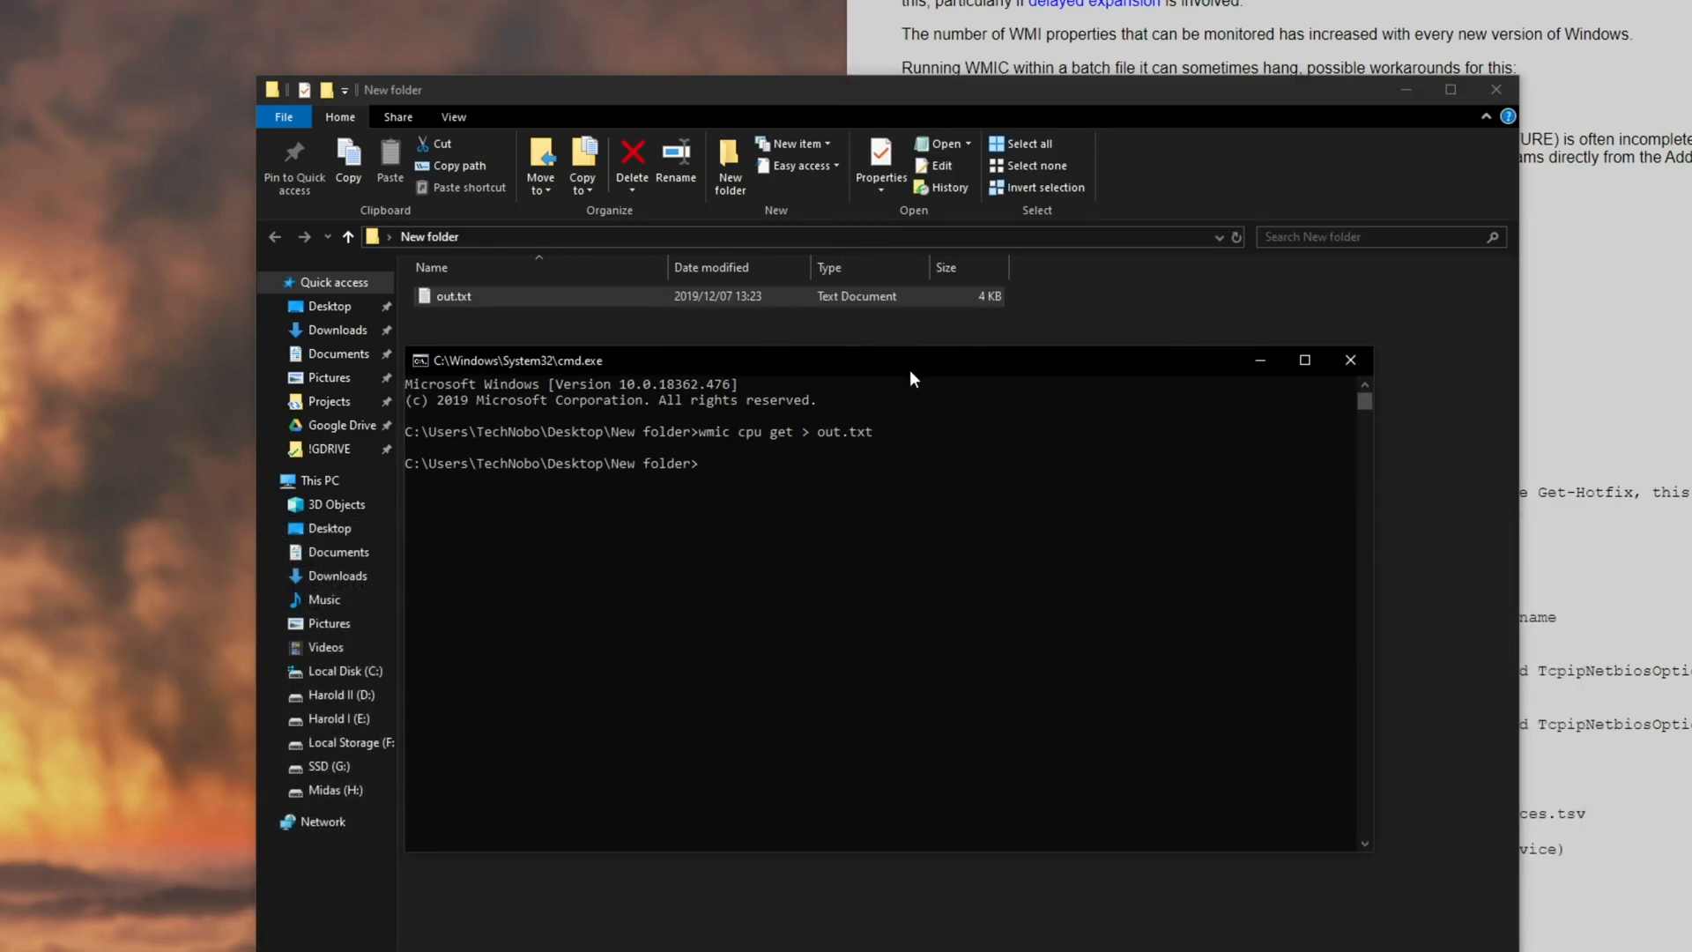
# - Run 'wmic cpu list brief', then redirect the brief listing to out.txst
pyautogui.write('wm')
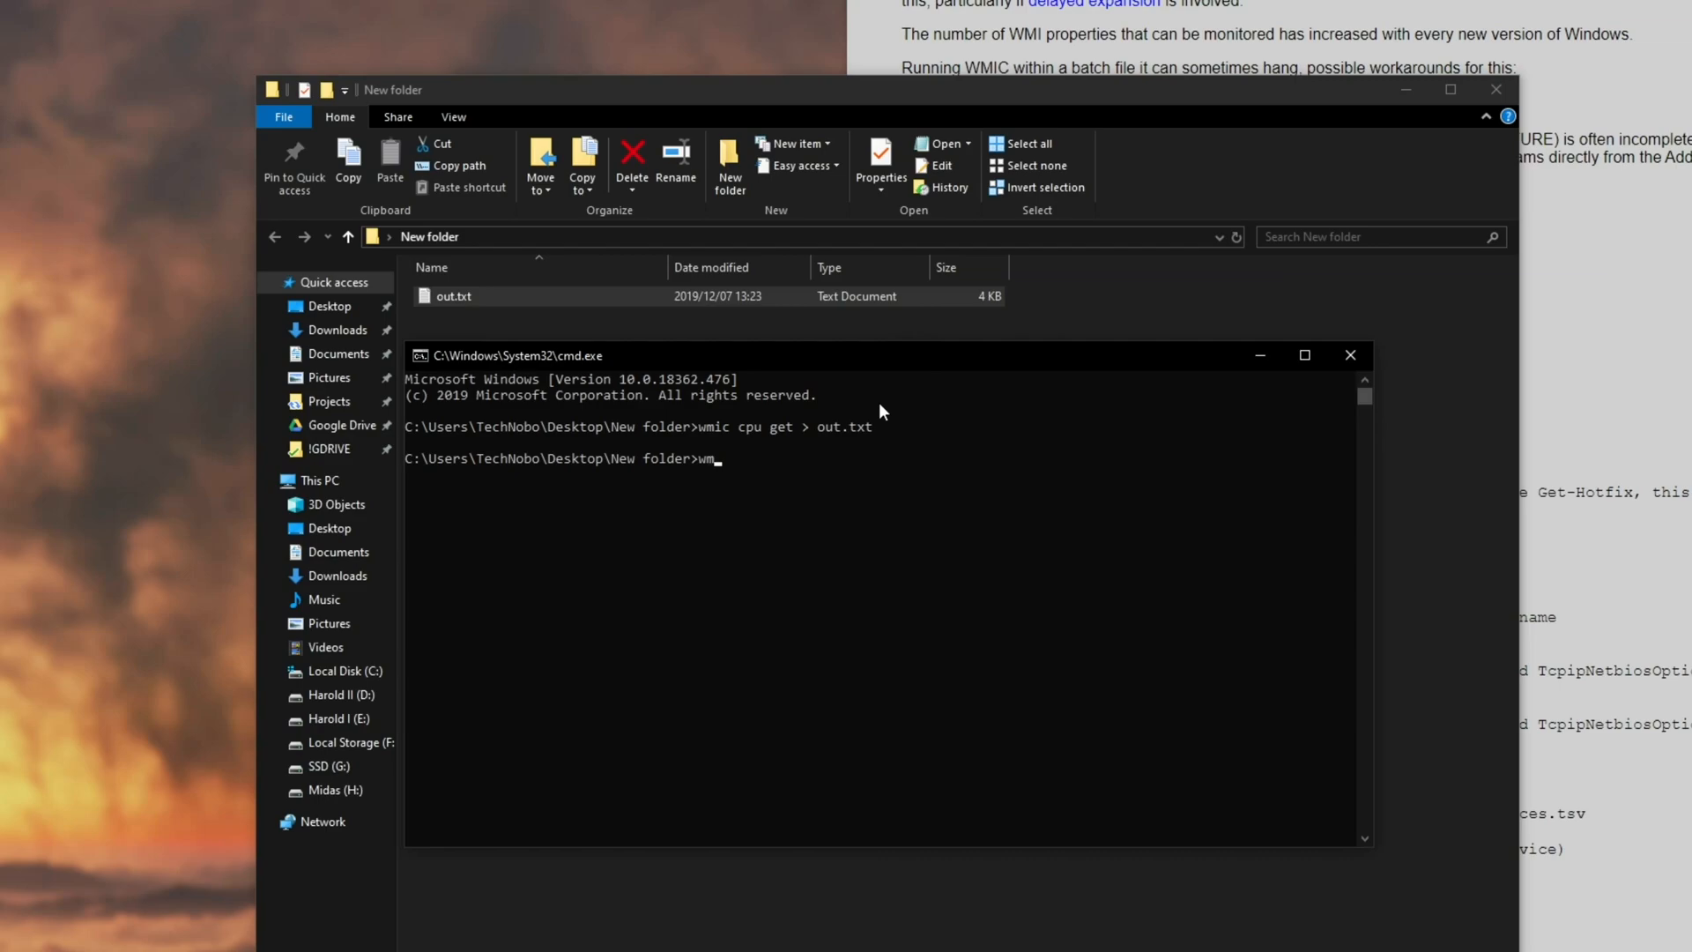
pyautogui.write('ic cpu')
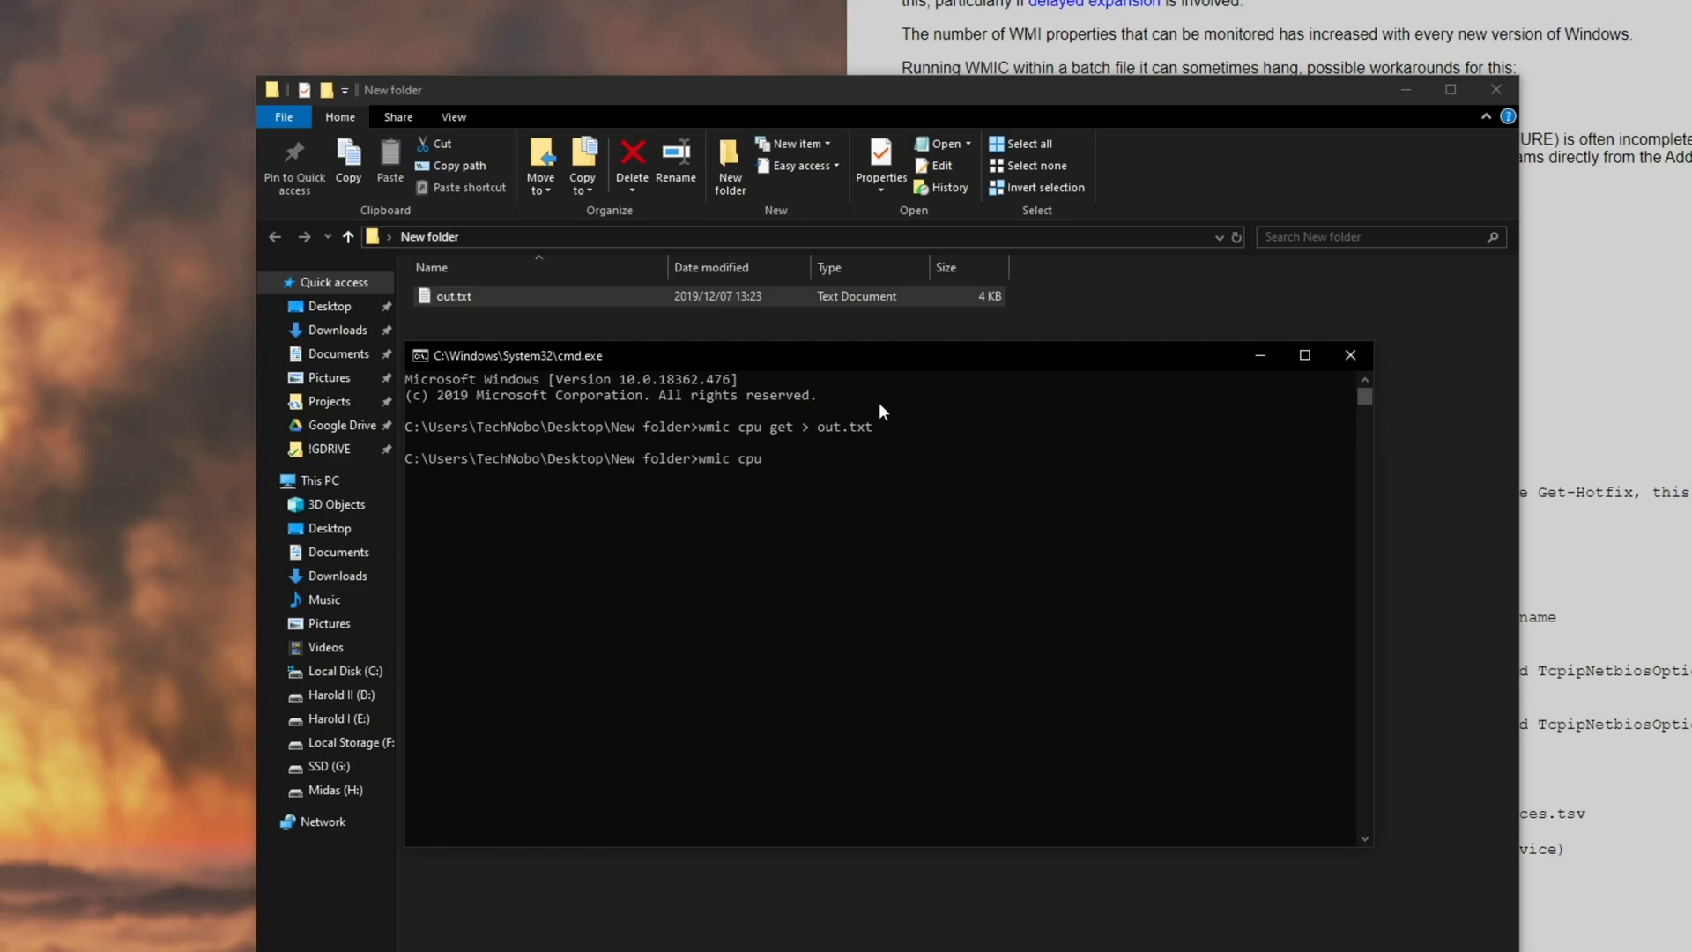
pyautogui.write('lis')
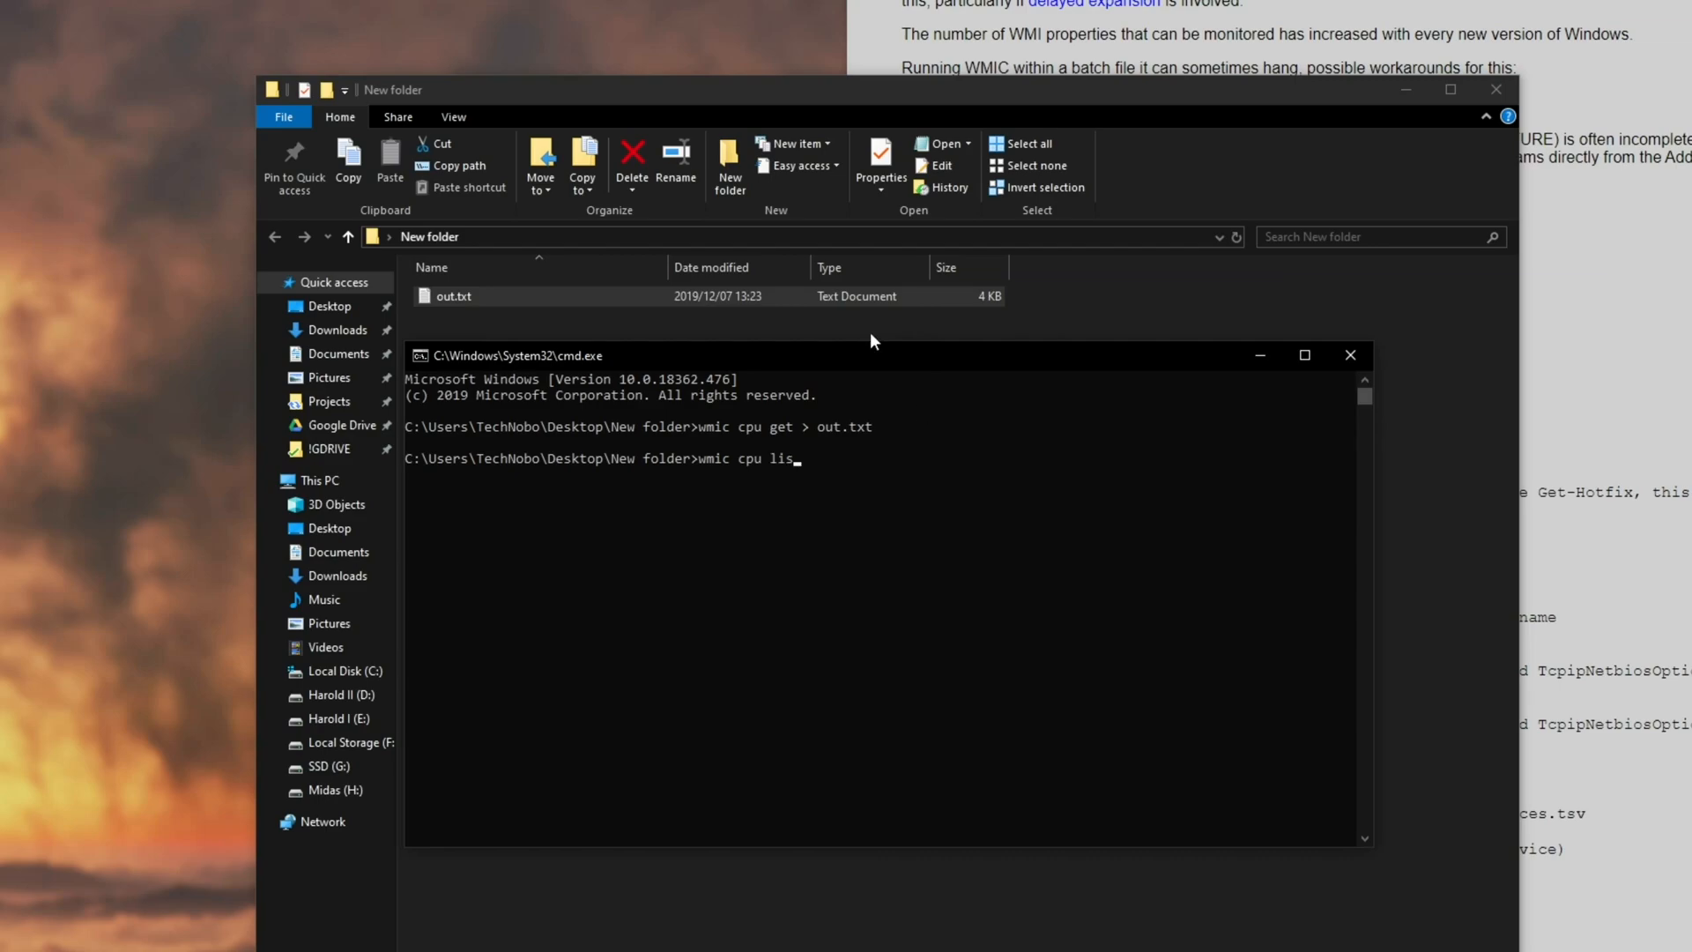
pyautogui.press('Return')
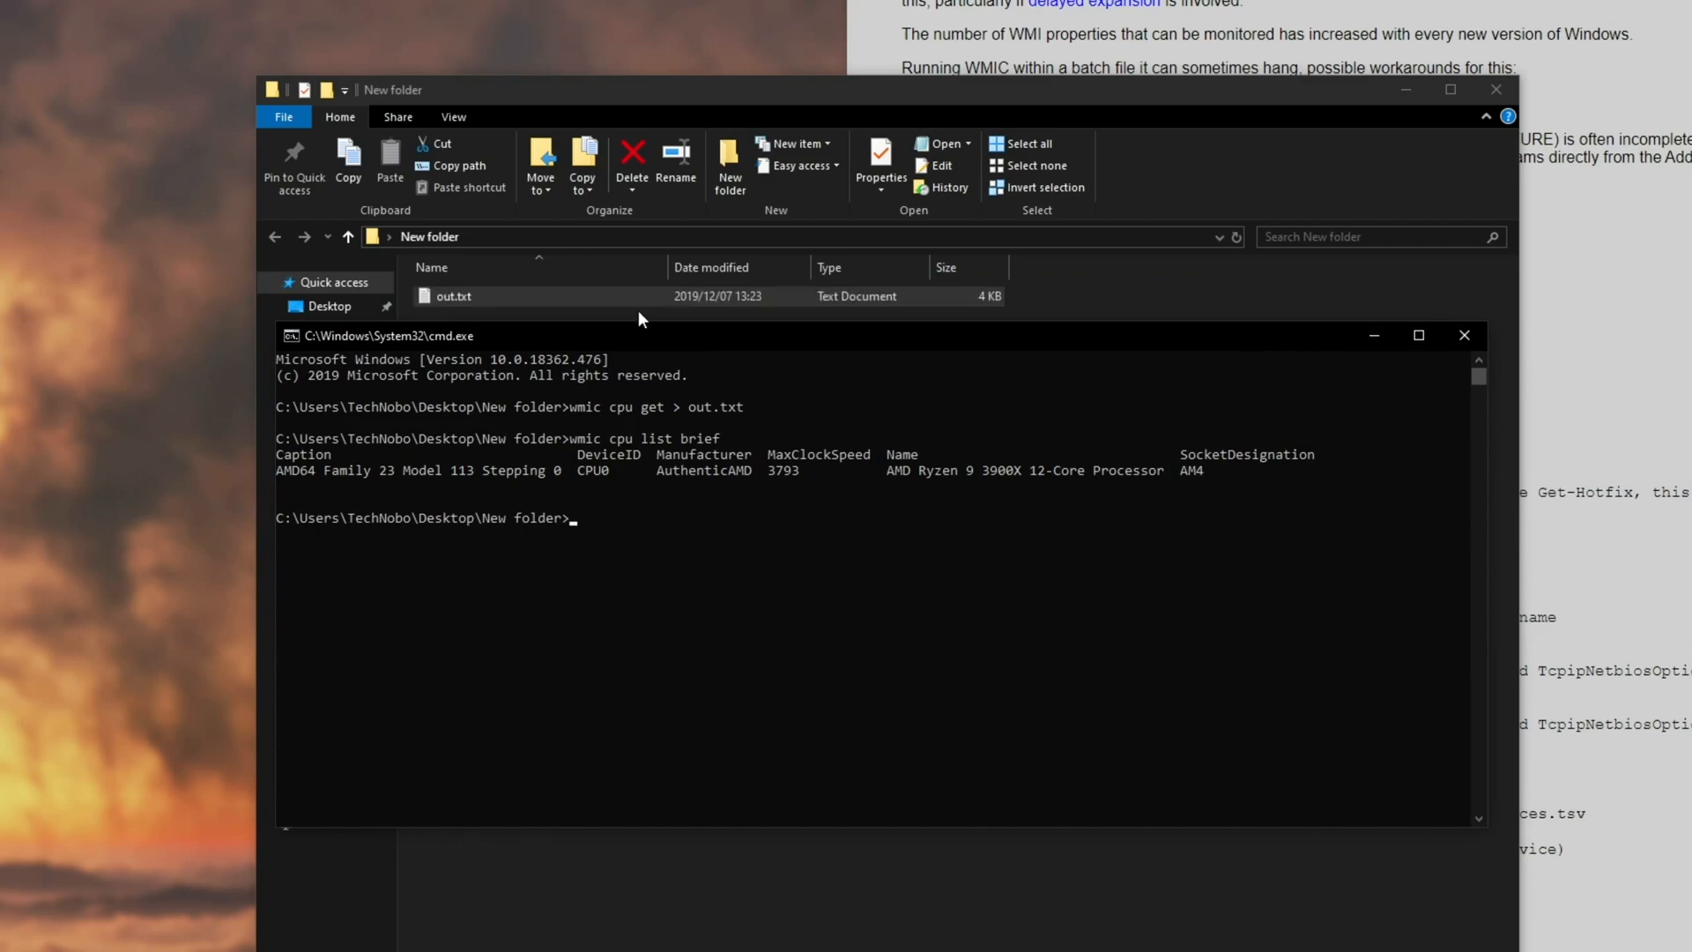
pyautogui.write('wmic cpu list brief')
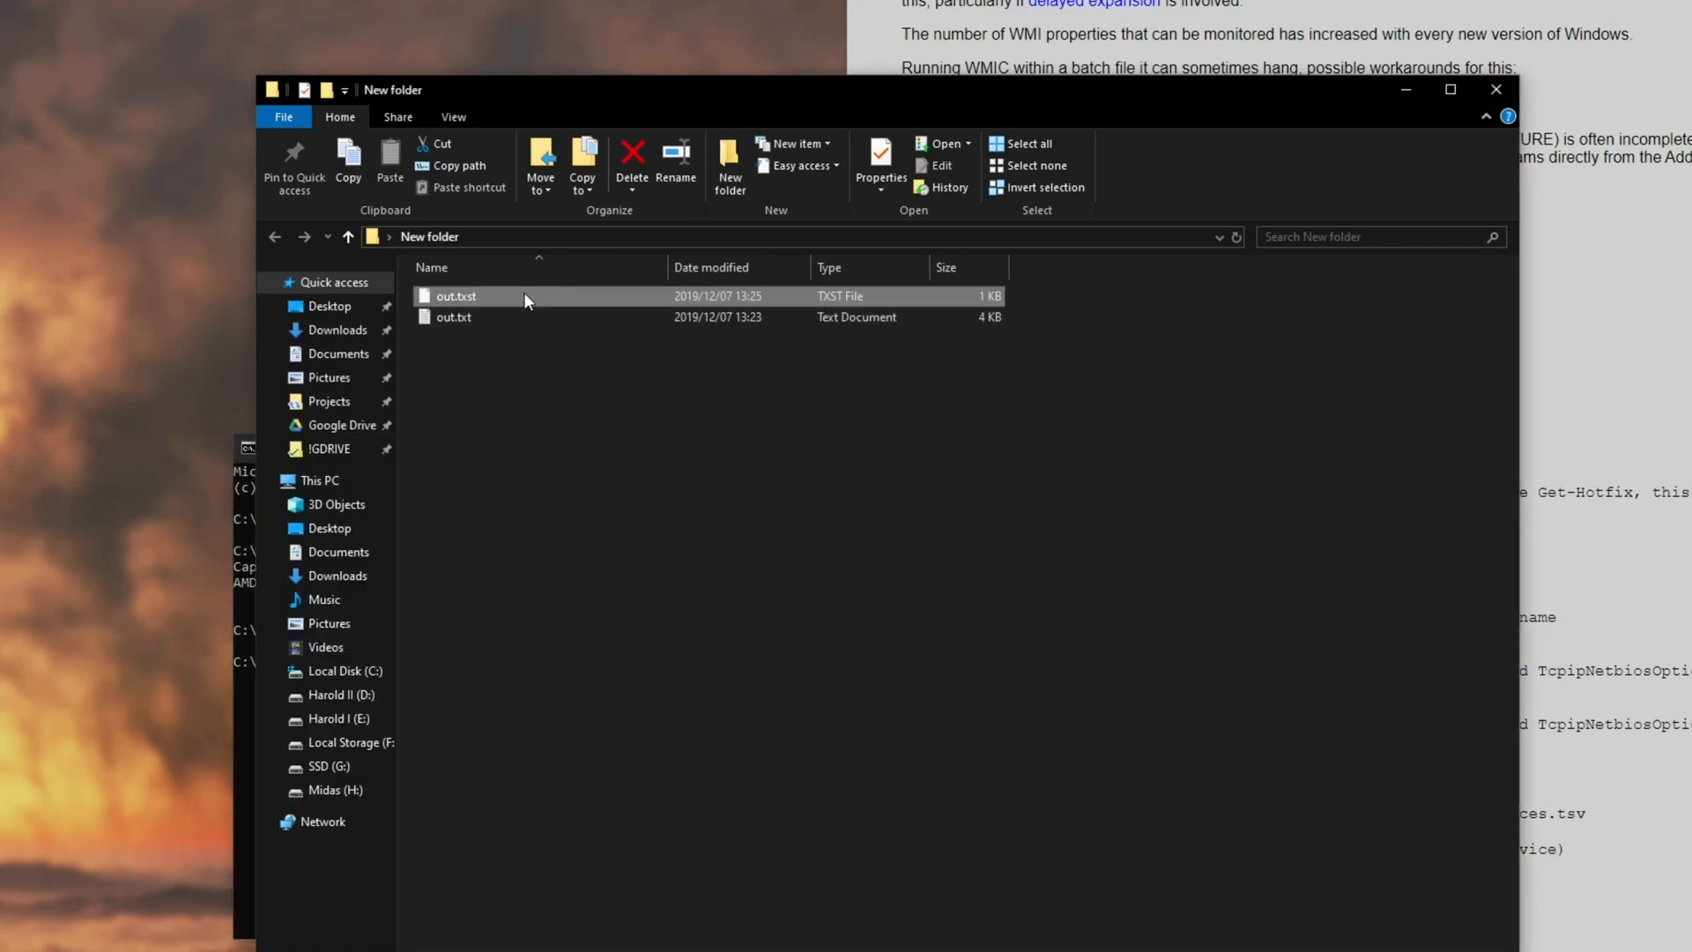
# - Check the new 1 KB out.txst file beside out.txt in File Explorer
pyautogui.doubleClick(459, 296)
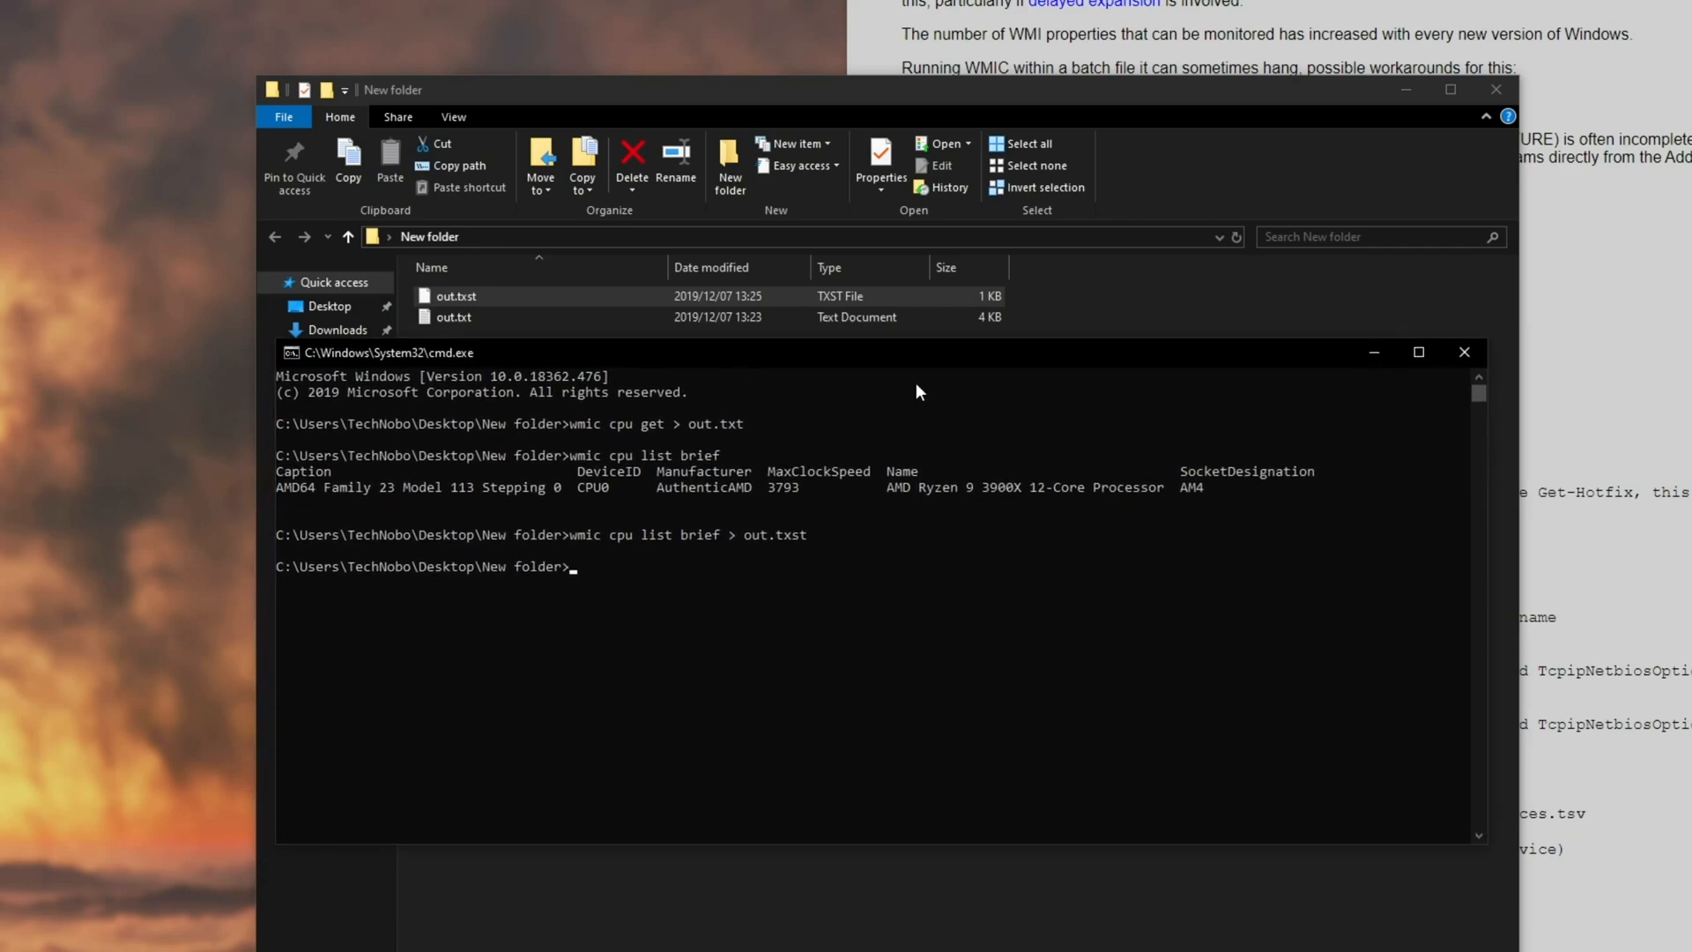
pyautogui.moveTo(1057, 571)
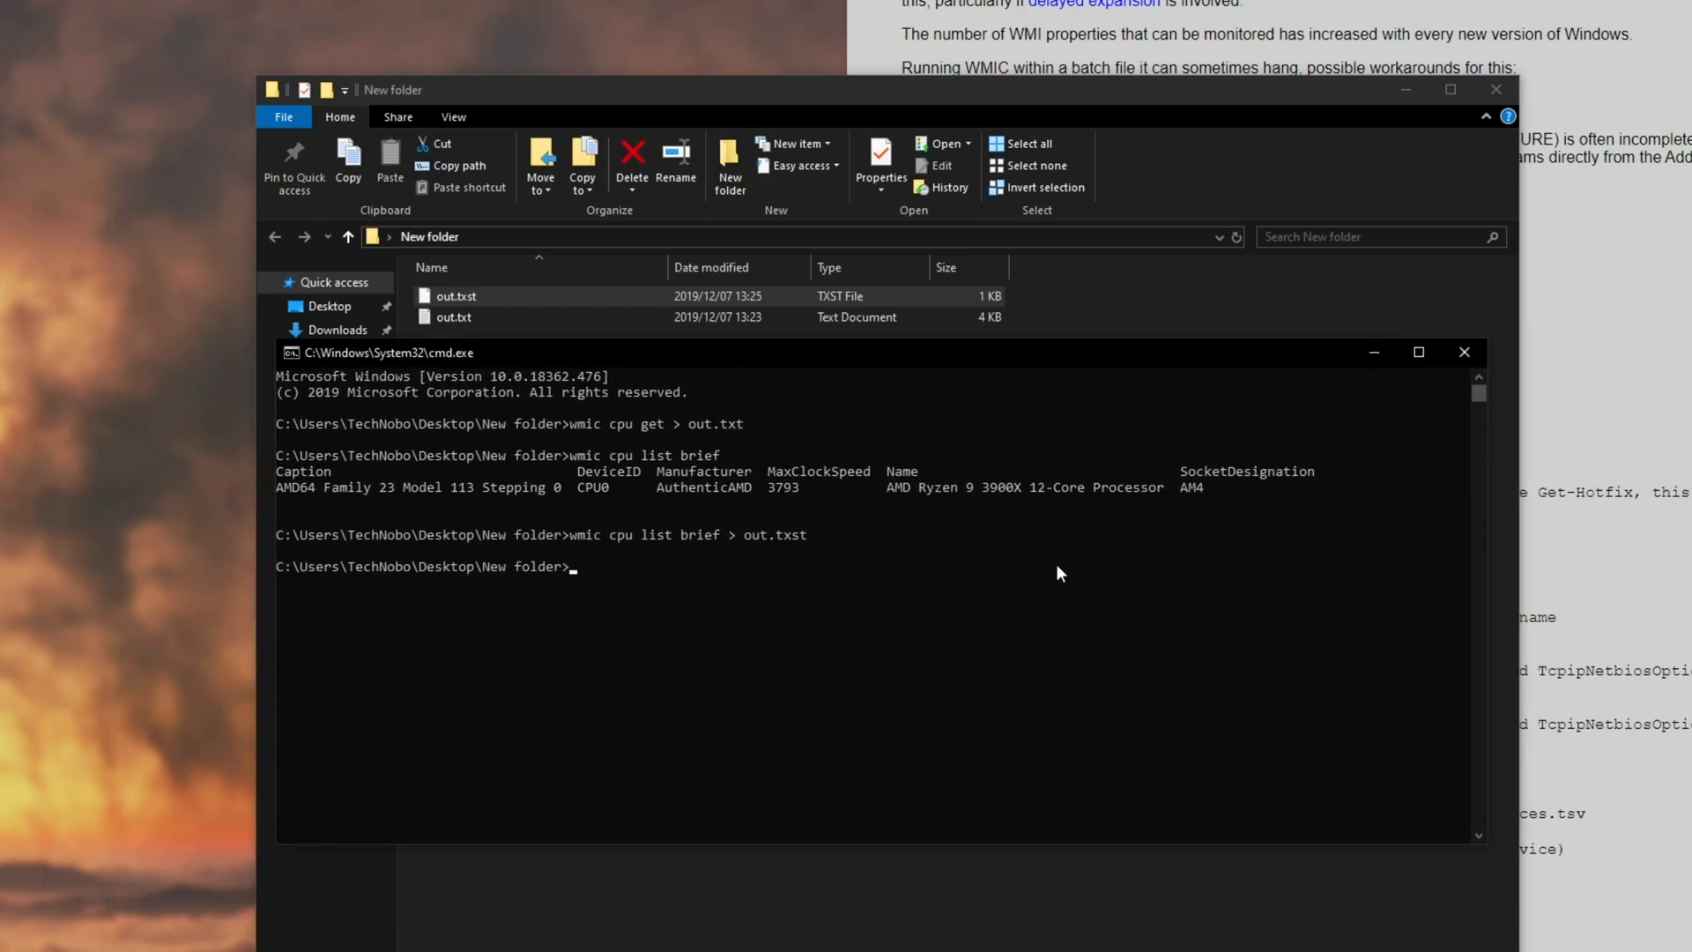
# - Run 'wmic baseboard list brief' to show the ASUSTeK ROG STRIX X570-F GAMING board
pyautogui.write('wmic')
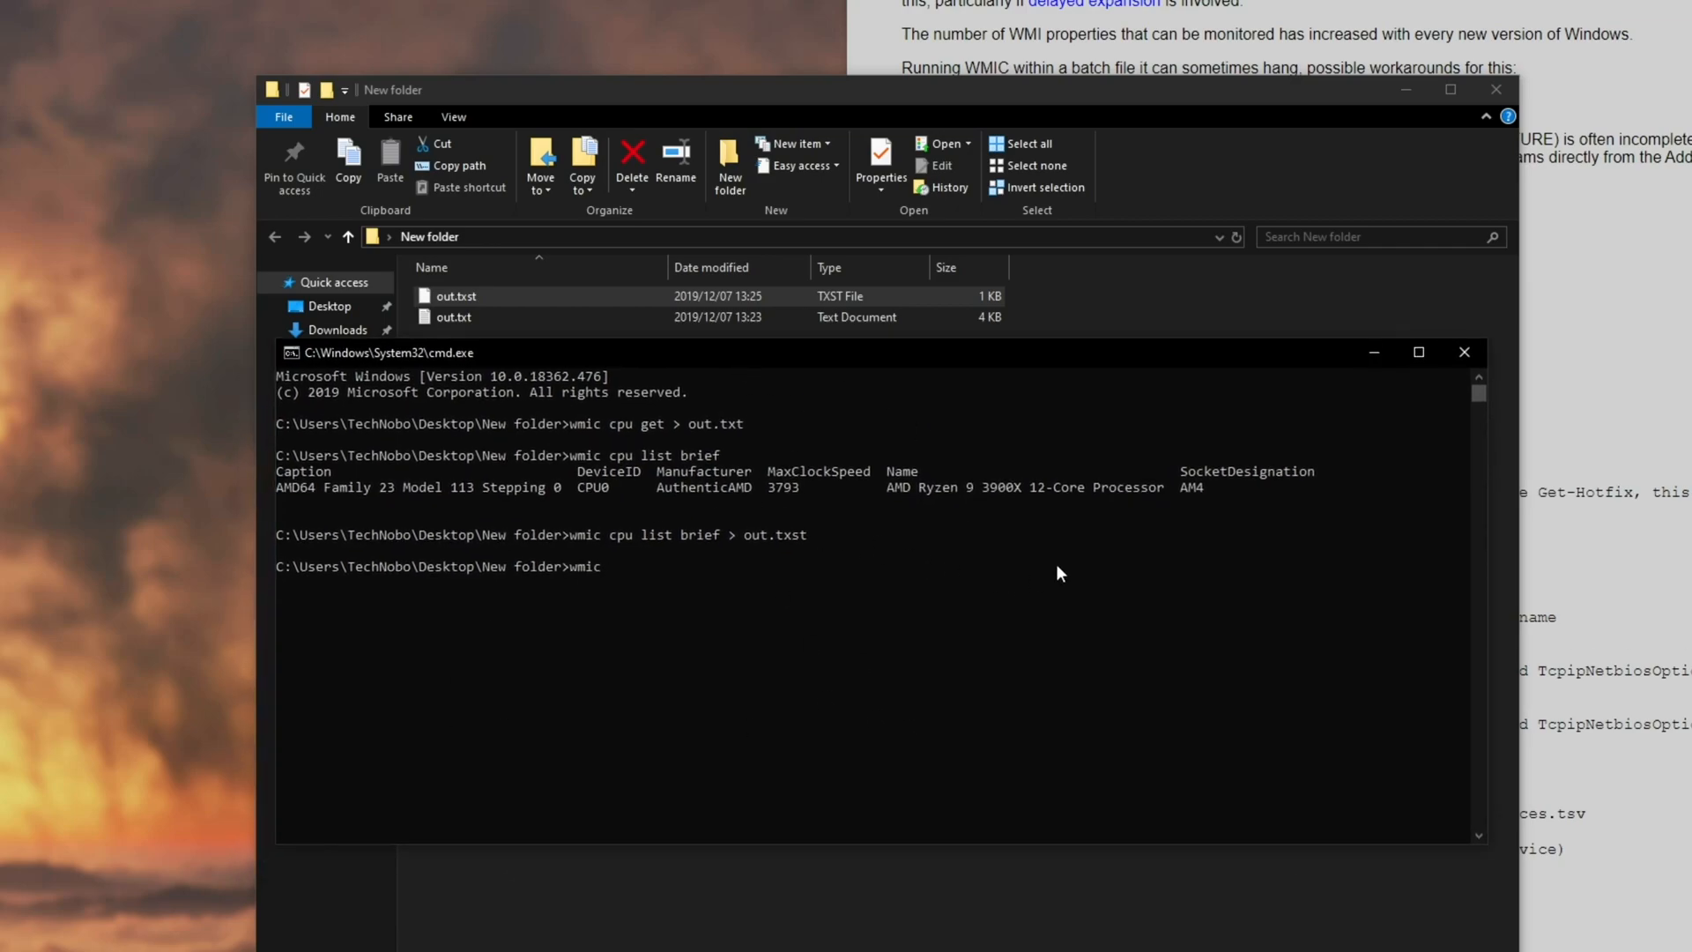
pyautogui.write('baseboard')
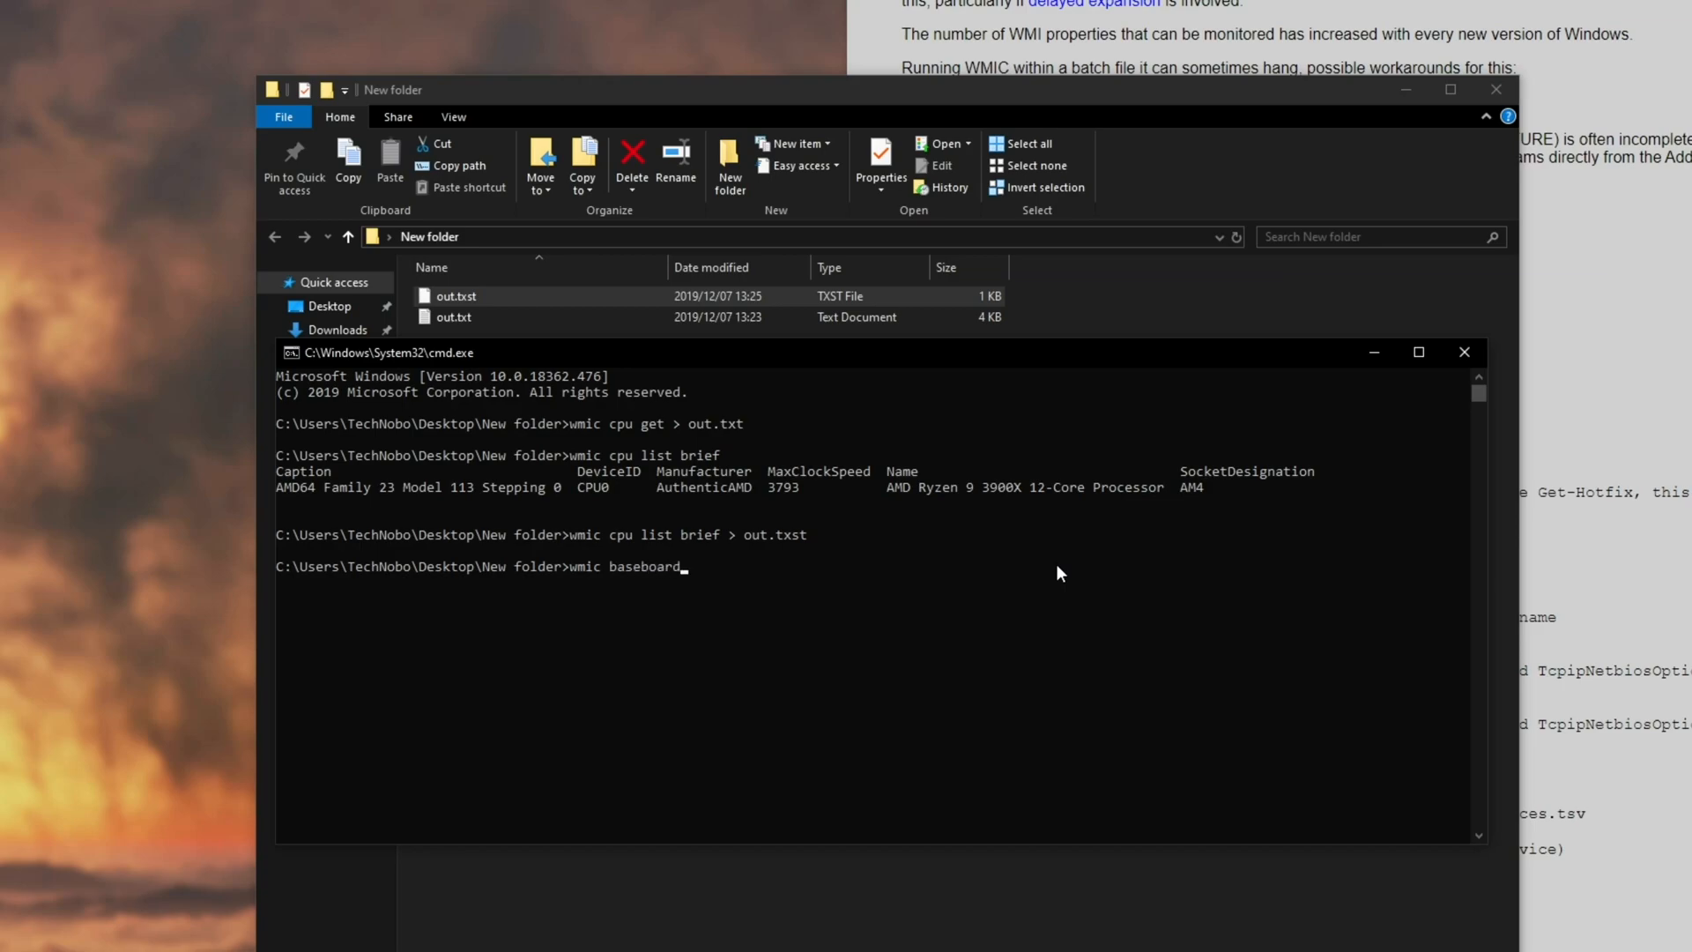
pyautogui.press('Return')
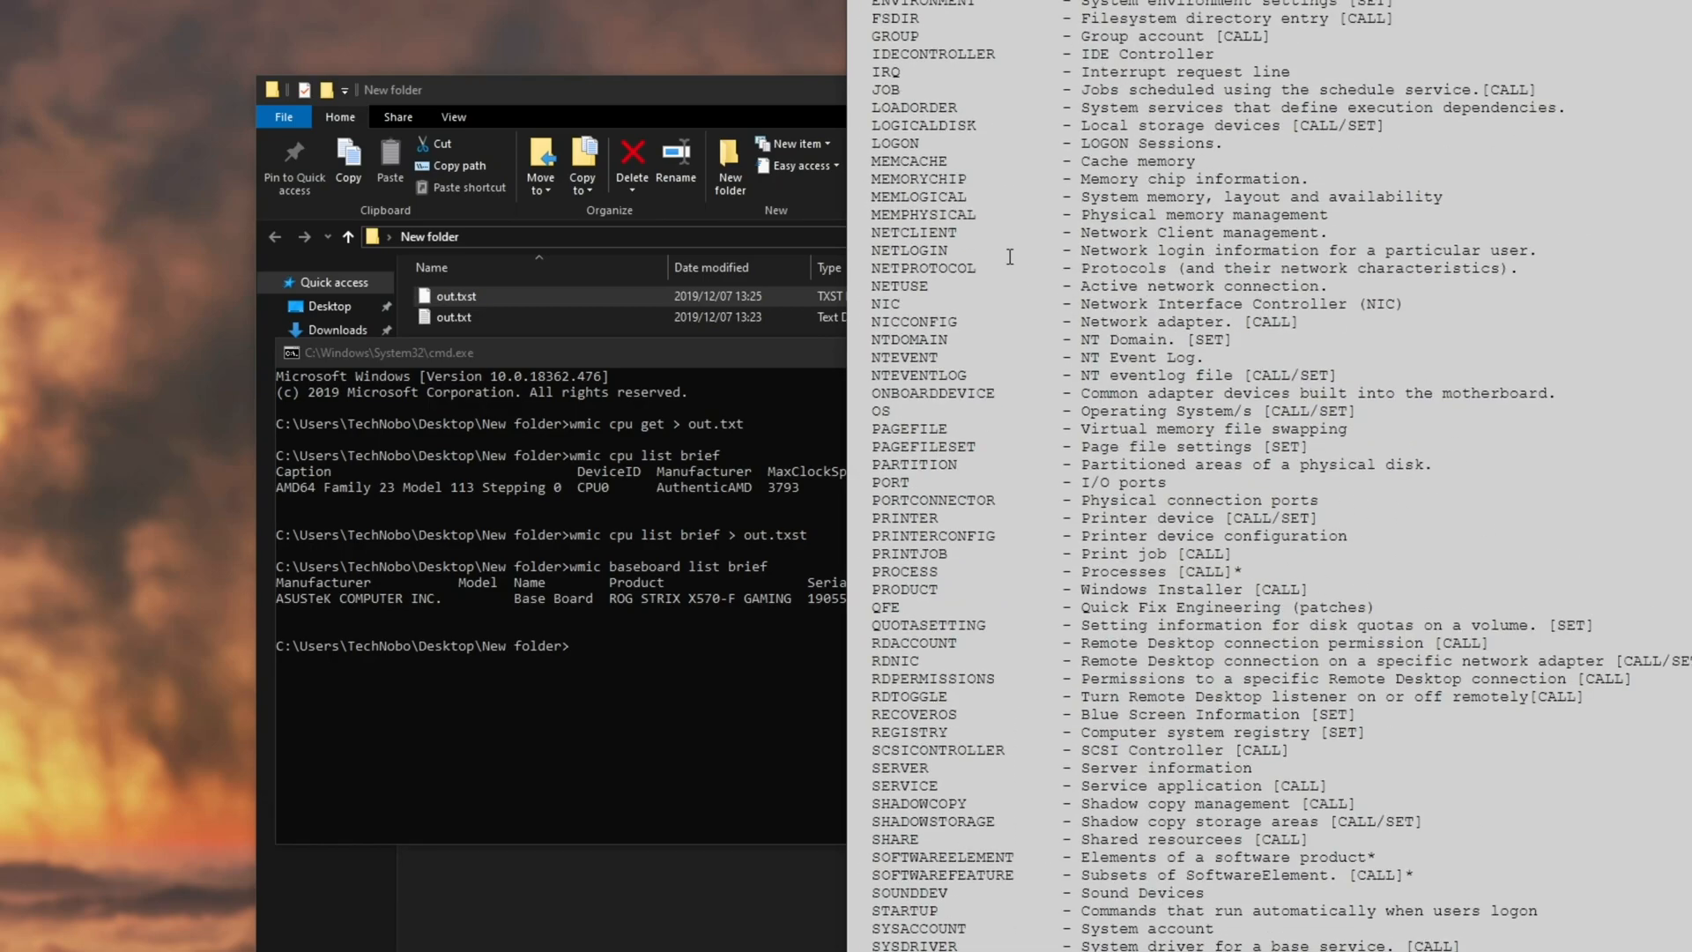
# - Copy memory alias names like MEMORYCHIP, MEMLOGICAL and MEMCACHE from the SS64 page for brief listings
pyautogui.doubleClick(916, 179)
pyautogui.write('wmic MEMORYCHIP list brief')
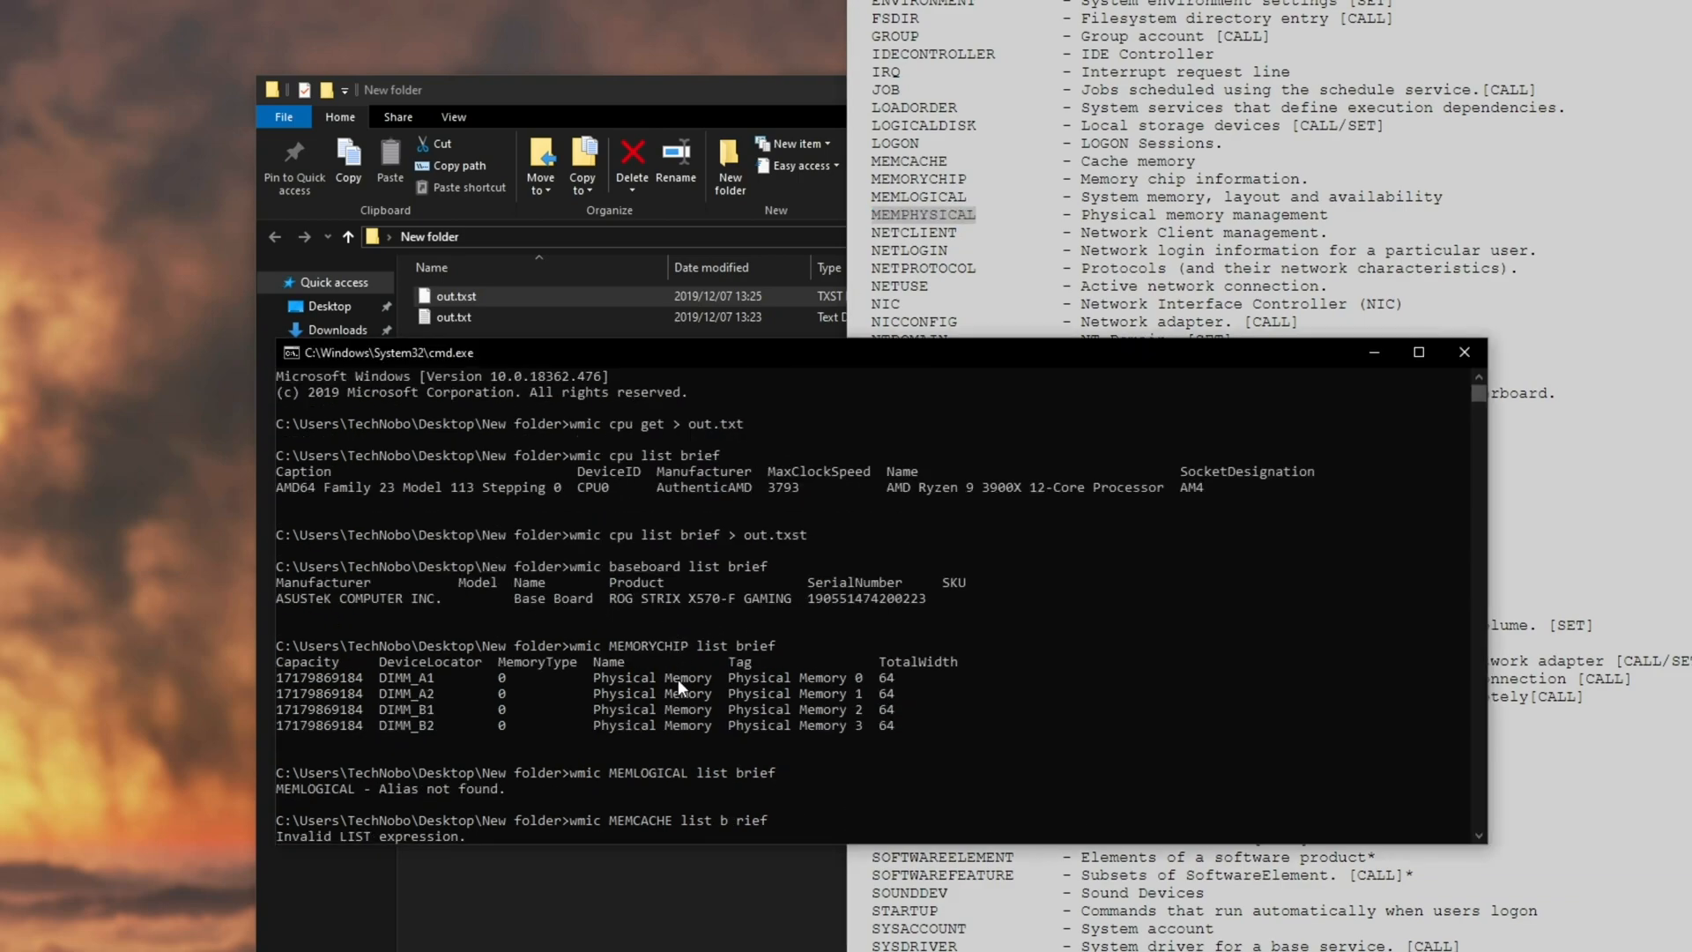
pyautogui.doubleClick(650, 645)
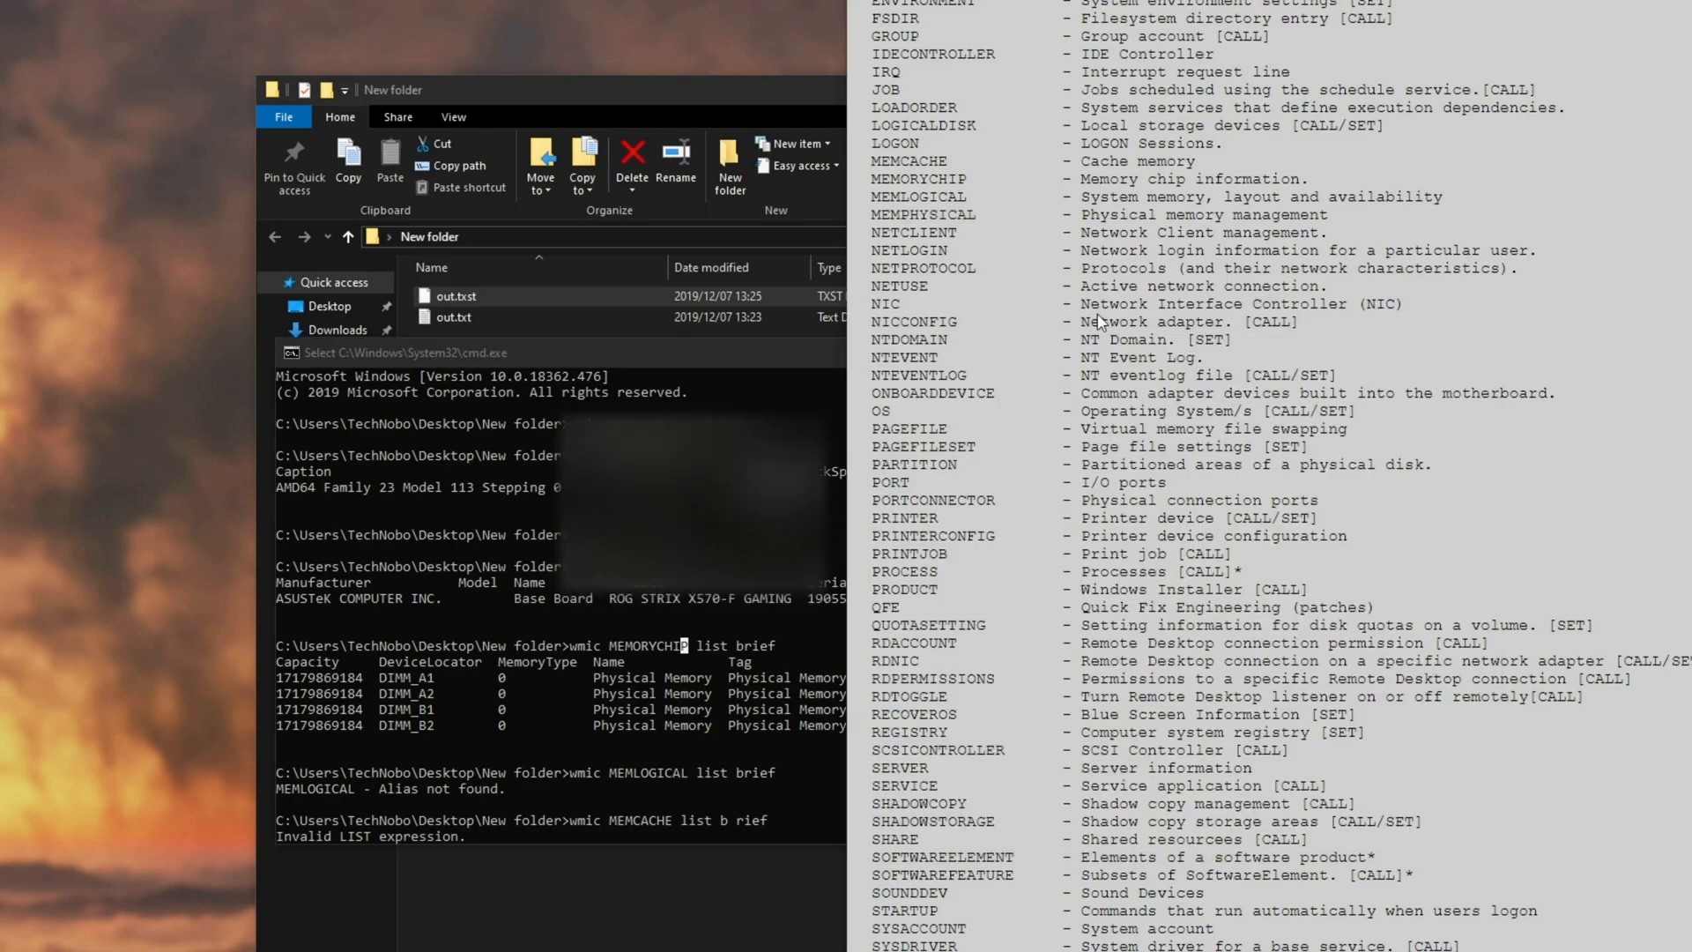
pyautogui.moveTo(901, 421)
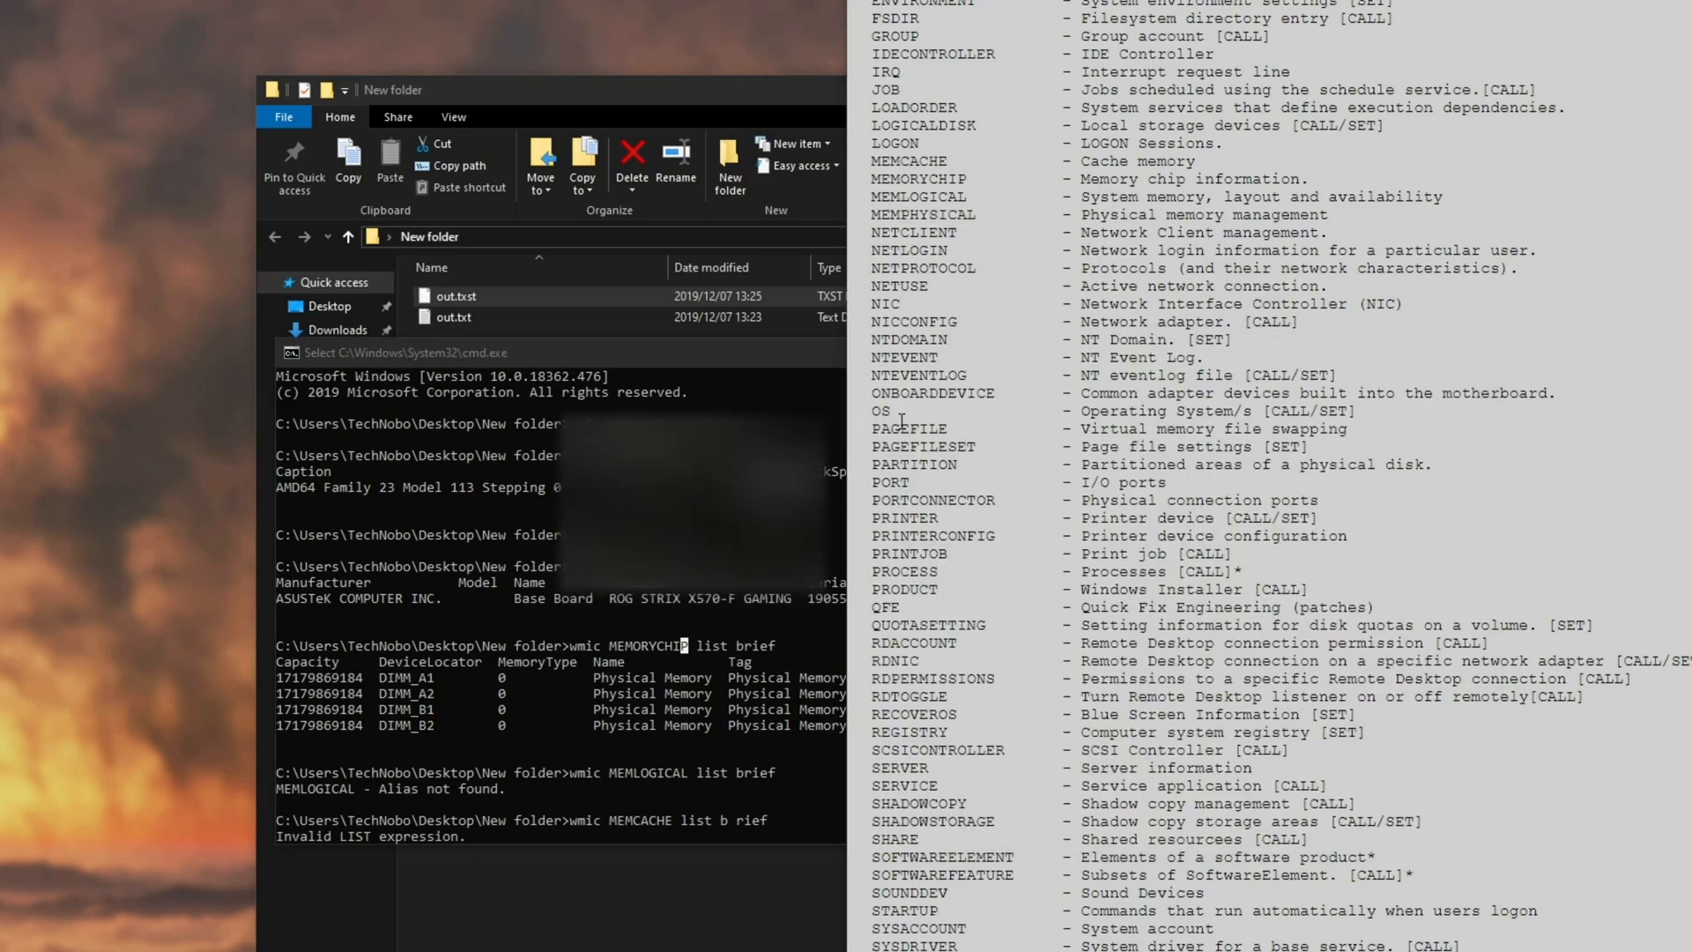
pyautogui.doubleClick(880, 410)
pyautogui.write('wmic OS list brief')
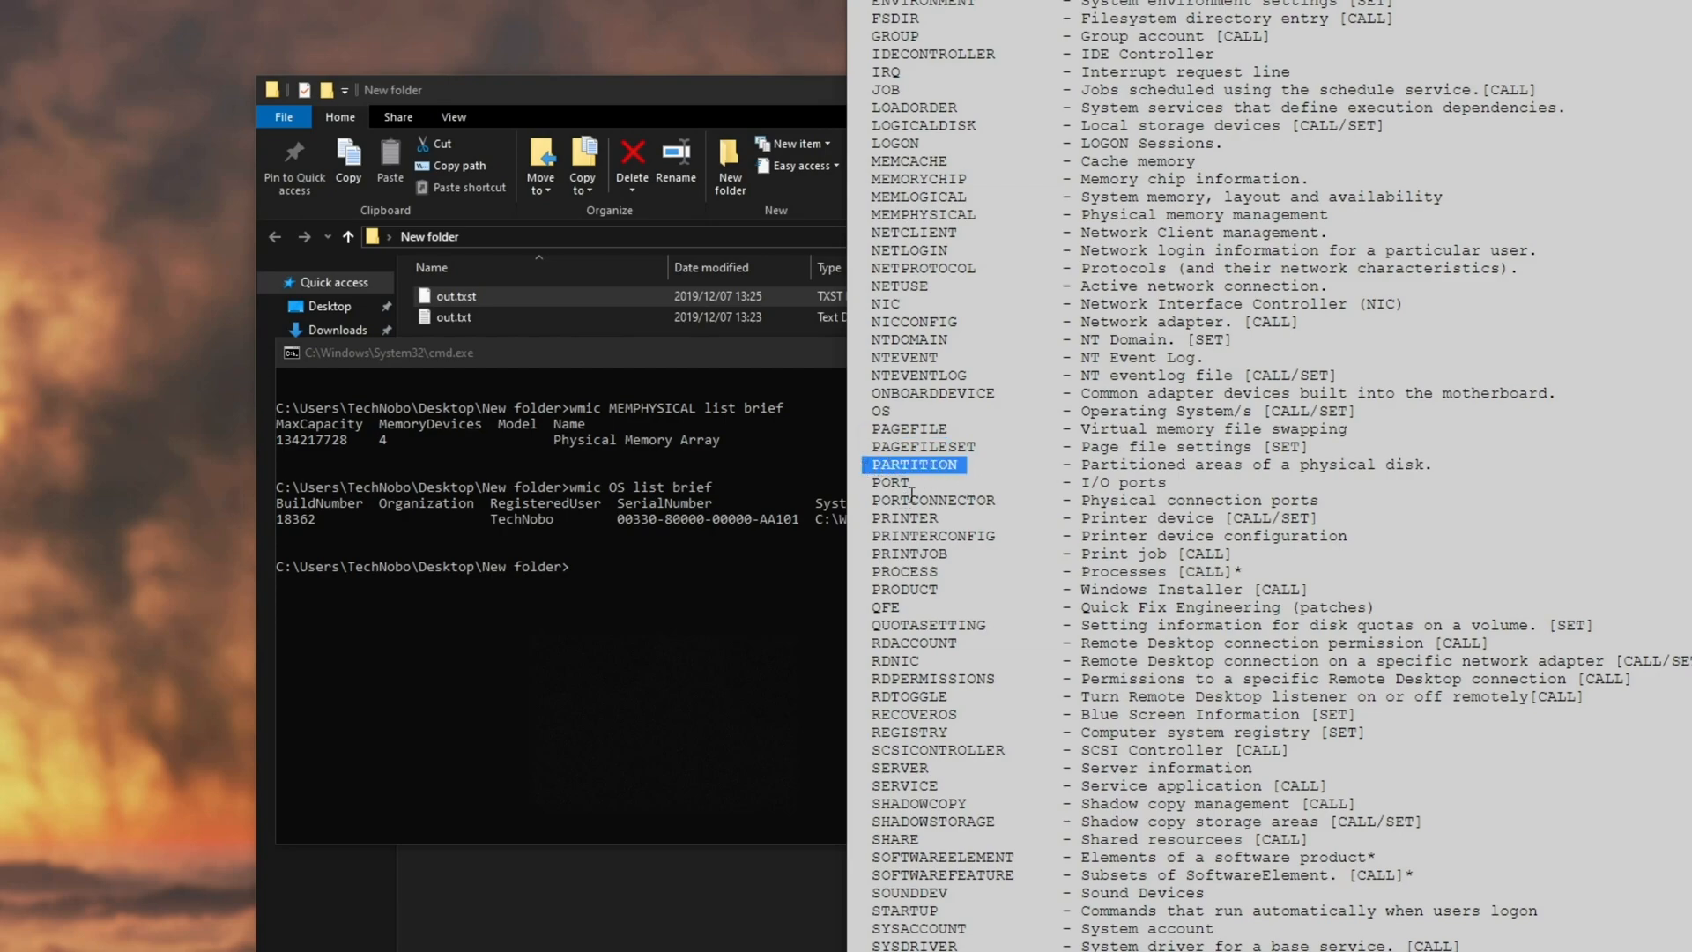
# - Scroll through the Aliases list from DCOMAPP down to SHADOWCOPY, reading each alias description
pyautogui.scroll(-3)
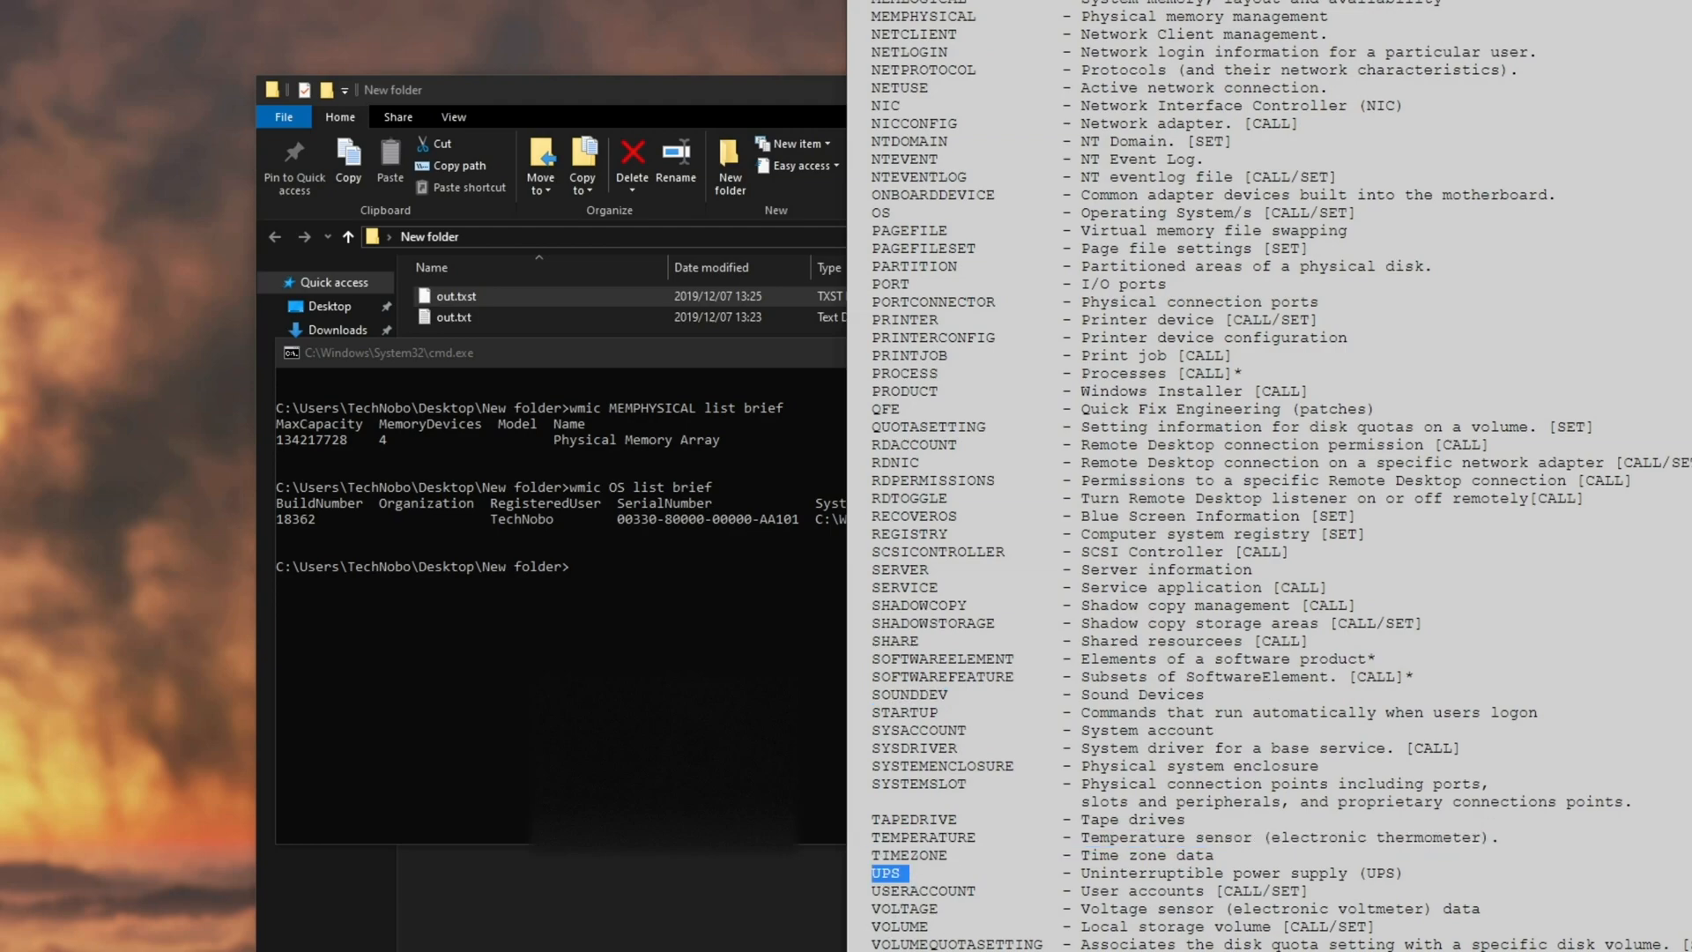
pyautogui.scroll(3)
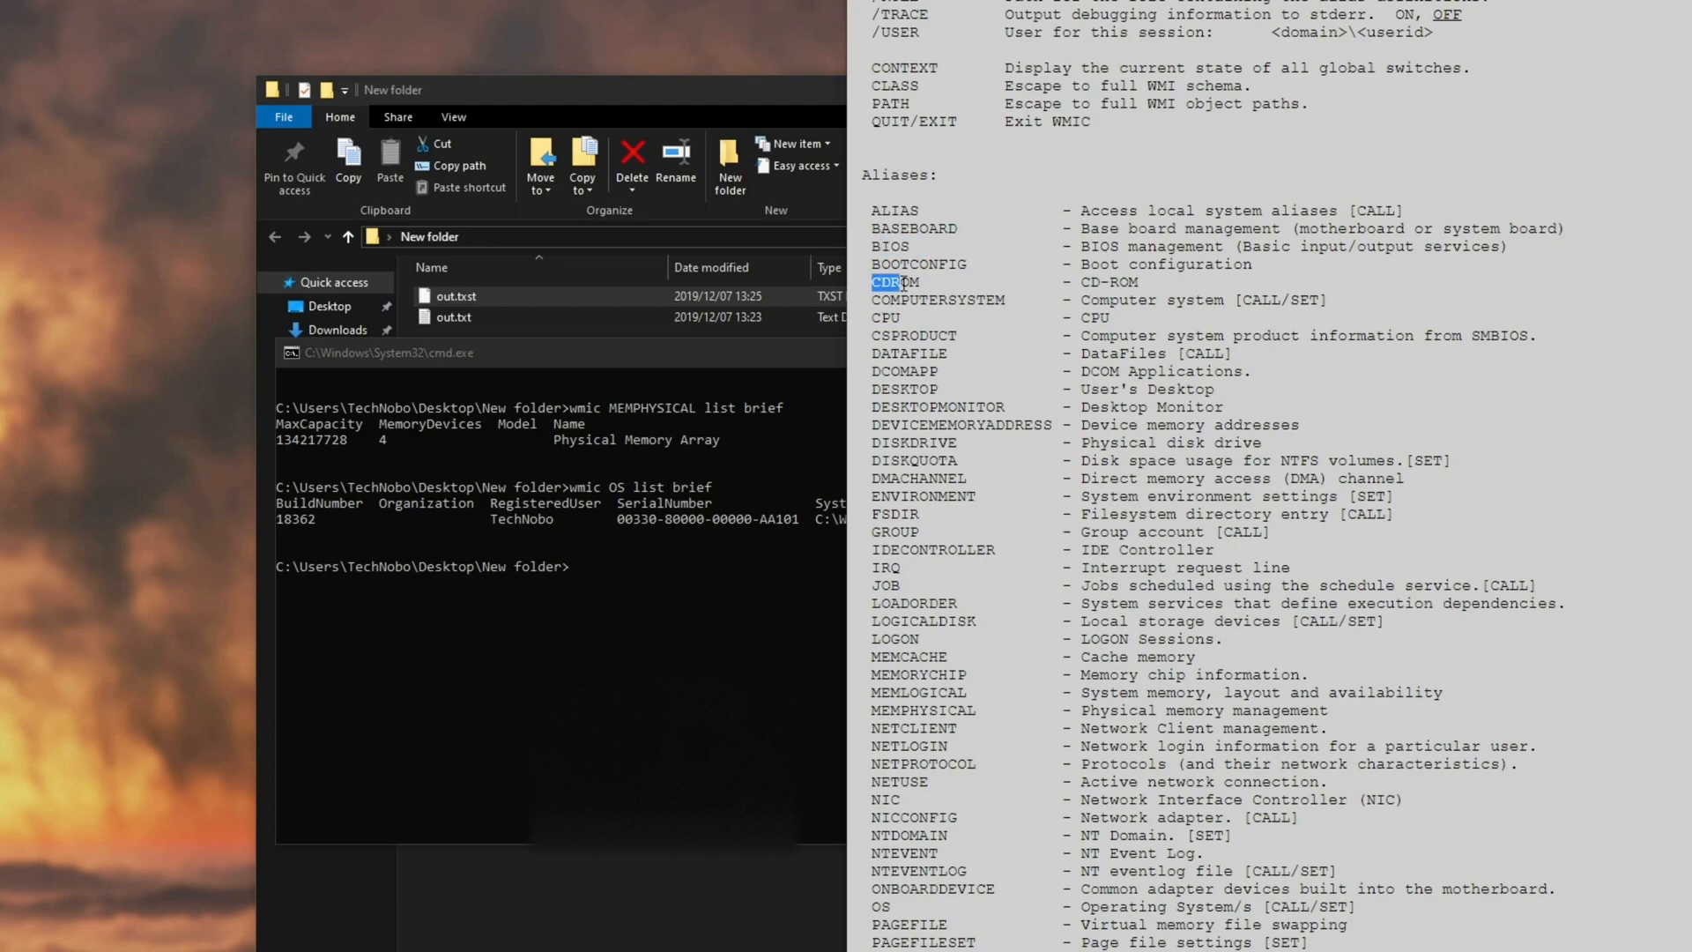
pyautogui.scroll(-3)
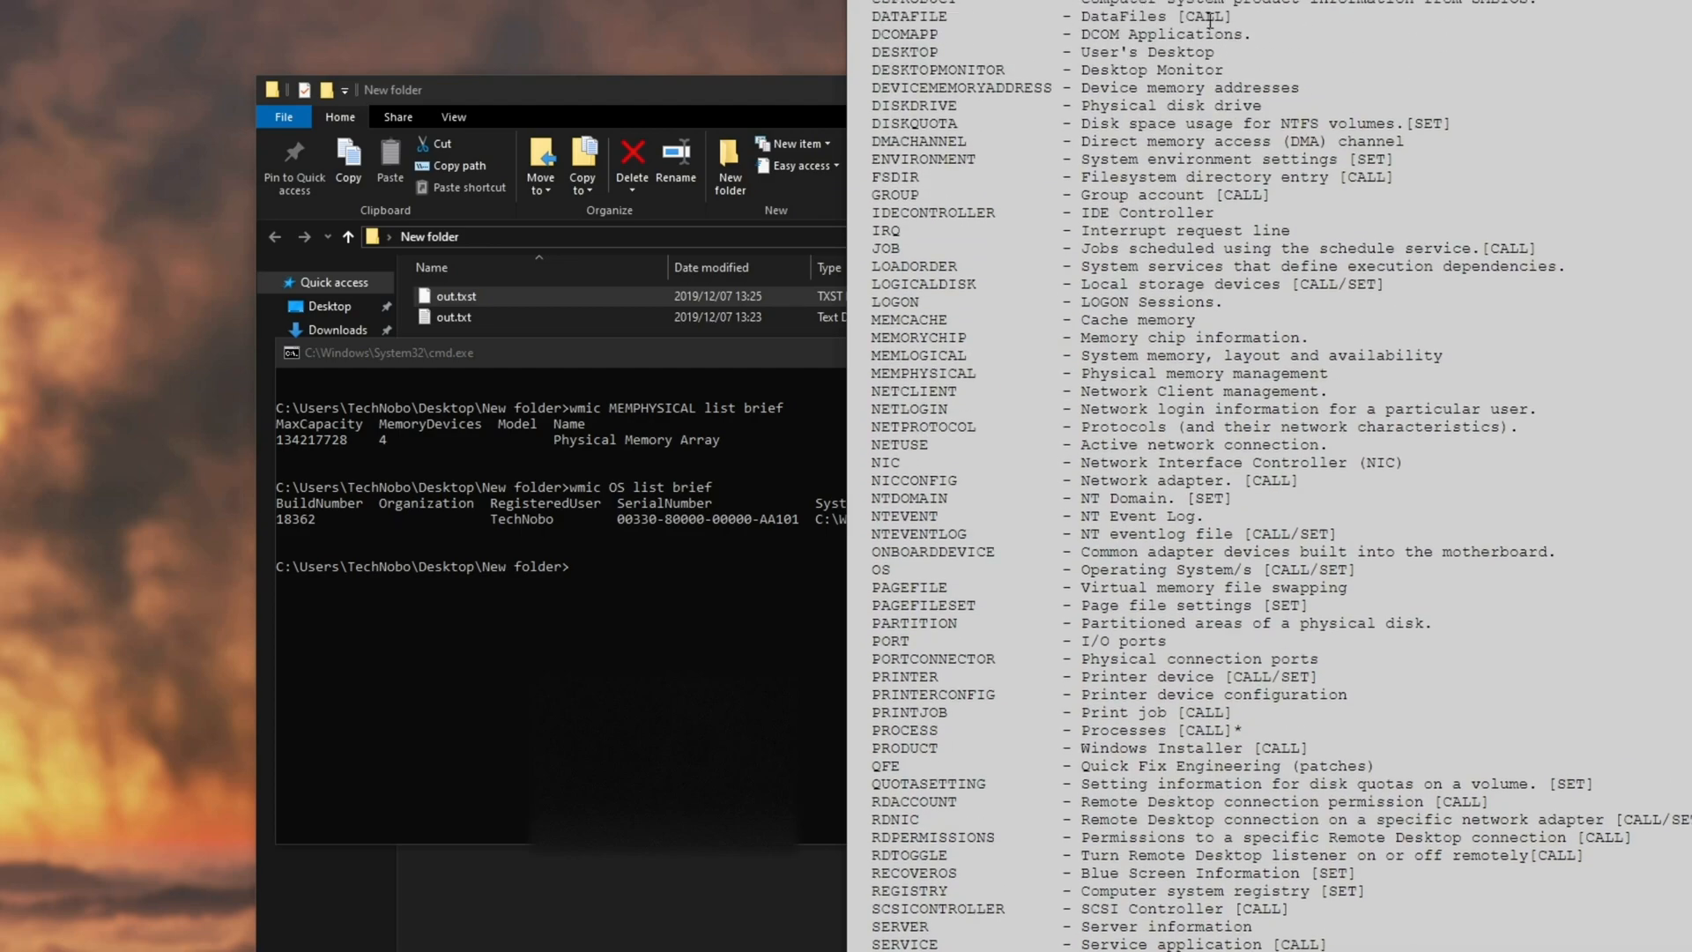
pyautogui.scroll(3)
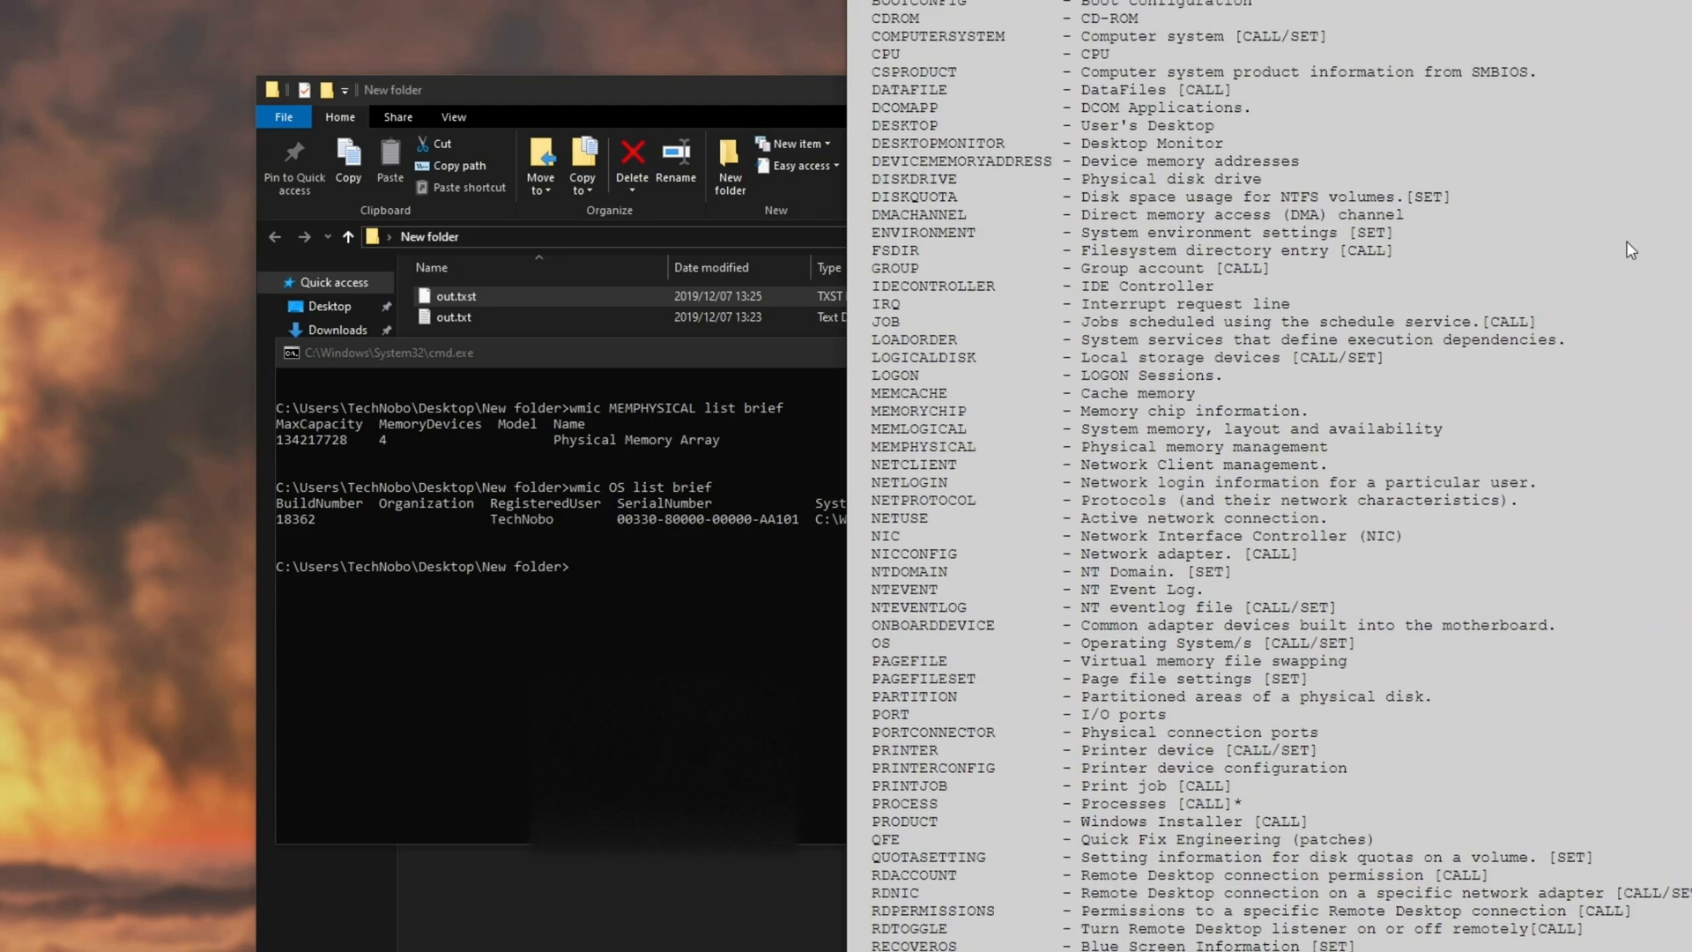
pyautogui.moveTo(1011, 418)
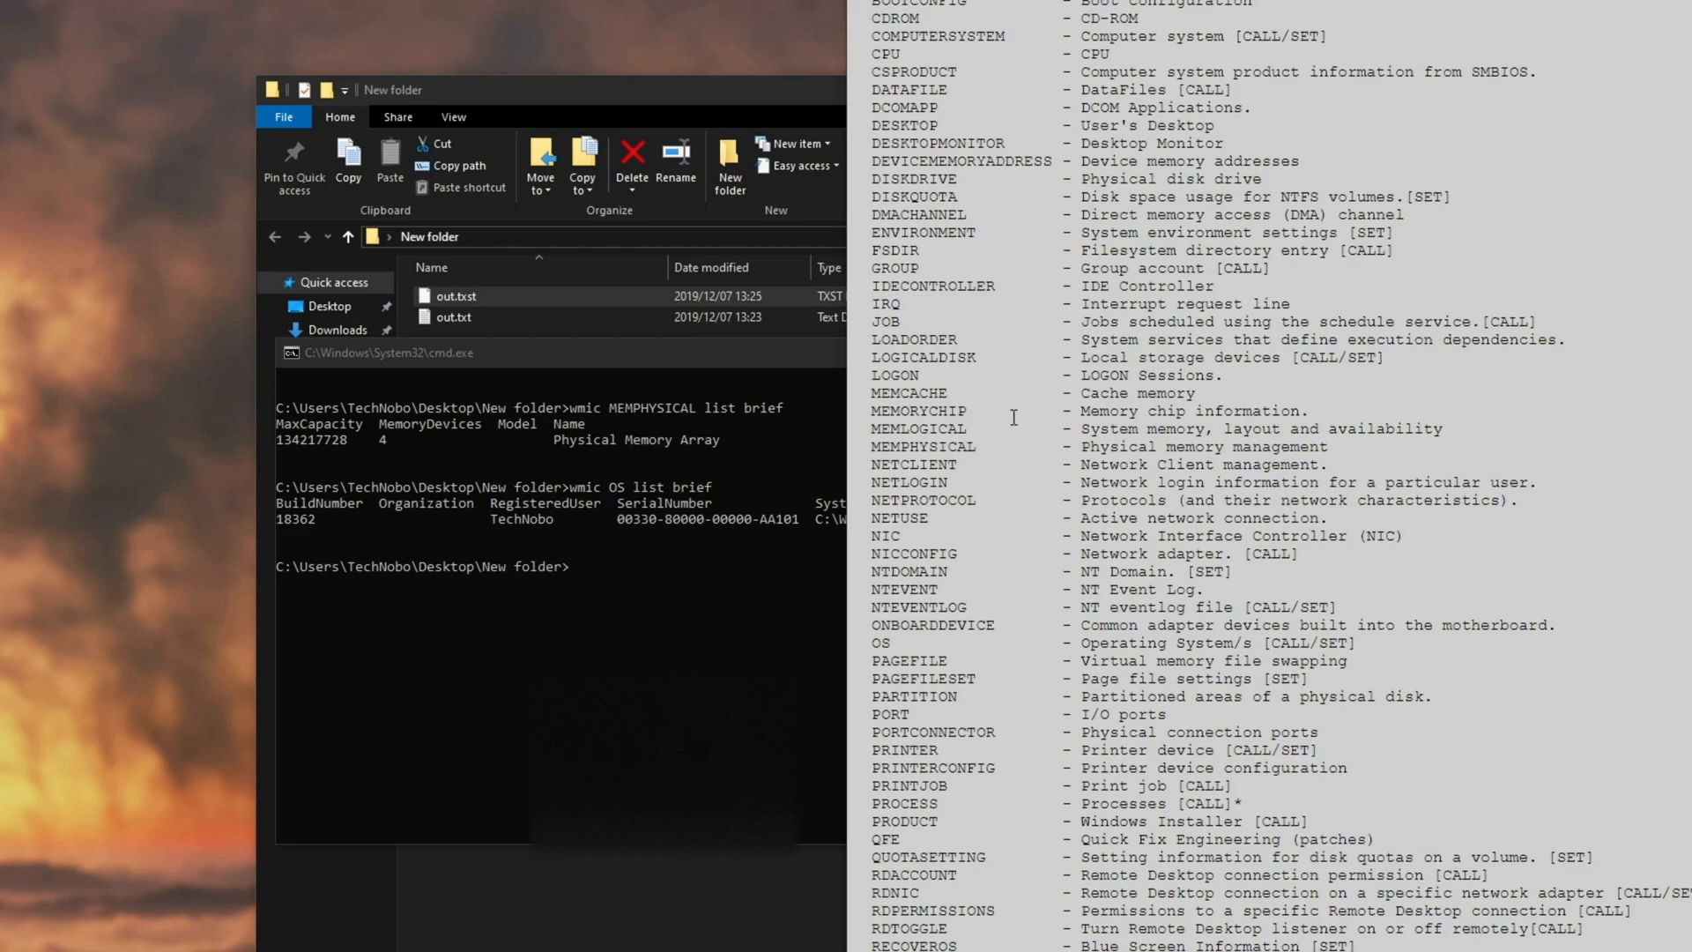
pyautogui.moveTo(1126, 294)
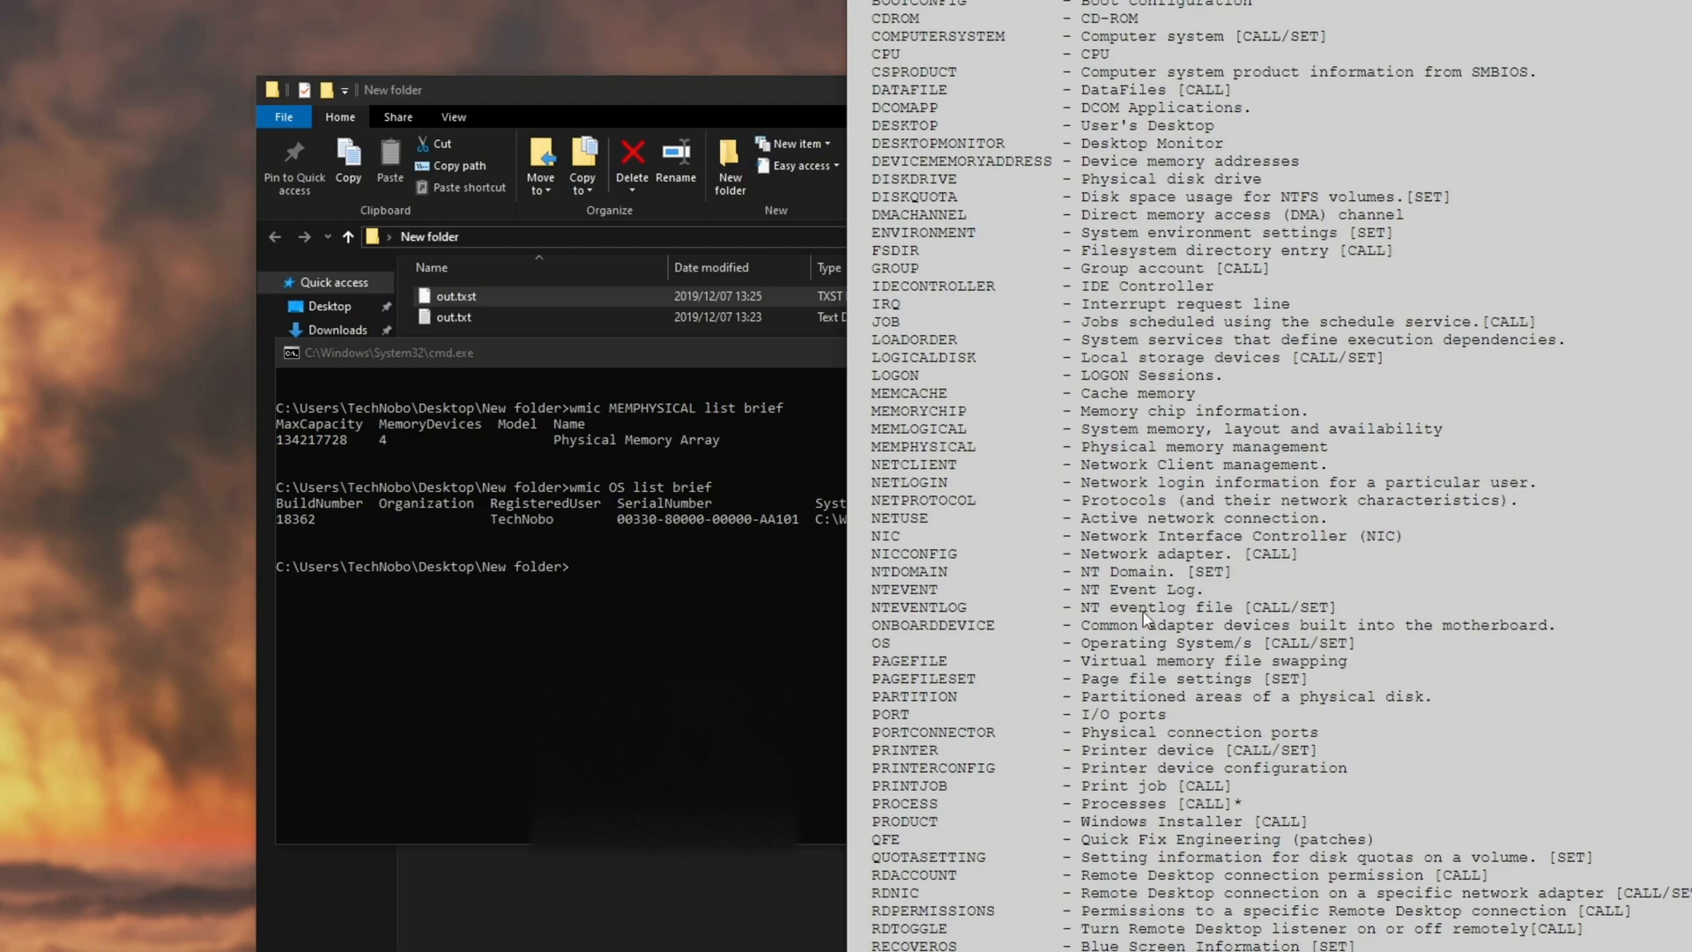
pyautogui.scroll(-3)
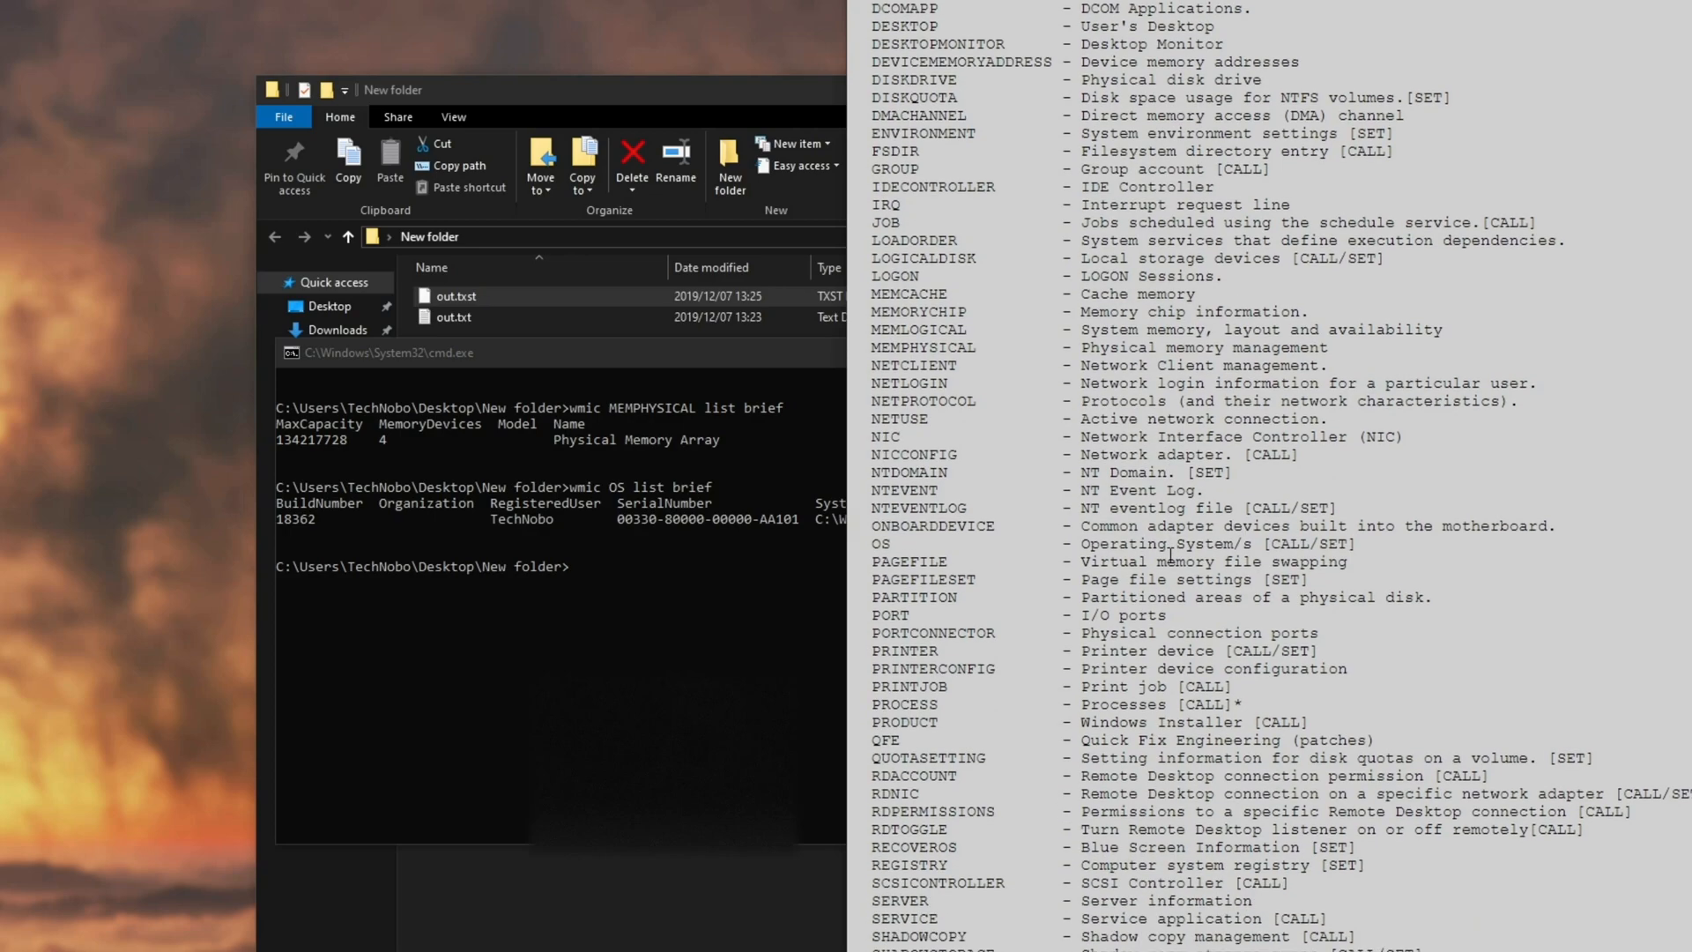
pyautogui.moveTo(994, 687)
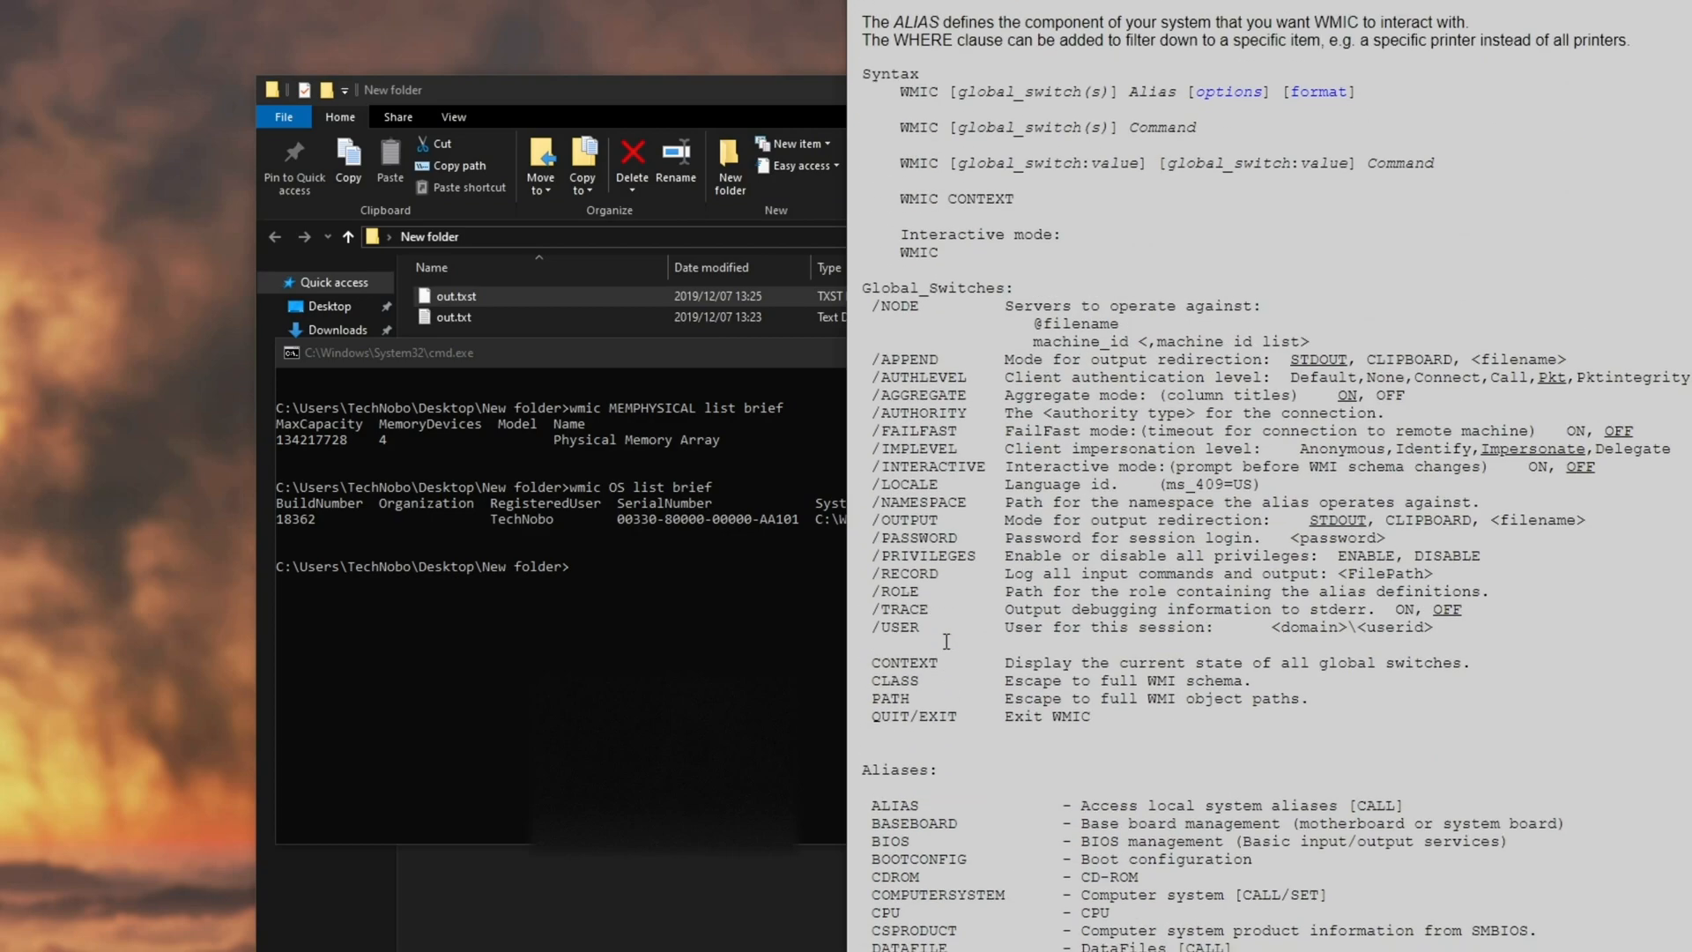
pyautogui.moveTo(791, 375)
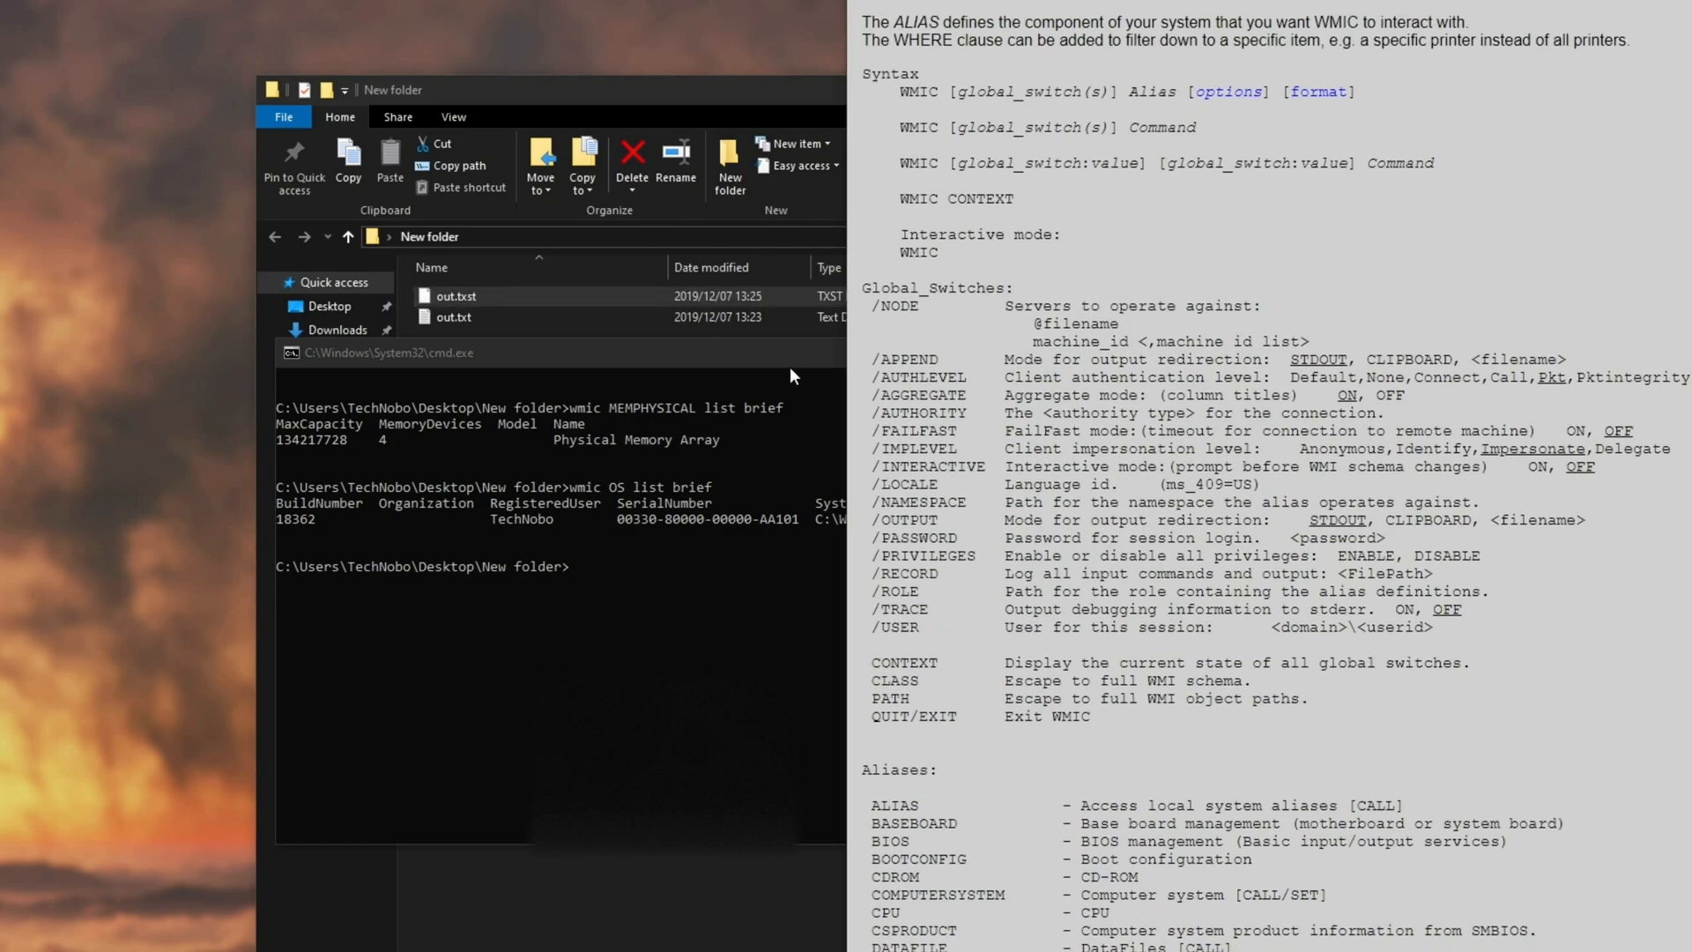